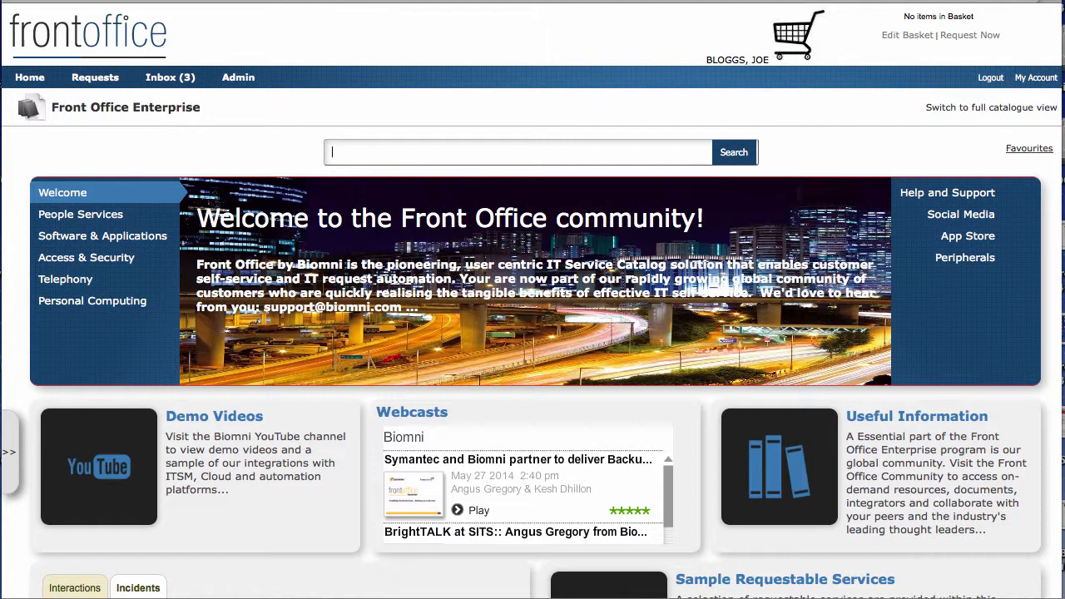
pyautogui.moveTo(448, 326)
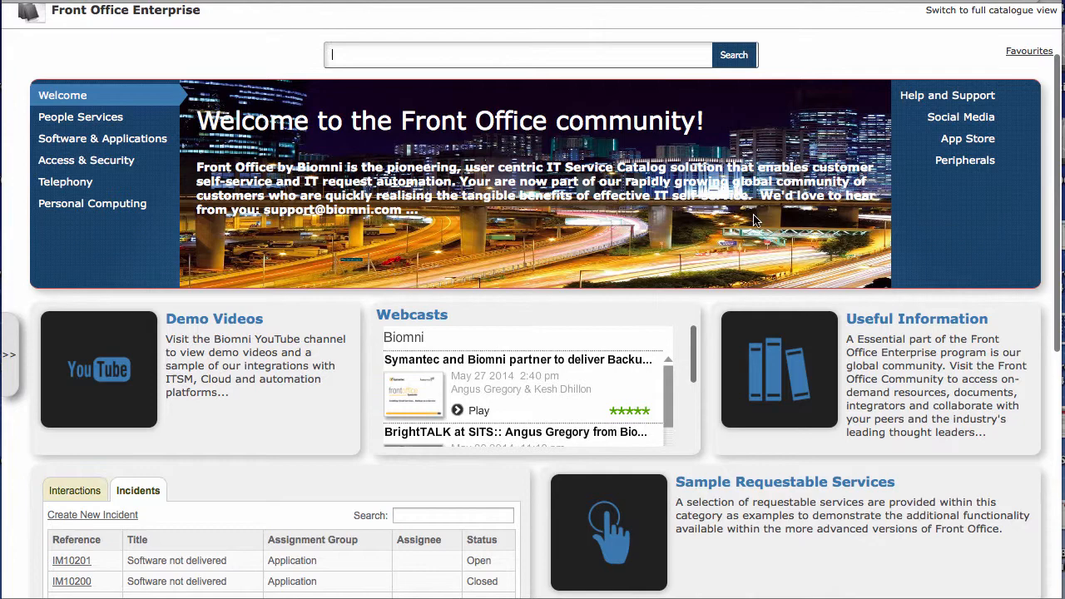
# Step: Open the App Store from the right-hand menu and browse its 79-title catalogue
pyautogui.click(968, 138)
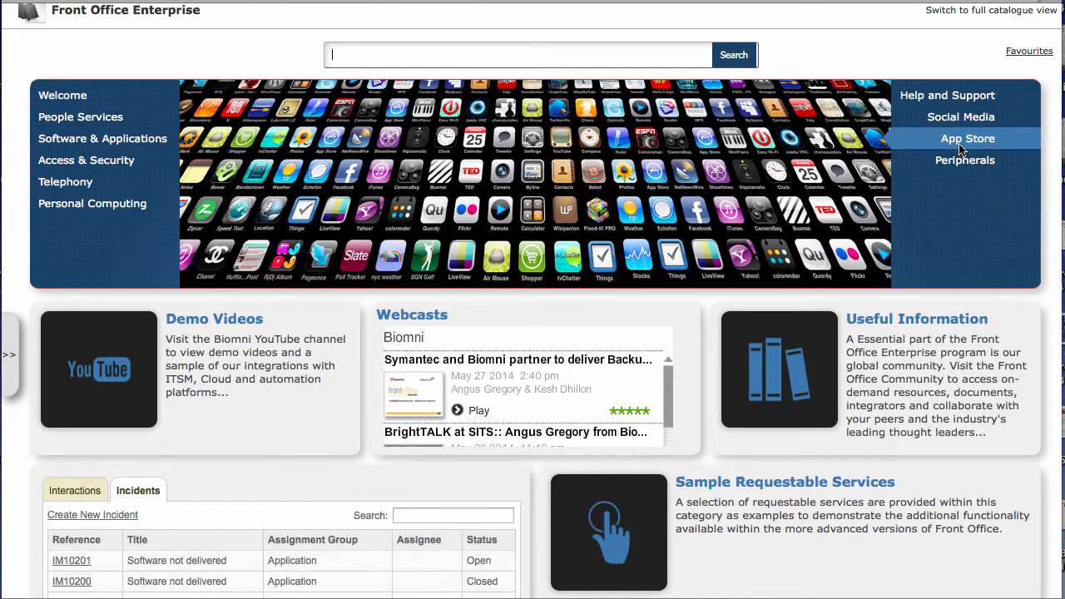
pyautogui.scroll(-3)
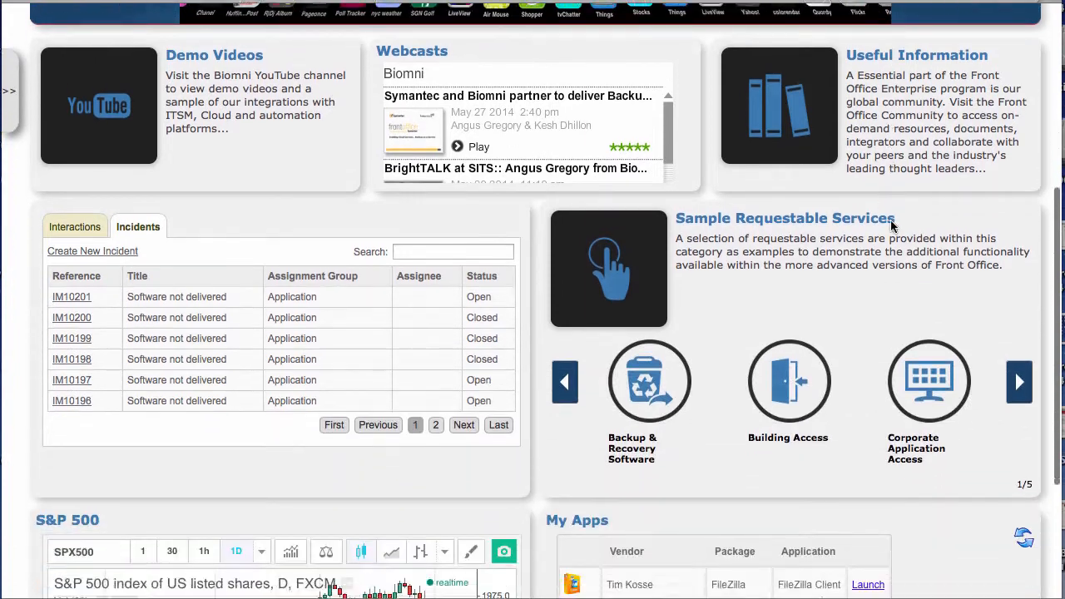
pyautogui.scroll(-3)
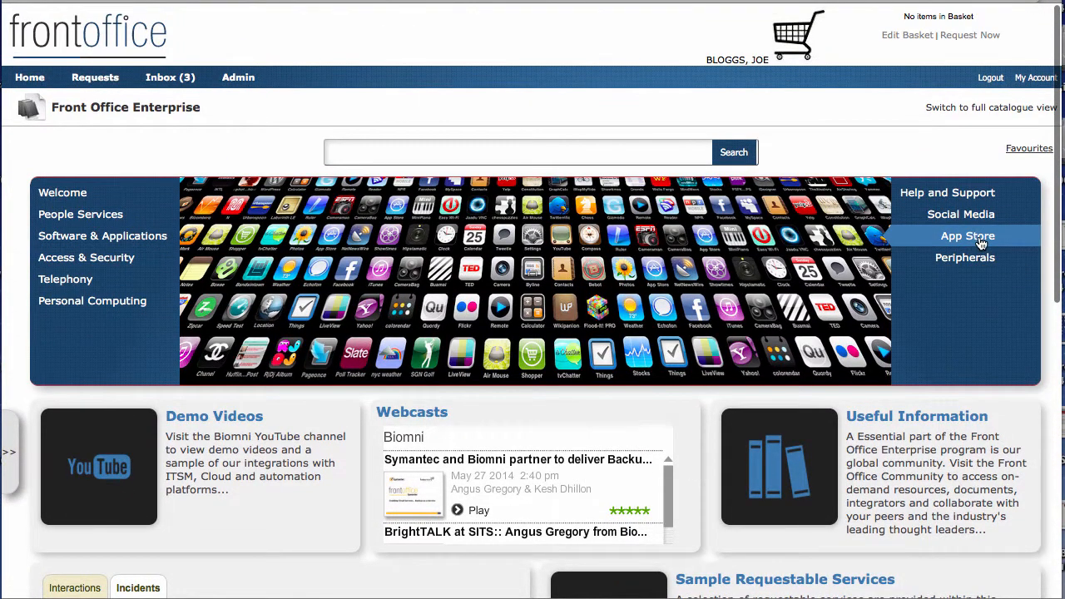
pyautogui.click(967, 236)
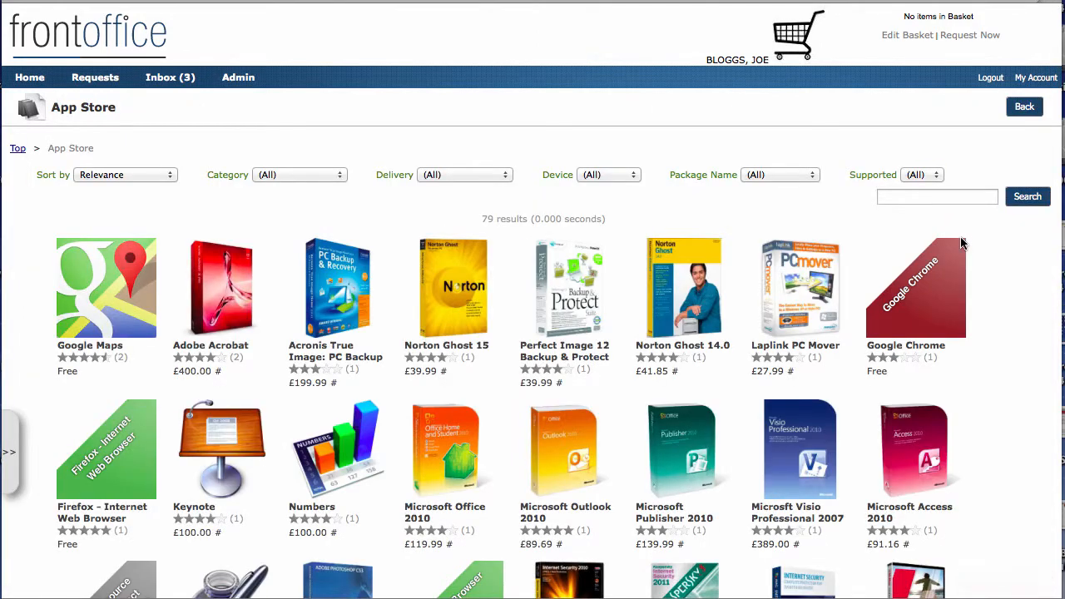
pyautogui.moveTo(882, 256)
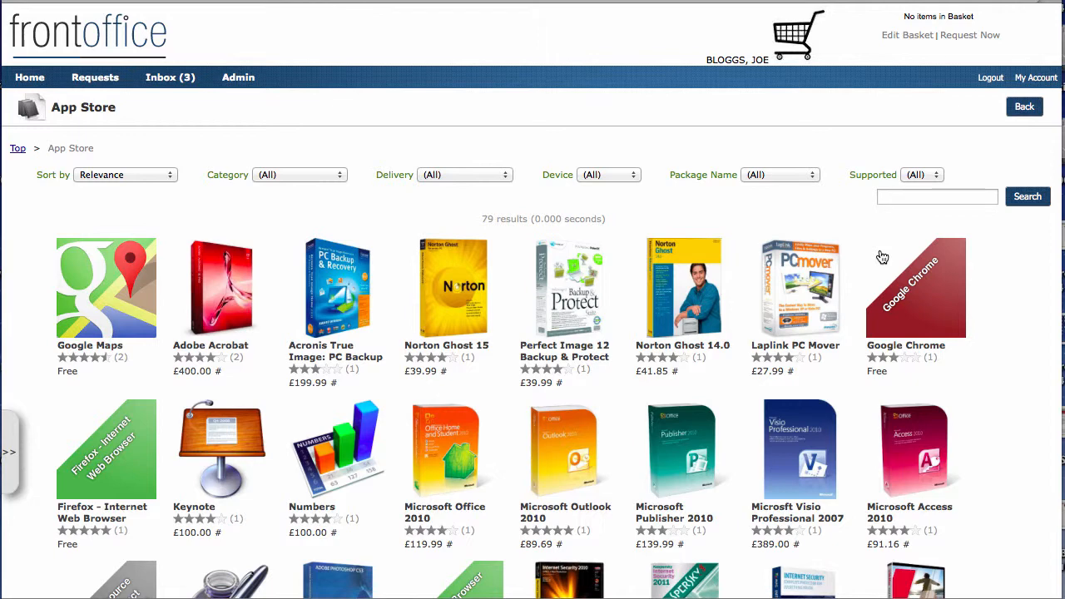
pyautogui.moveTo(233, 185)
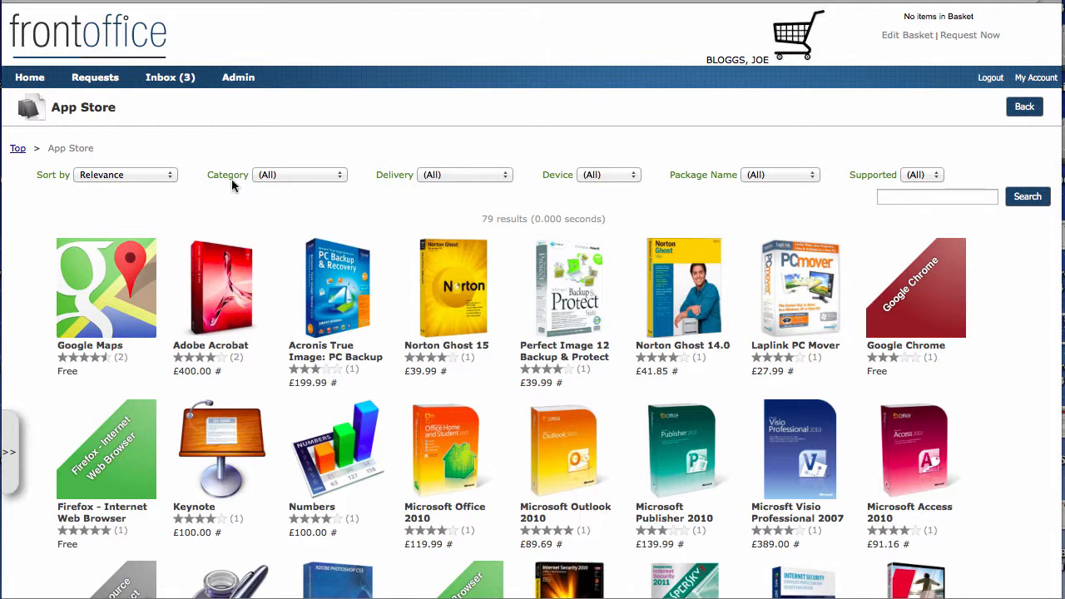
pyautogui.moveTo(291, 186)
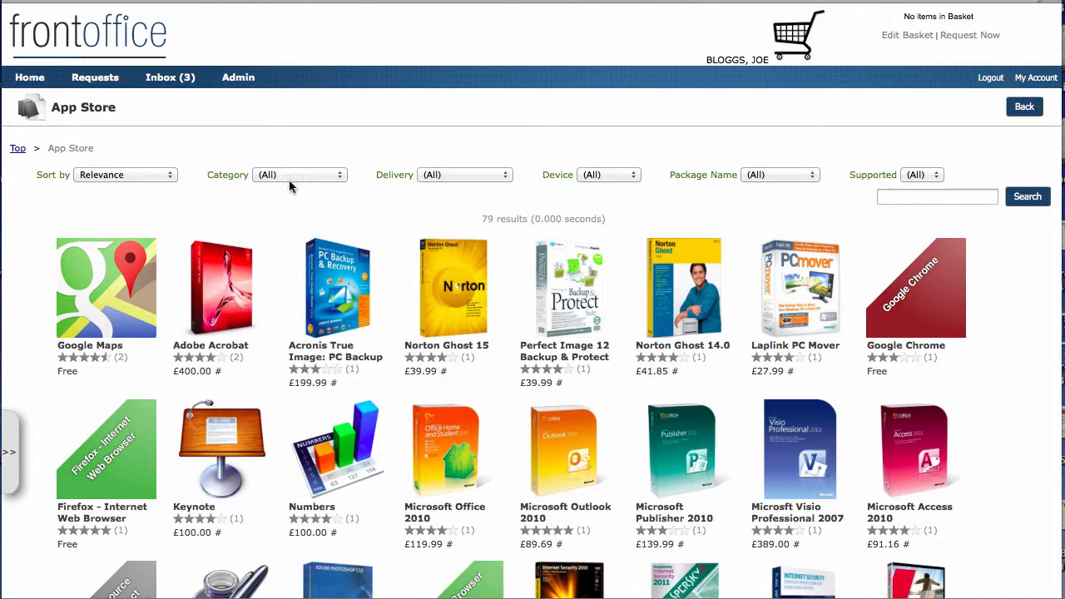
pyautogui.scroll(-3)
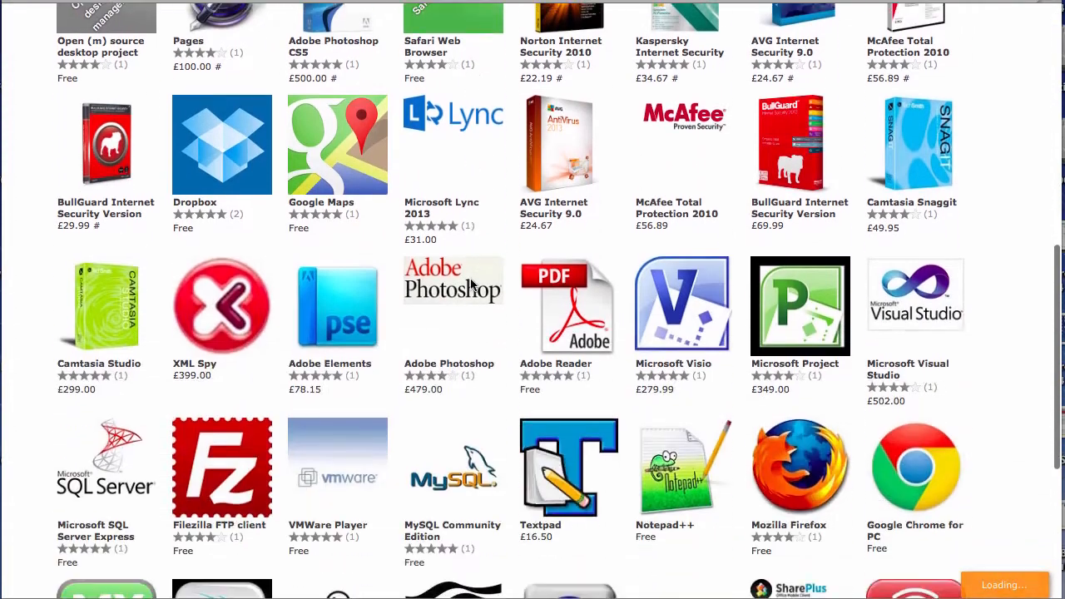
pyautogui.scroll(-3)
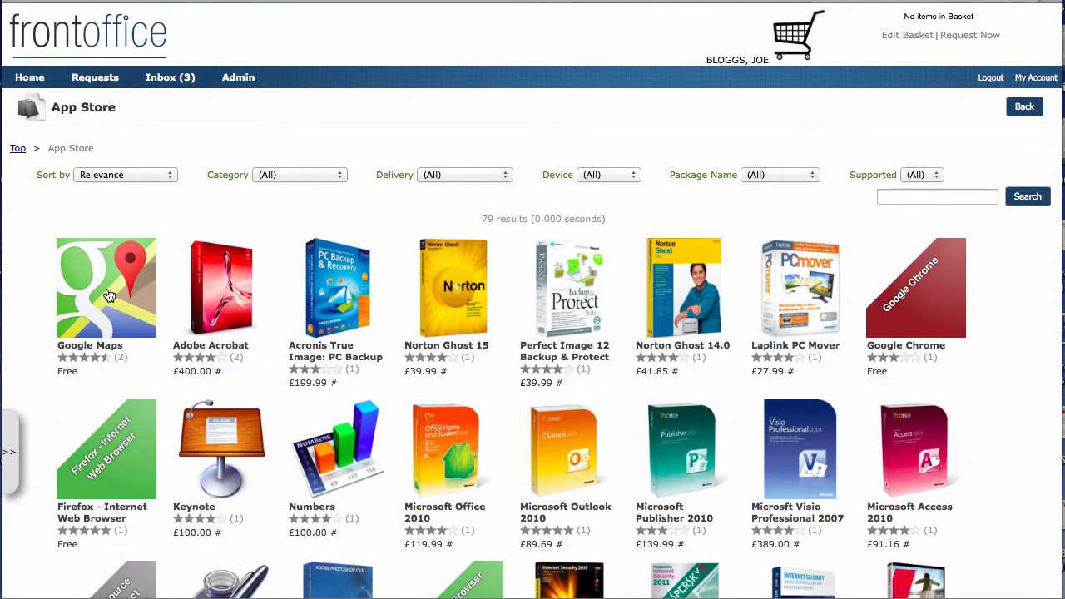
# Step: View Google Maps' screenshots, its Details specifications and its two user reviews
pyautogui.click(106, 286)
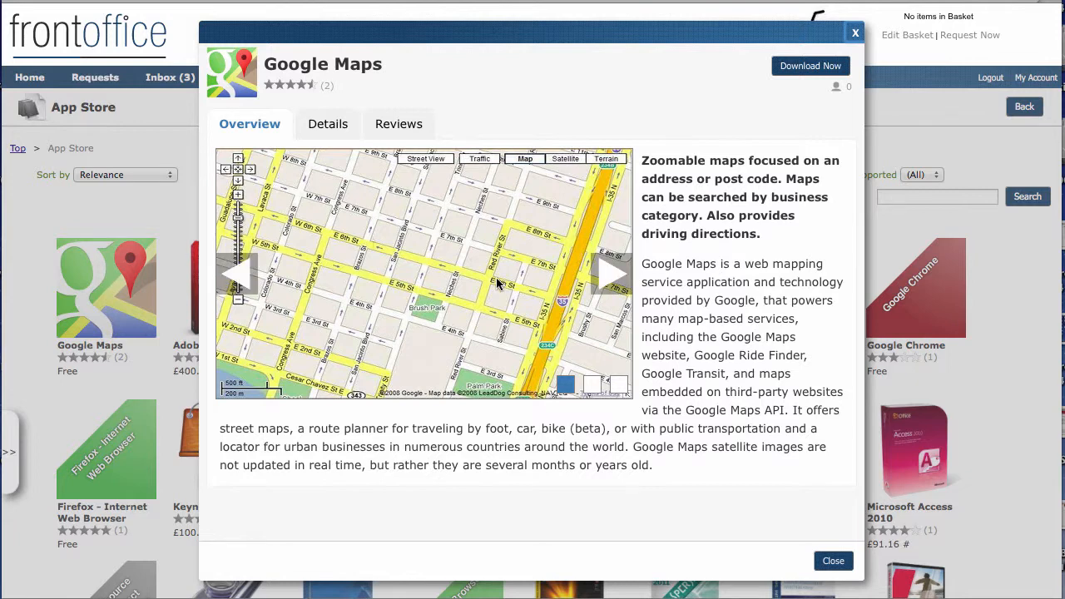
pyautogui.click(612, 273)
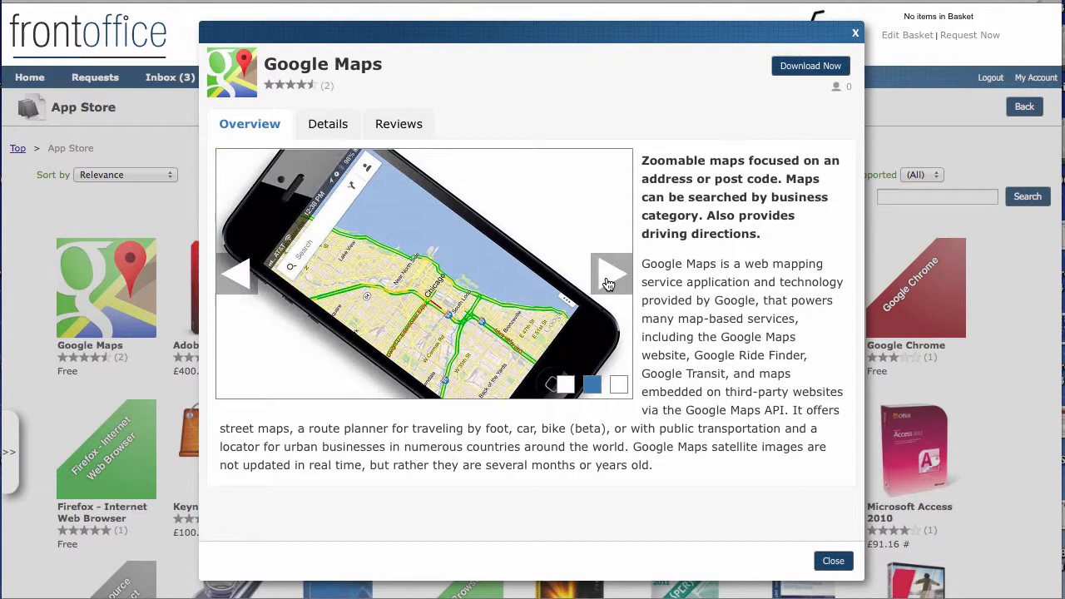
pyautogui.click(612, 275)
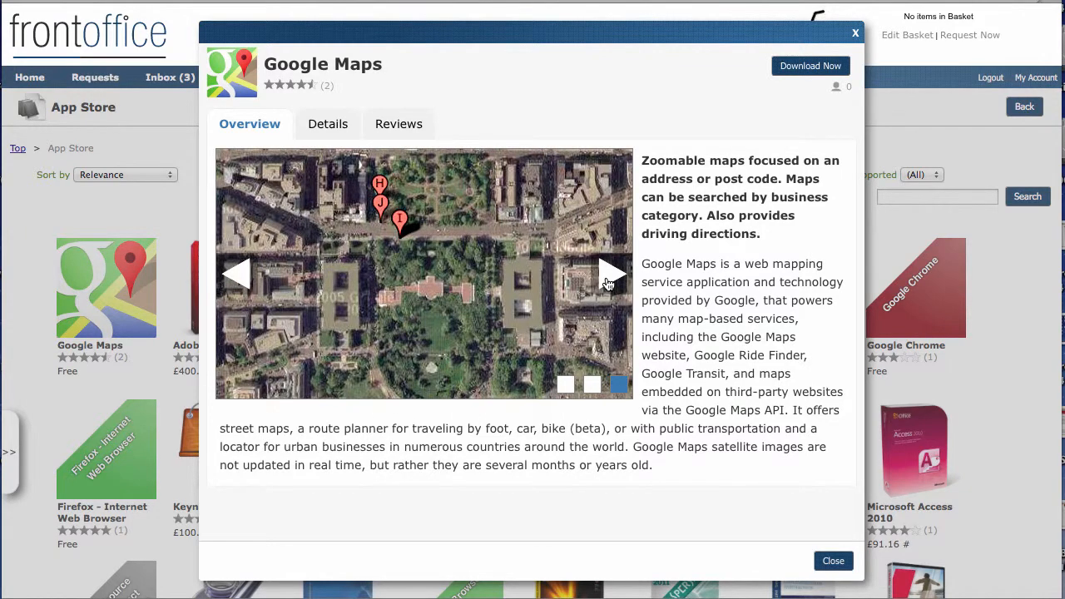
pyautogui.click(323, 123)
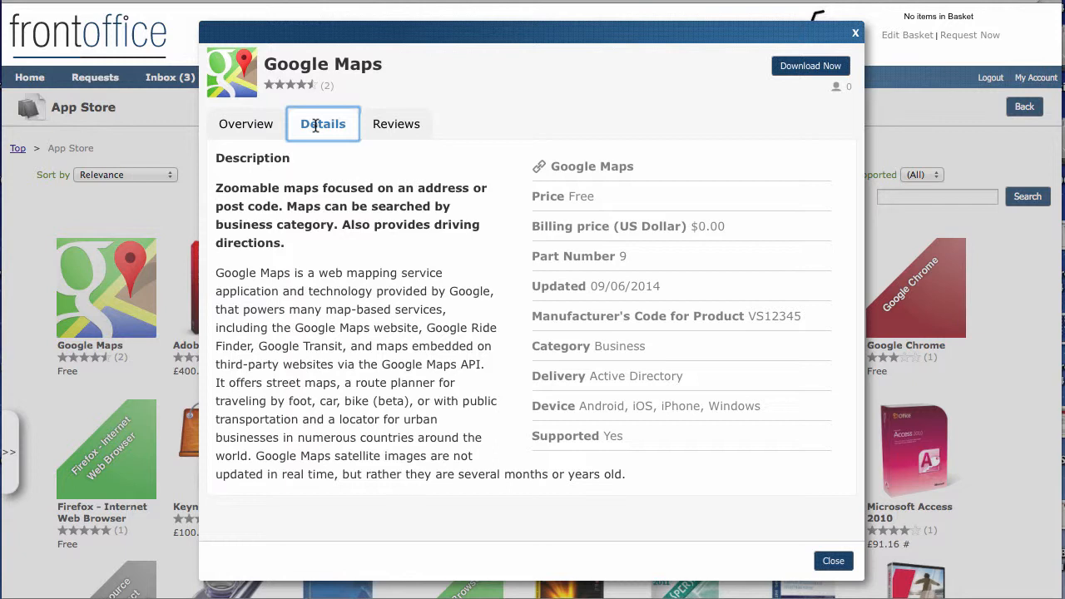
pyautogui.click(394, 123)
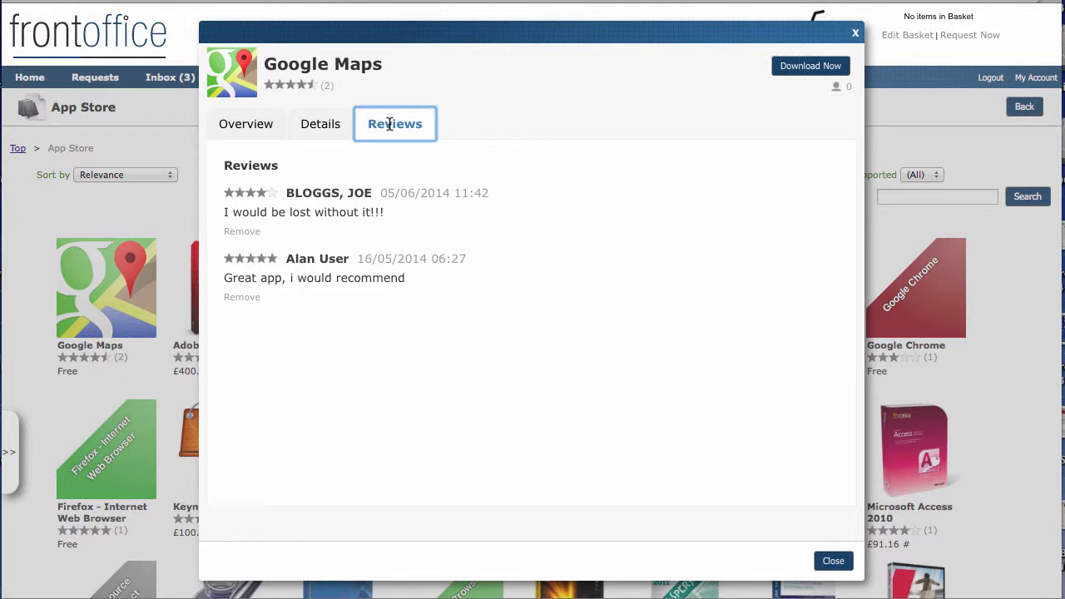
pyautogui.moveTo(286, 95)
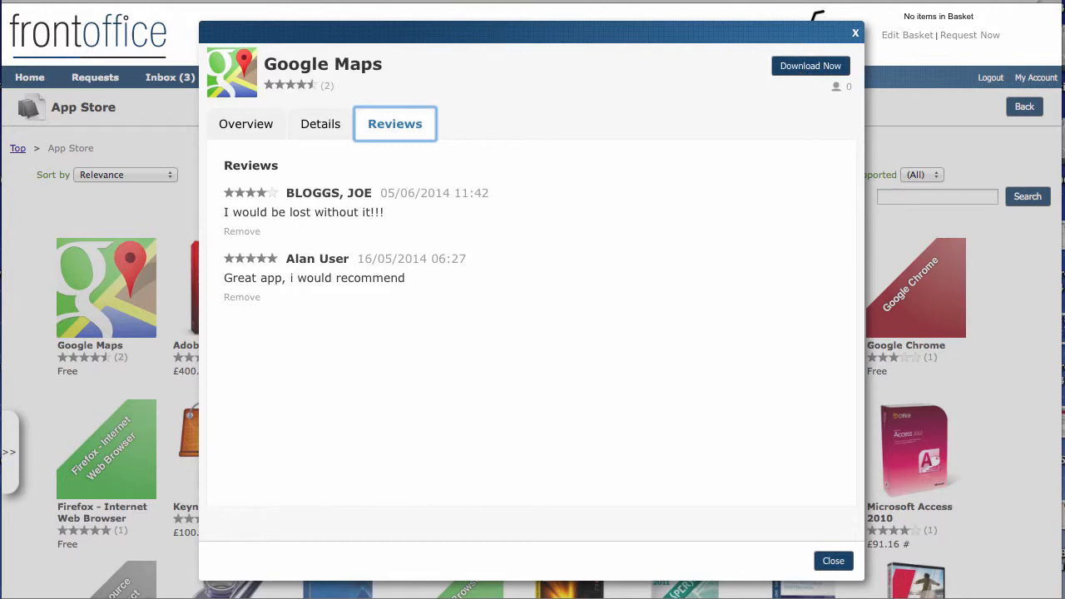
# Step: Close the Google Maps window and filter the App Store's Delivery to Streamed apps
pyautogui.click(832, 559)
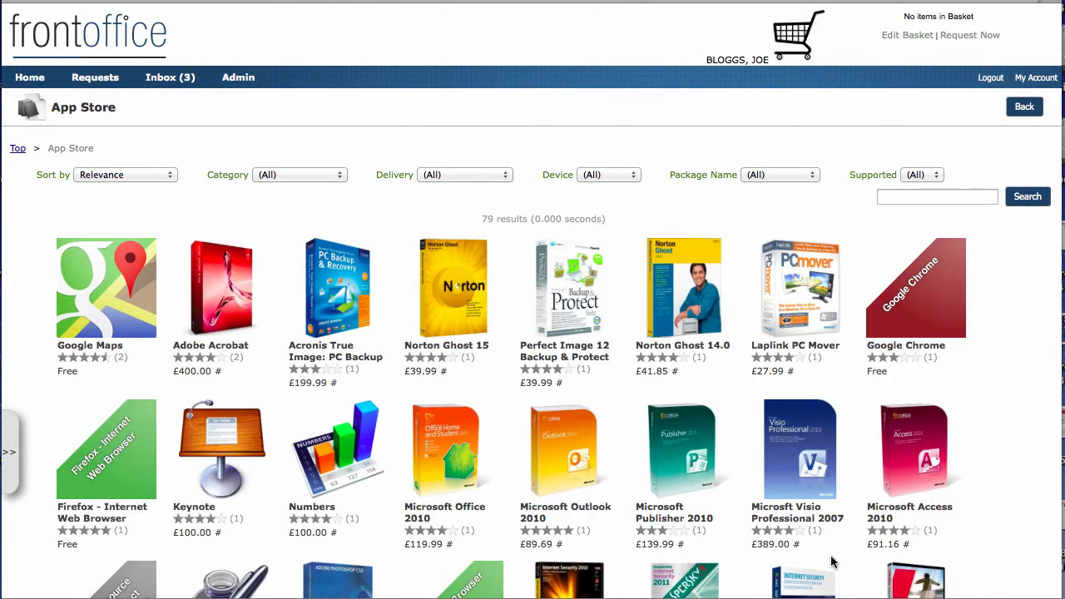
pyautogui.moveTo(662, 273)
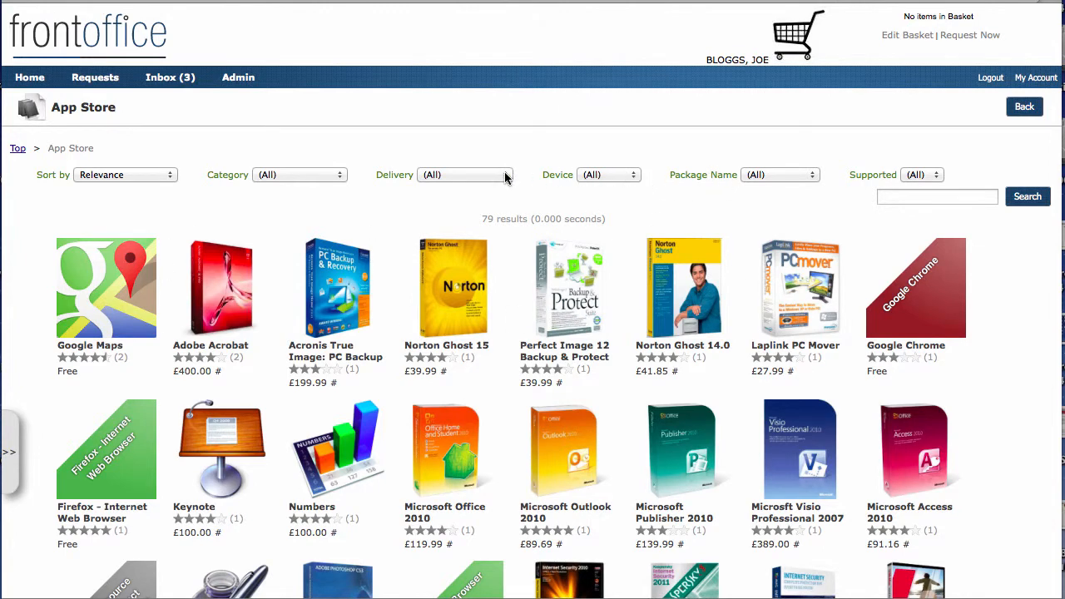
pyautogui.click(464, 175)
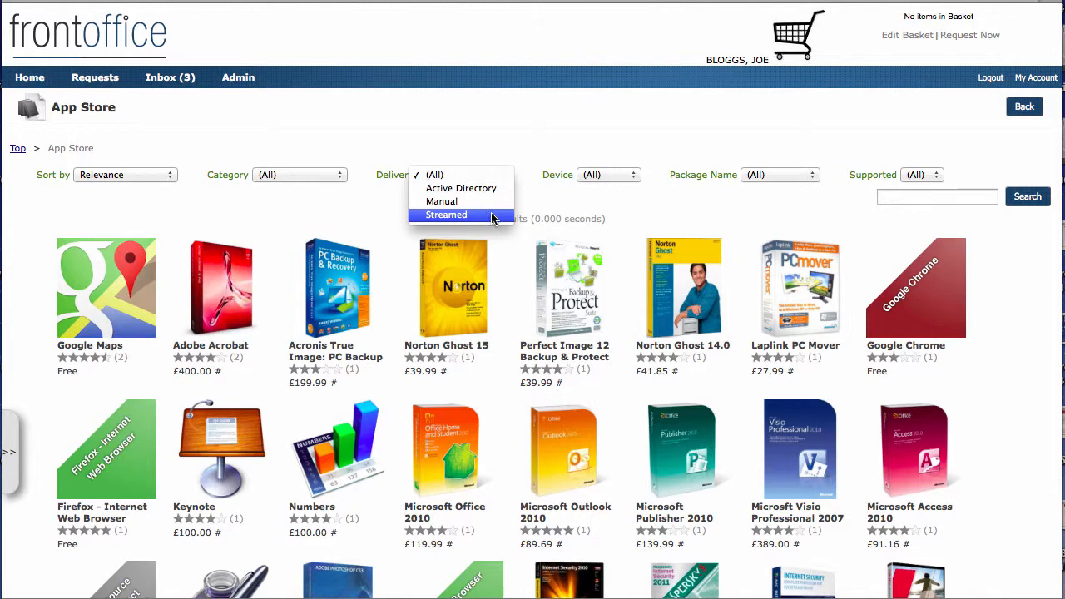
pyautogui.click(446, 215)
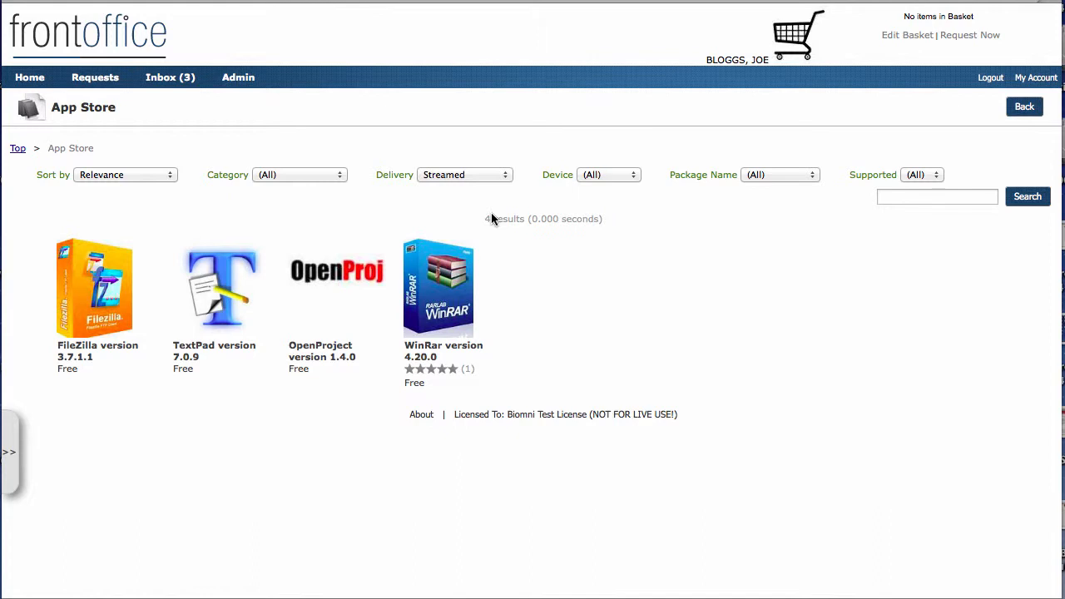
pyautogui.moveTo(56, 415)
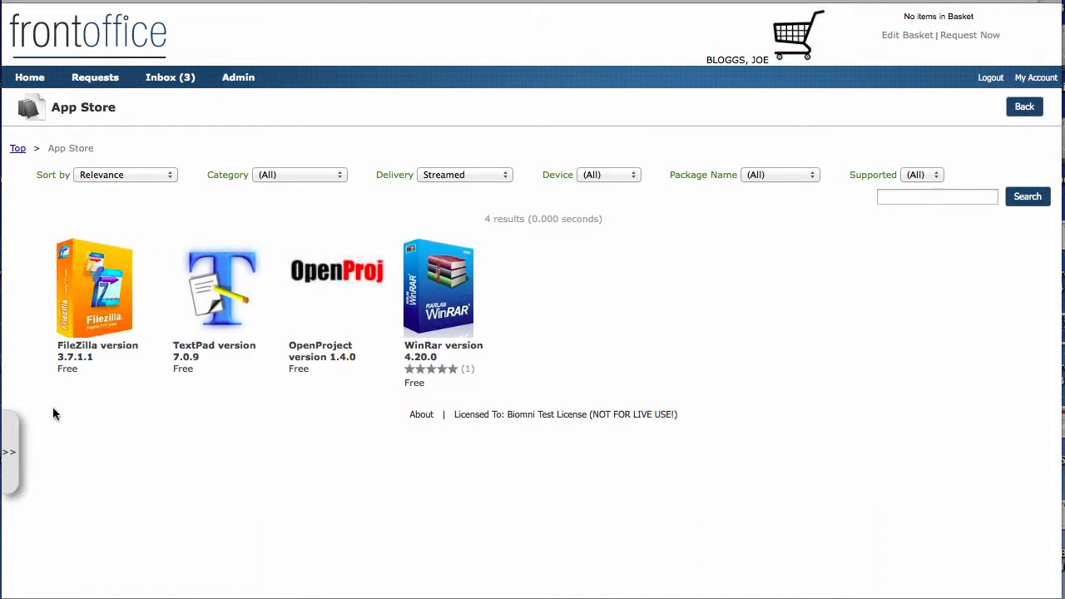
pyautogui.moveTo(193, 306)
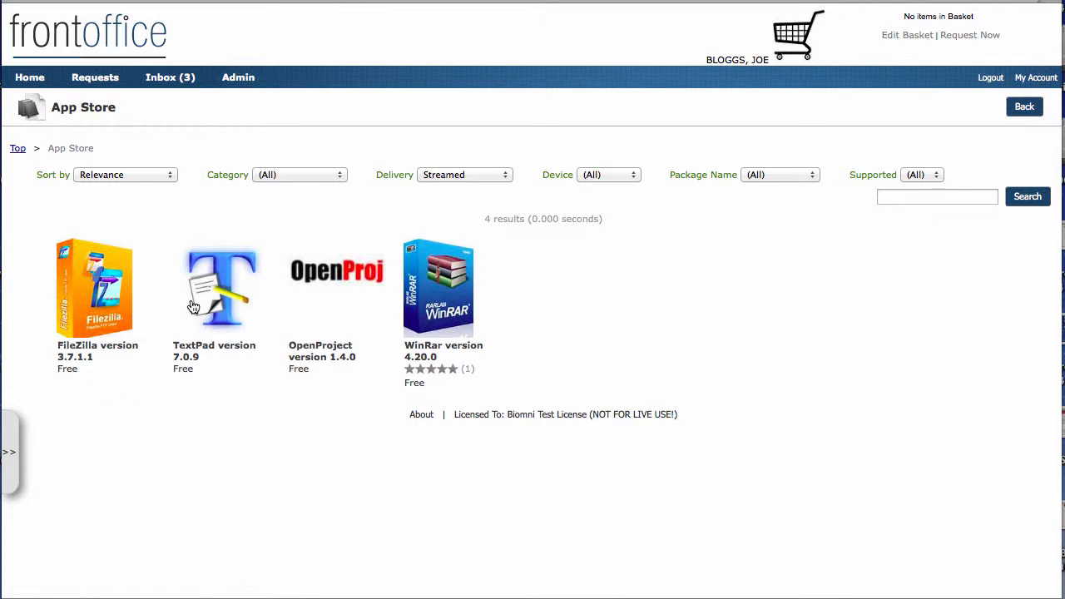
pyautogui.moveTo(103, 300)
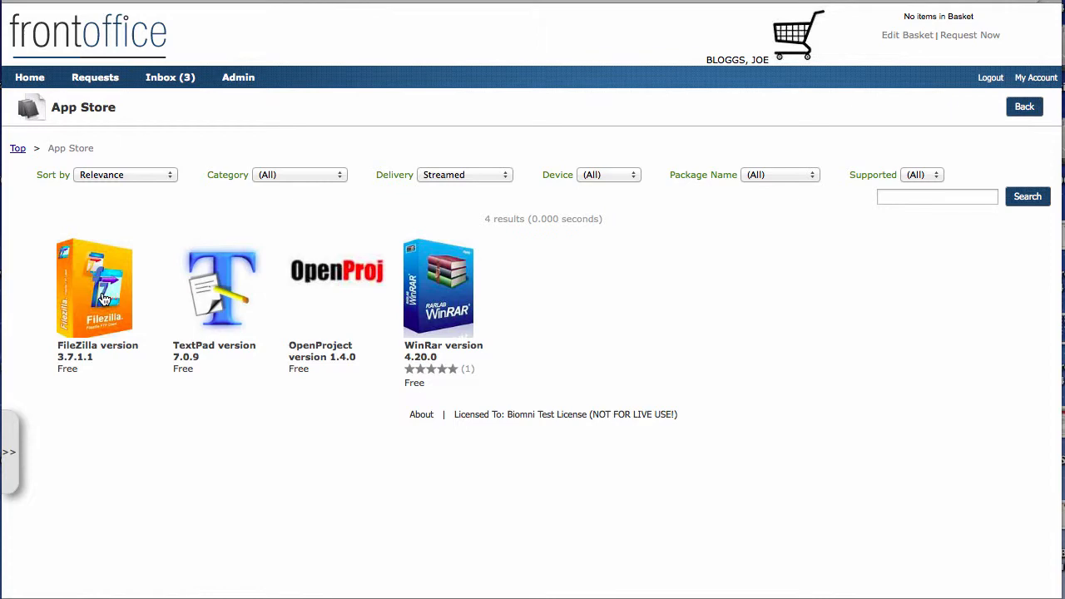
pyautogui.click(94, 286)
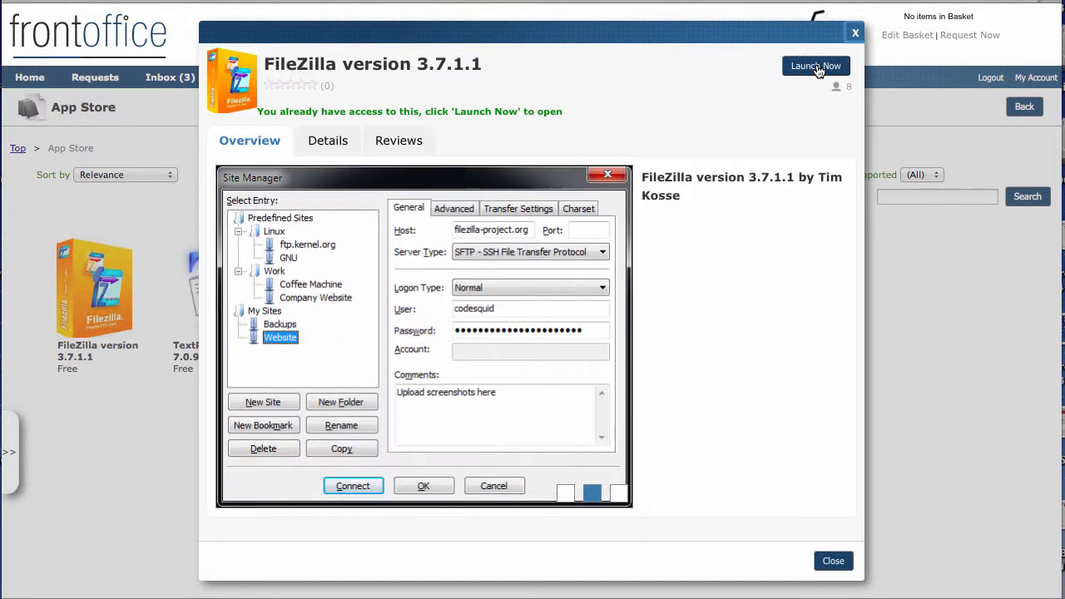
pyautogui.moveTo(855, 37)
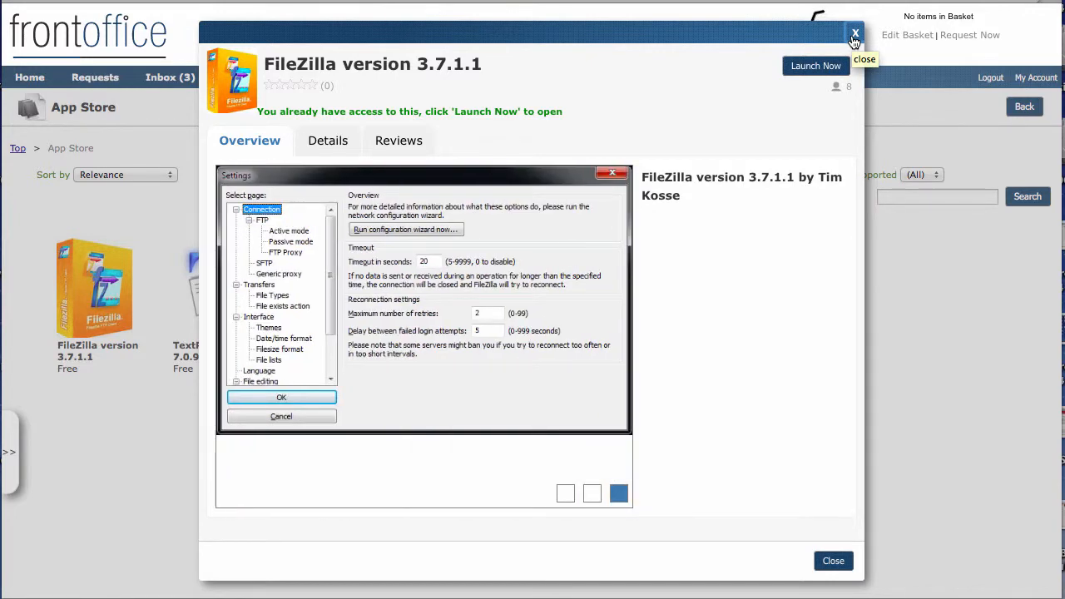
pyautogui.click(855, 37)
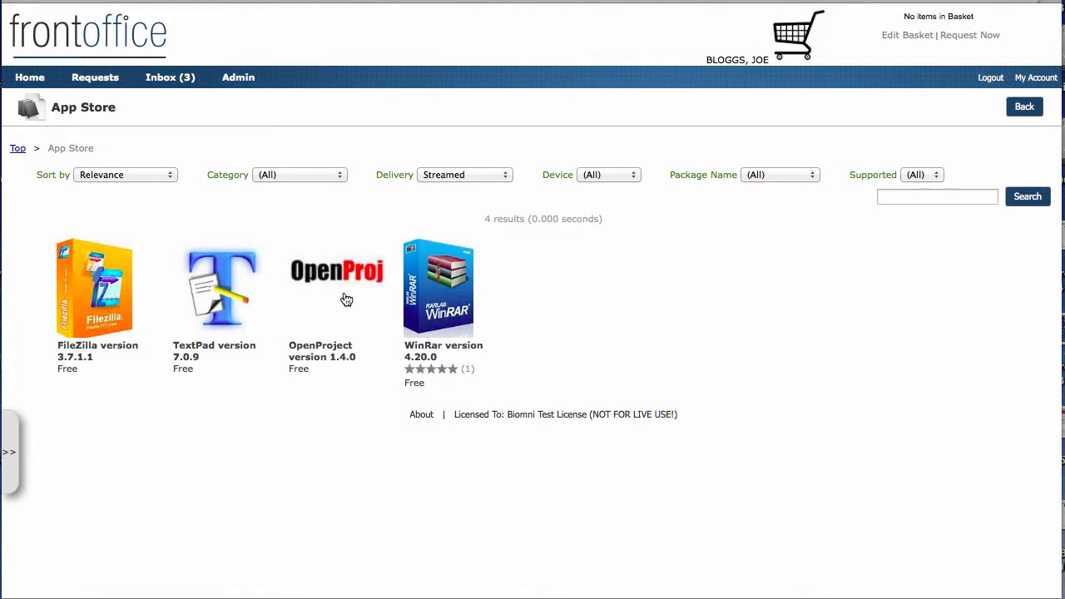
pyautogui.moveTo(441, 299)
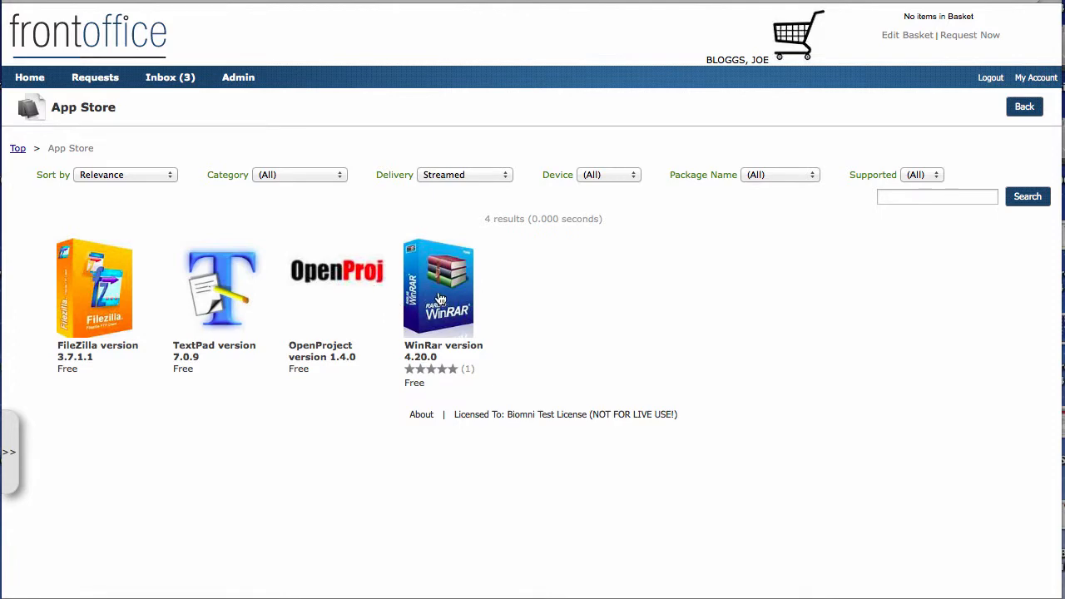
# Step: Show the WinRar version 4.20.0 Overview with its screenshot and one-star rating
pyautogui.click(440, 286)
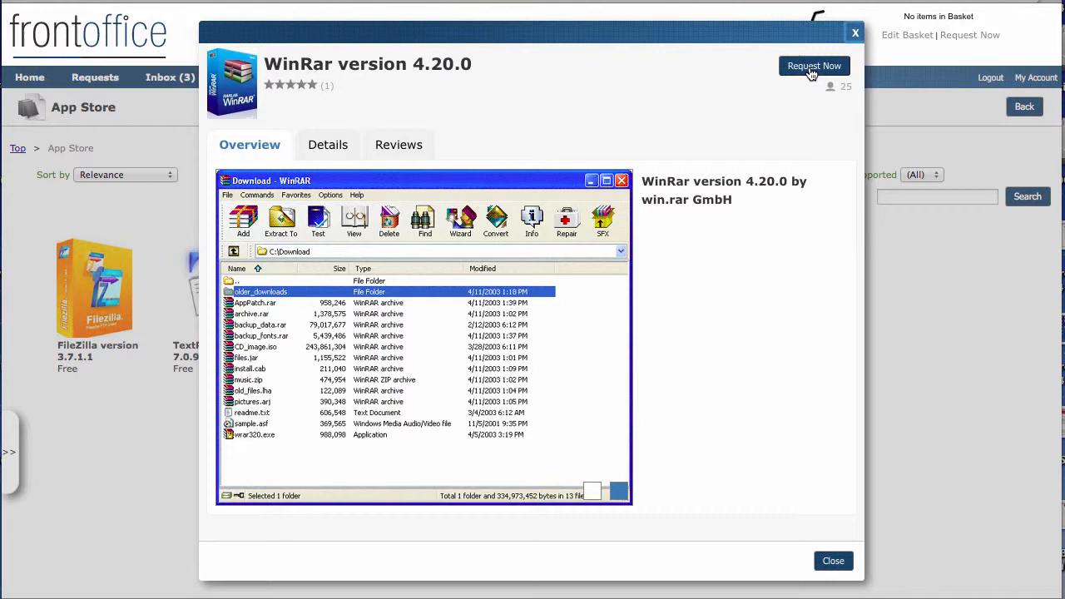
pyautogui.moveTo(829, 86)
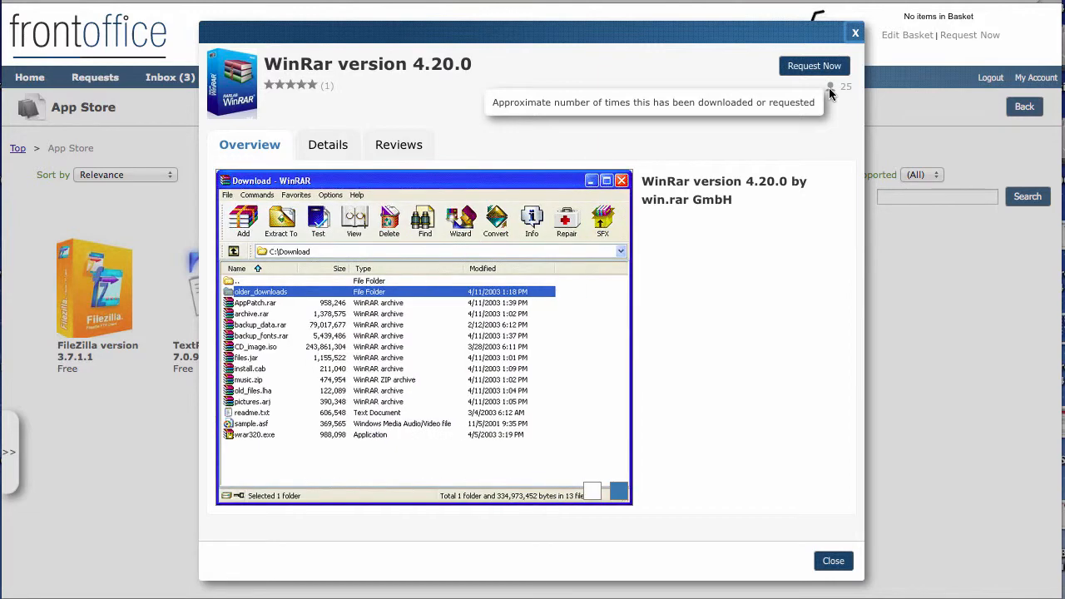
pyautogui.moveTo(306, 106)
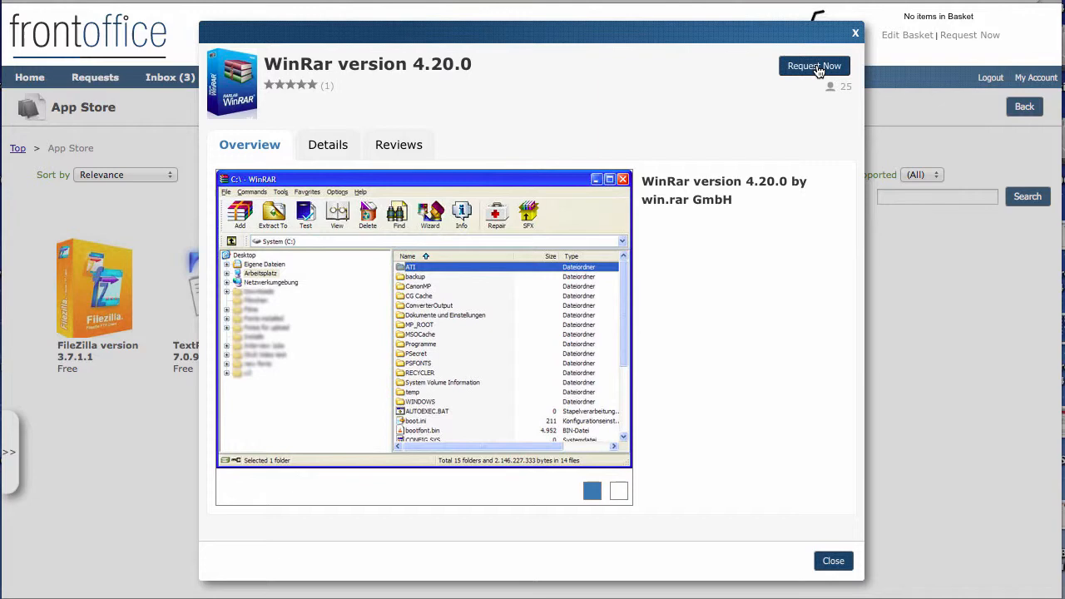
# Step: Request WinRar 4.20.0 with delivery tried at FastTrack (1 hour) then kept at Standard (1 day)
pyautogui.click(855, 34)
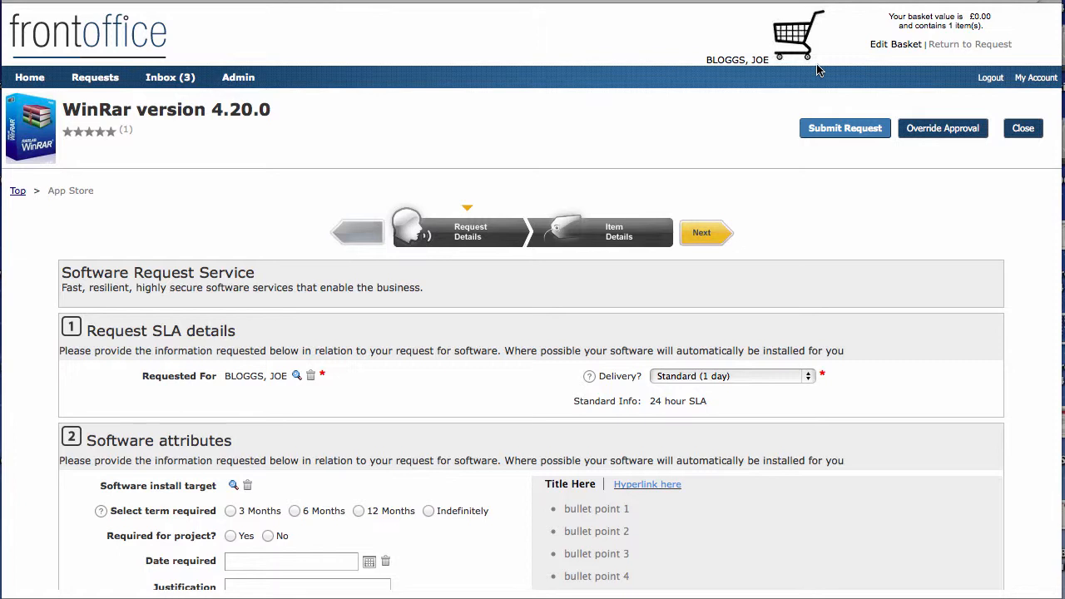
pyautogui.moveTo(791, 253)
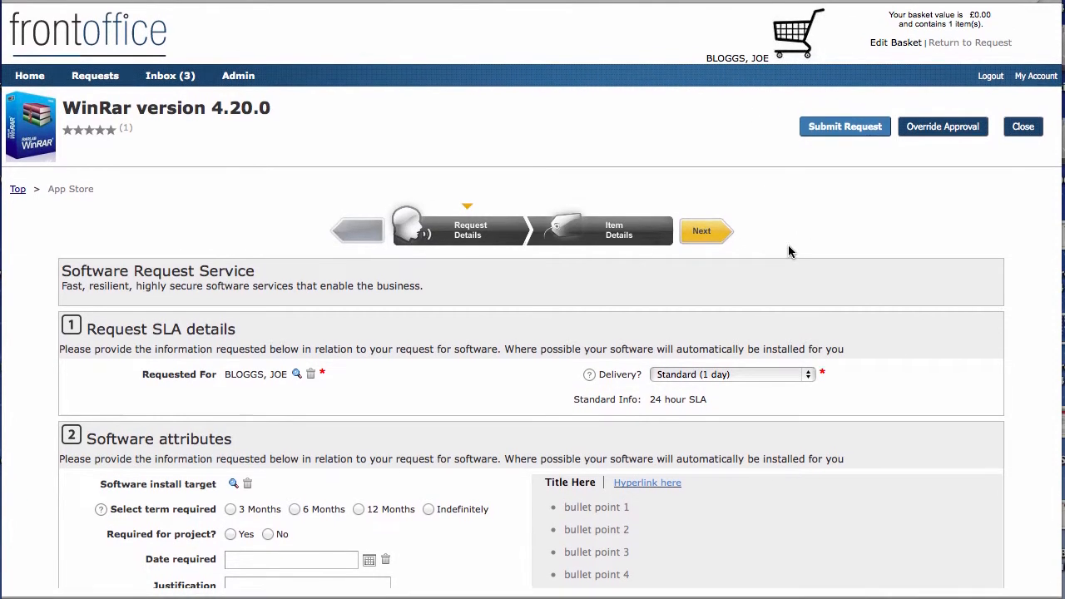
pyautogui.scroll(-3)
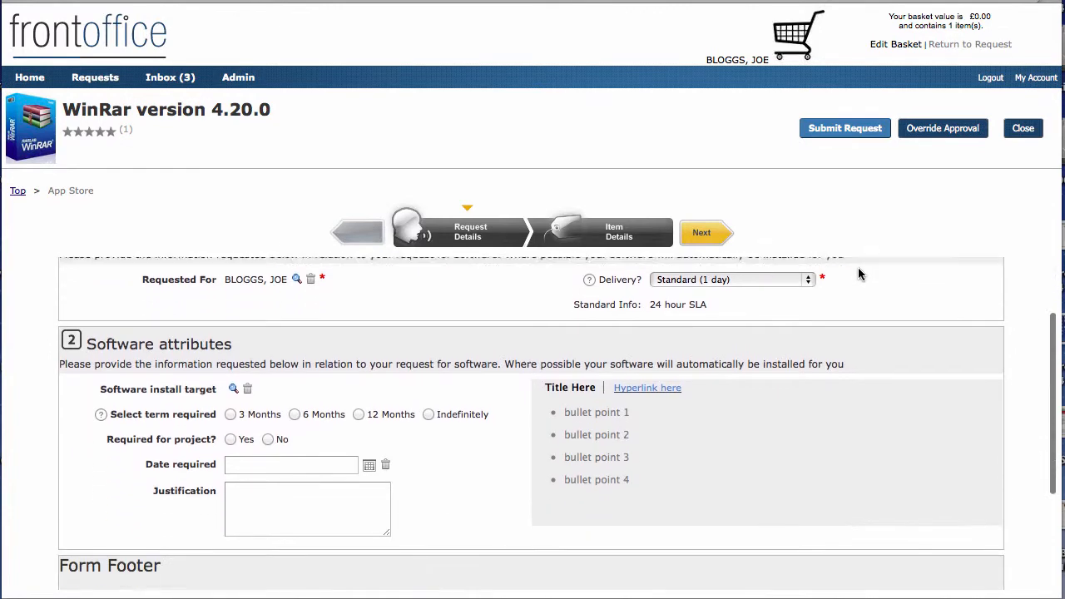
pyautogui.scroll(3)
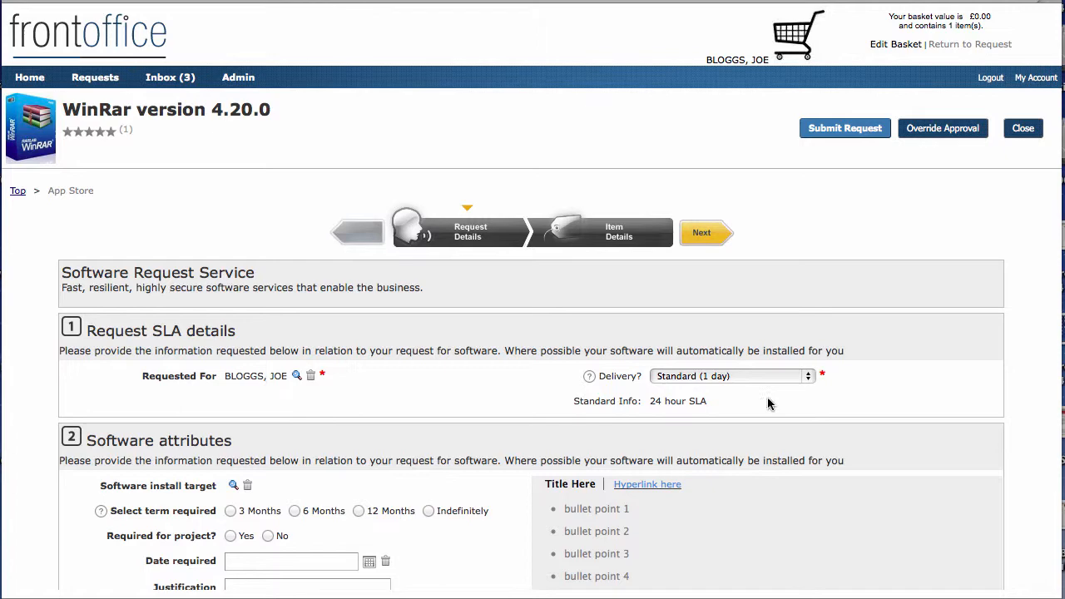
pyautogui.click(728, 376)
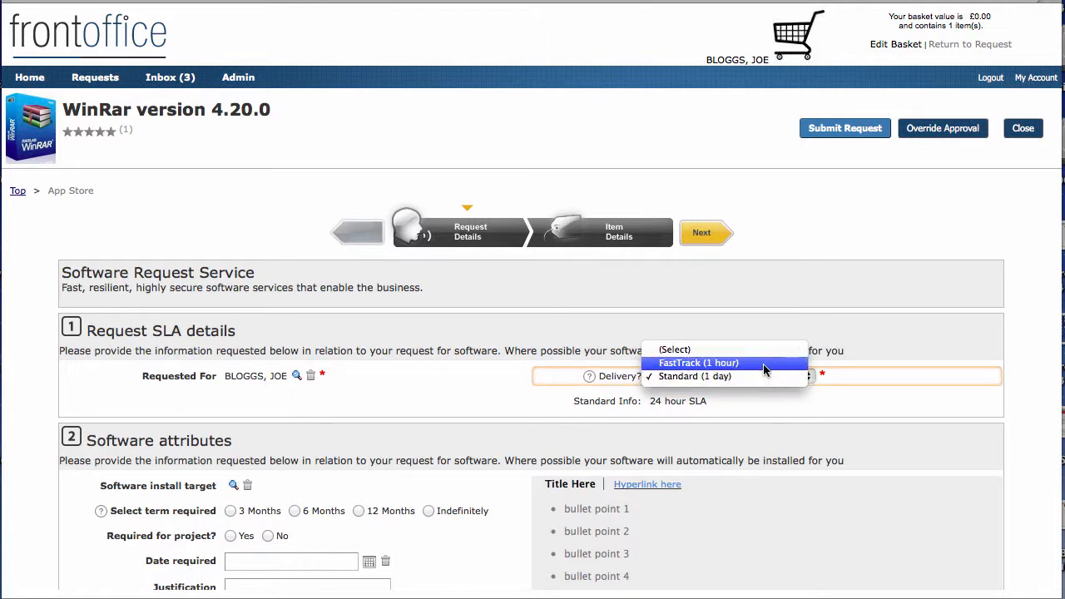
pyautogui.click(697, 362)
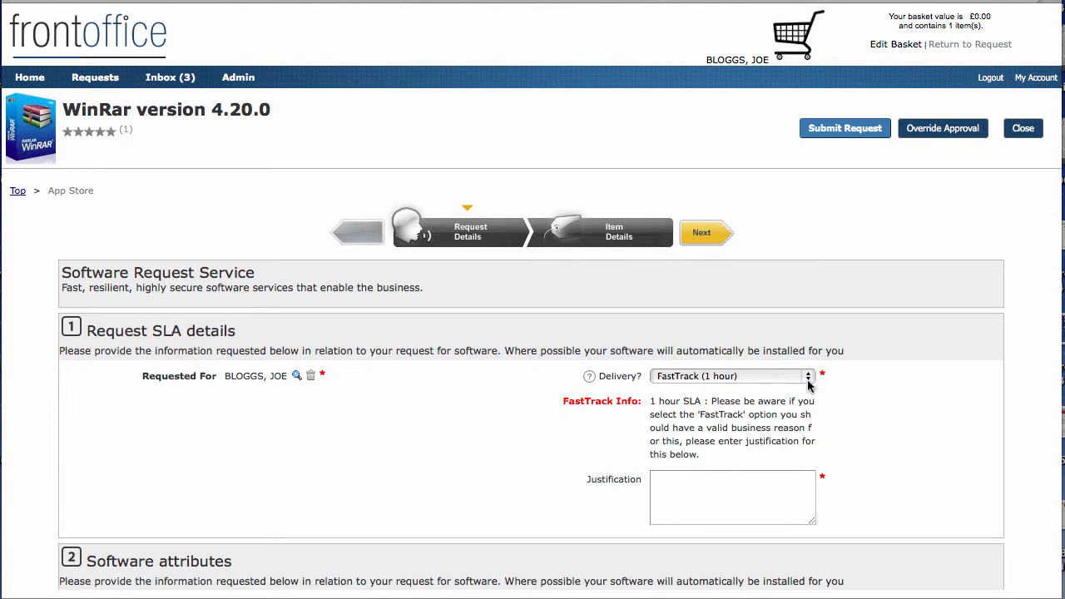
pyautogui.click(725, 376)
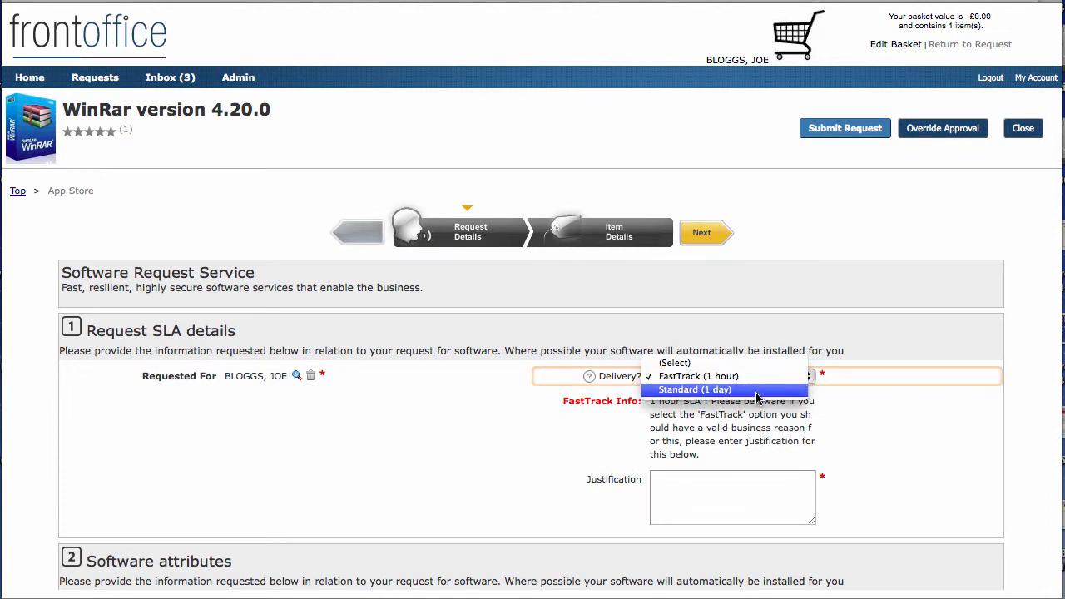
pyautogui.click(694, 389)
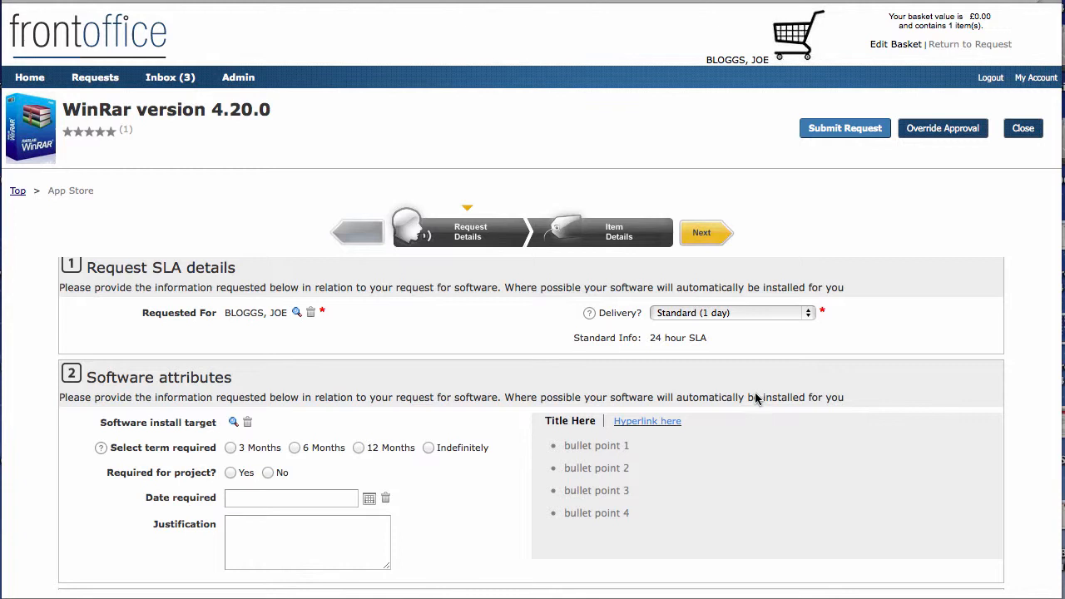
pyautogui.scroll(-3)
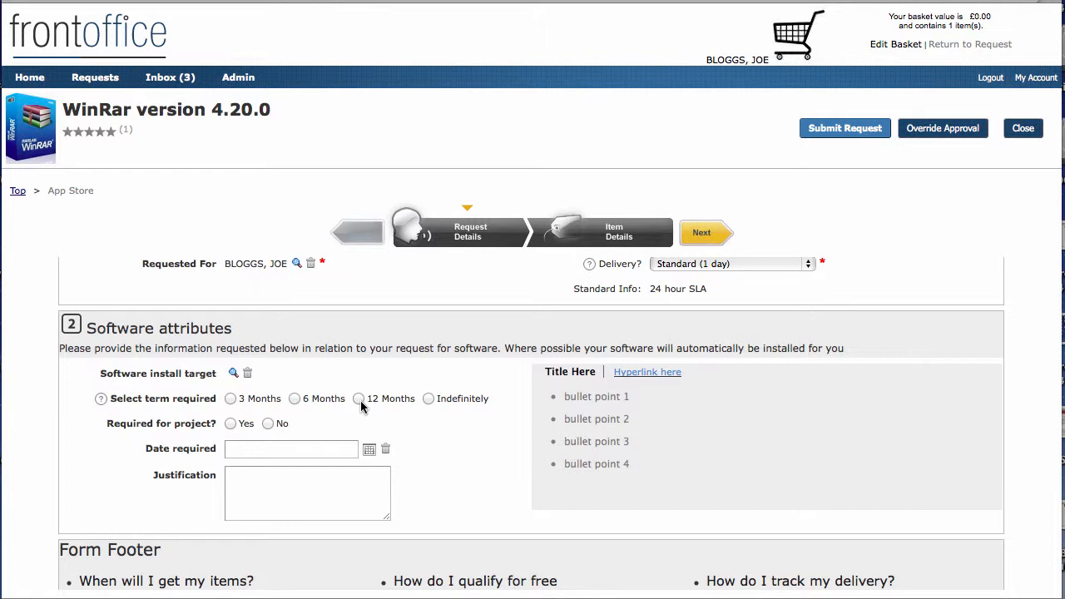
pyautogui.moveTo(233, 373)
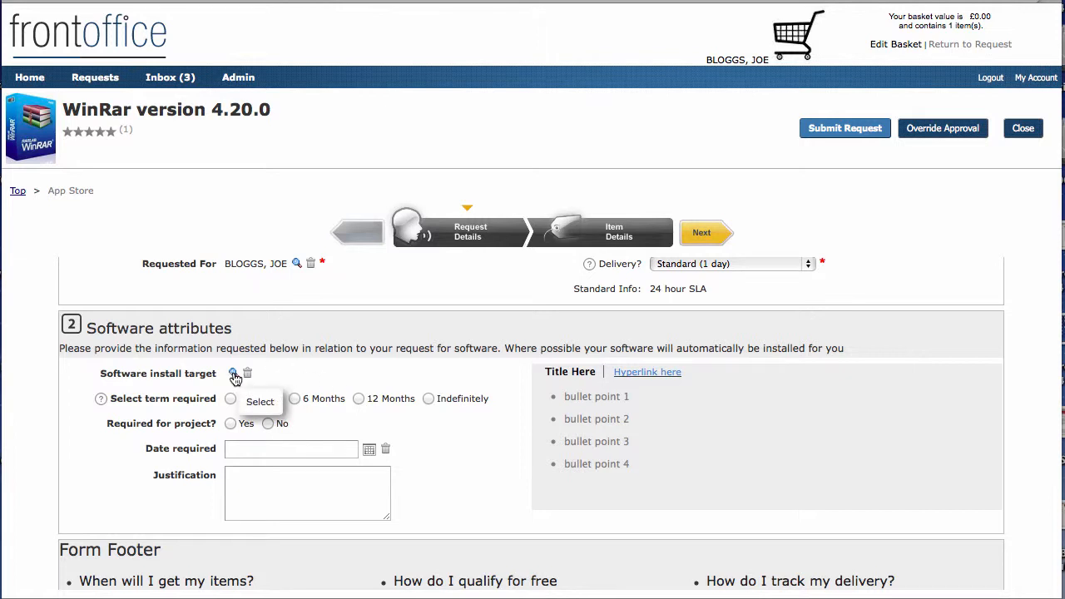
pyautogui.click(233, 373)
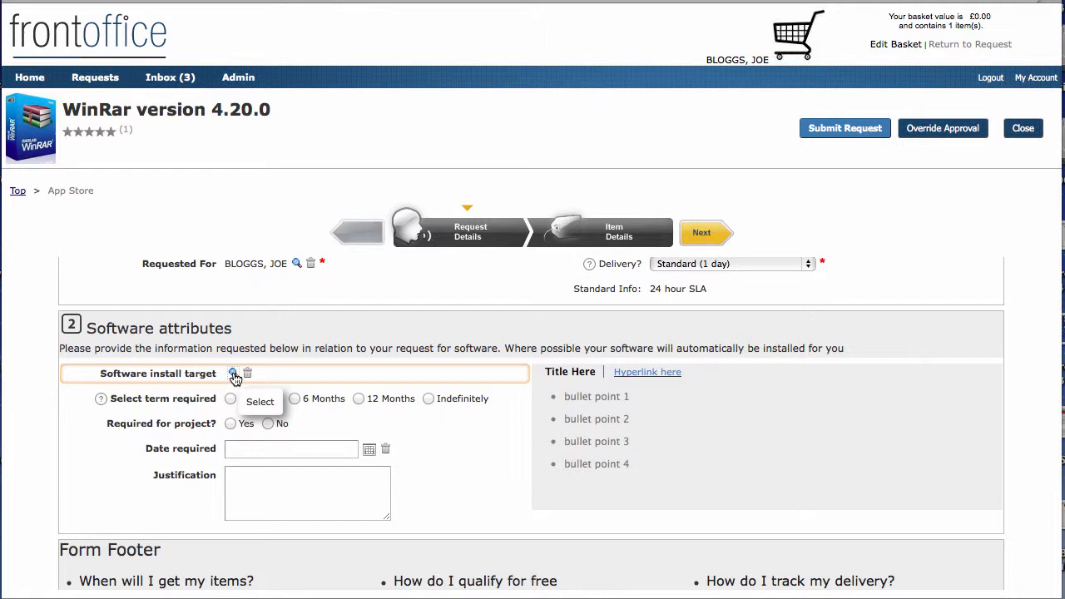
# Step: Select the Desktop XYZ98732 from Available Assets as the install target and confirm it
pyautogui.click(233, 373)
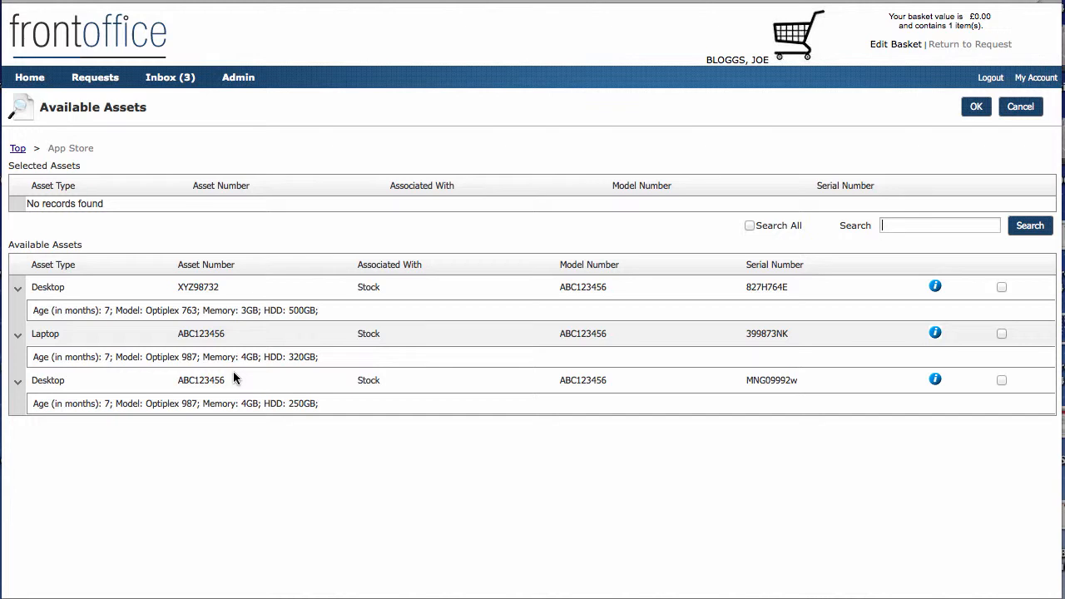
pyautogui.moveTo(995, 303)
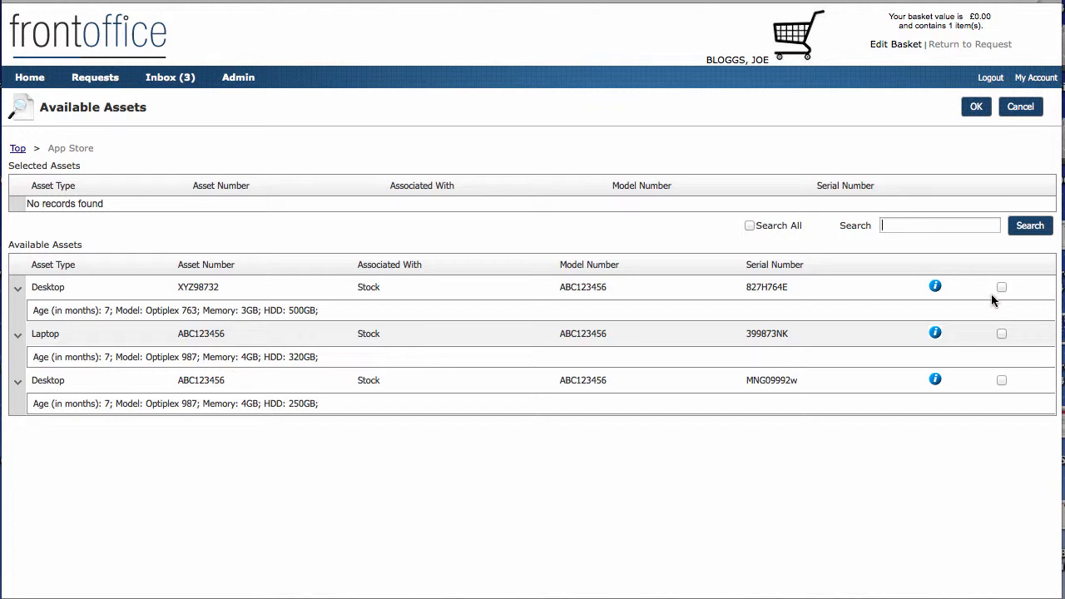
pyautogui.click(1002, 286)
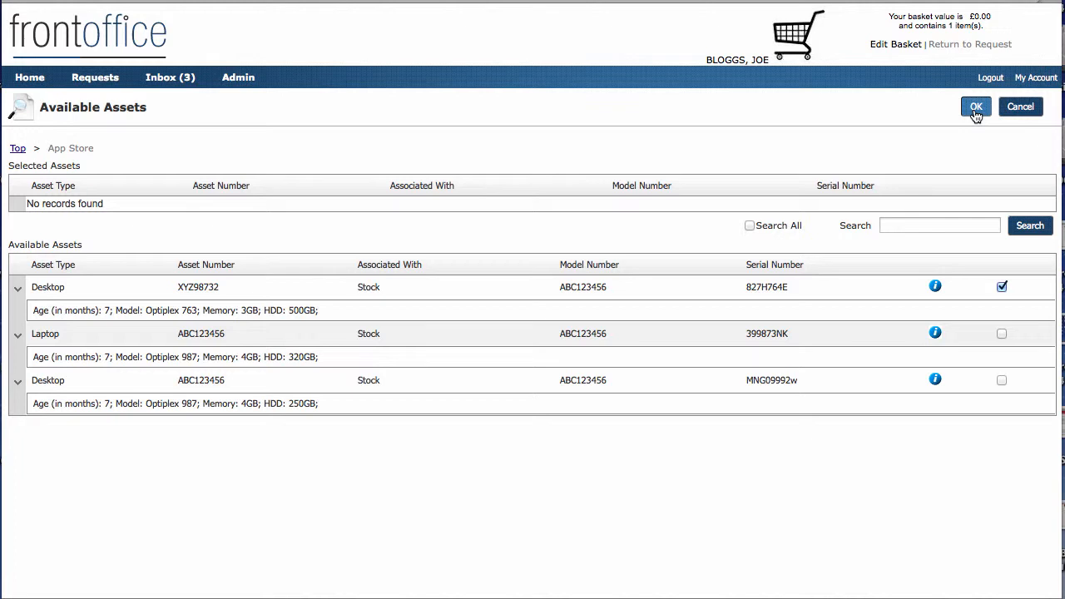
pyautogui.click(975, 107)
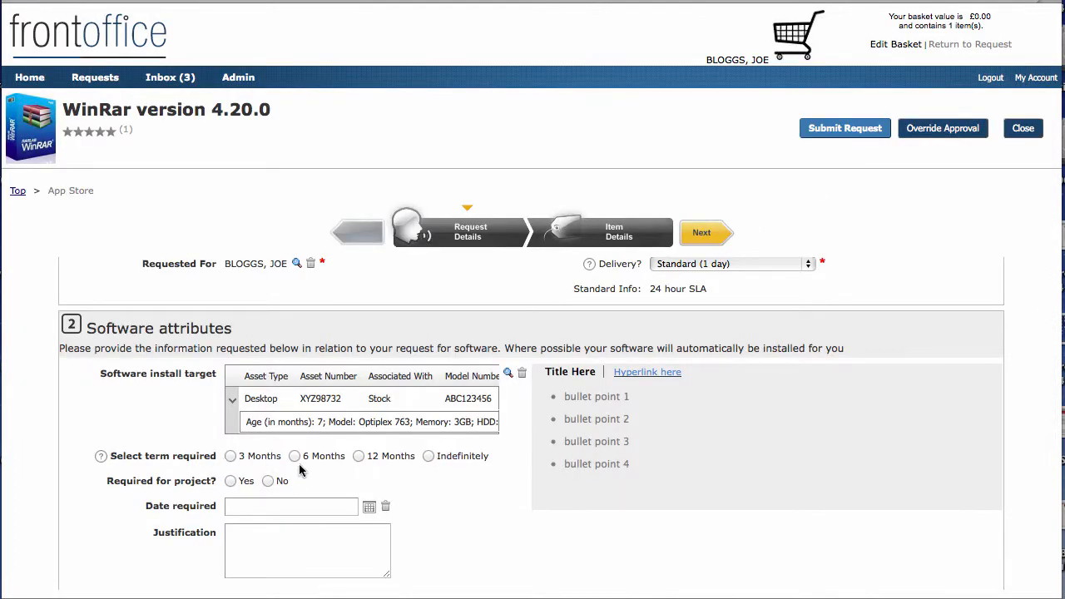
pyautogui.moveTo(373, 469)
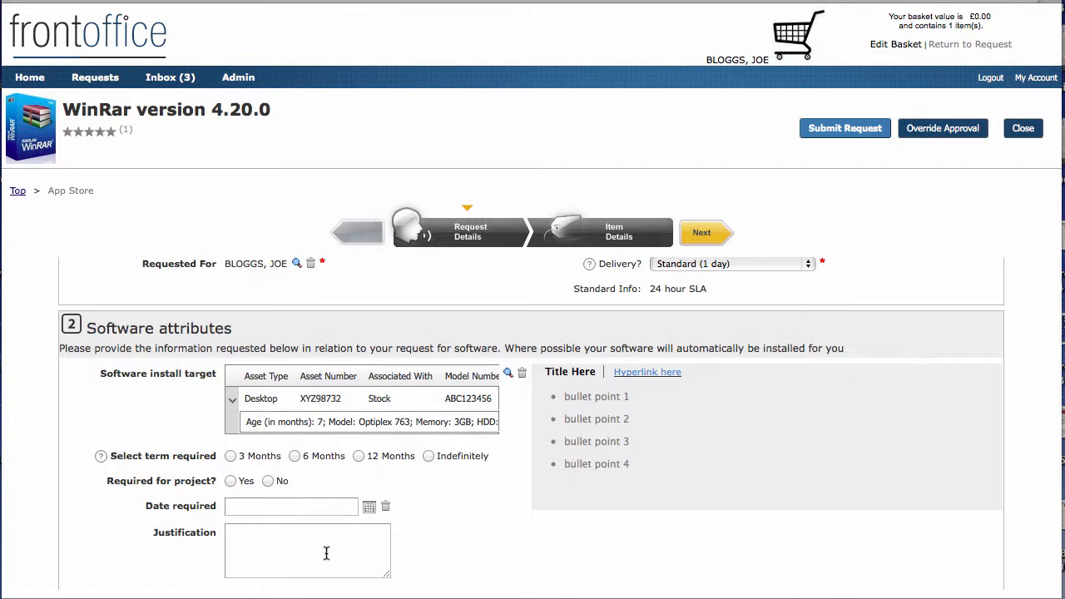
pyautogui.scroll(-3)
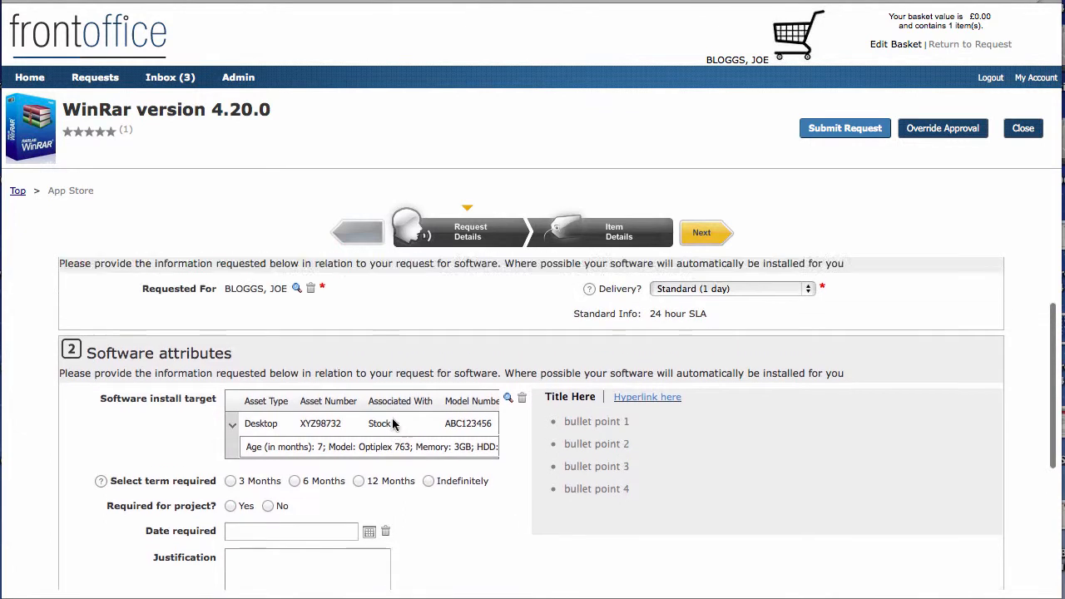
pyautogui.scroll(3)
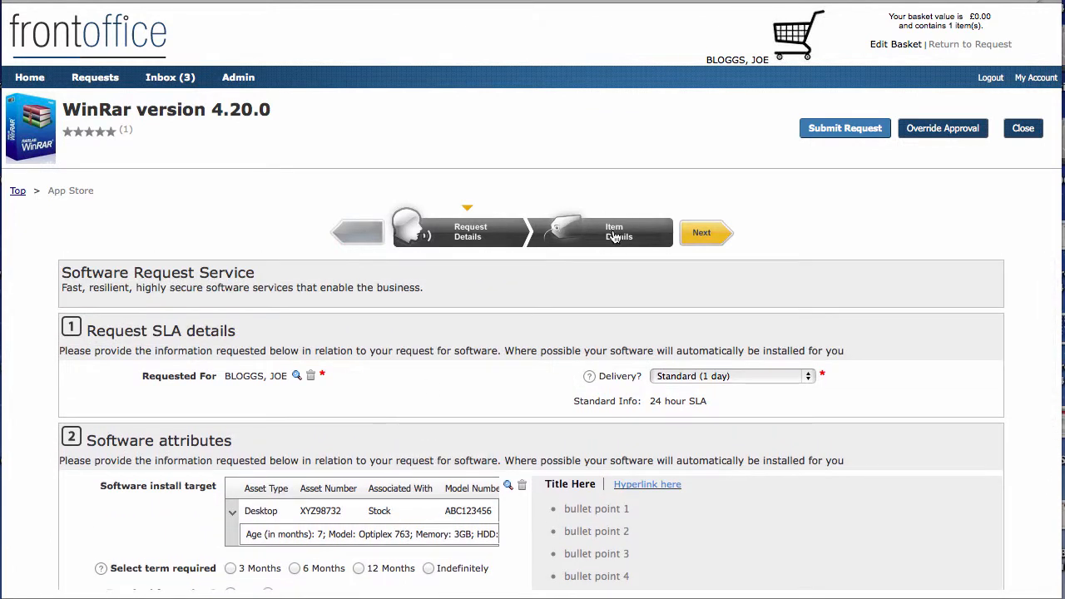
pyautogui.moveTo(625, 239)
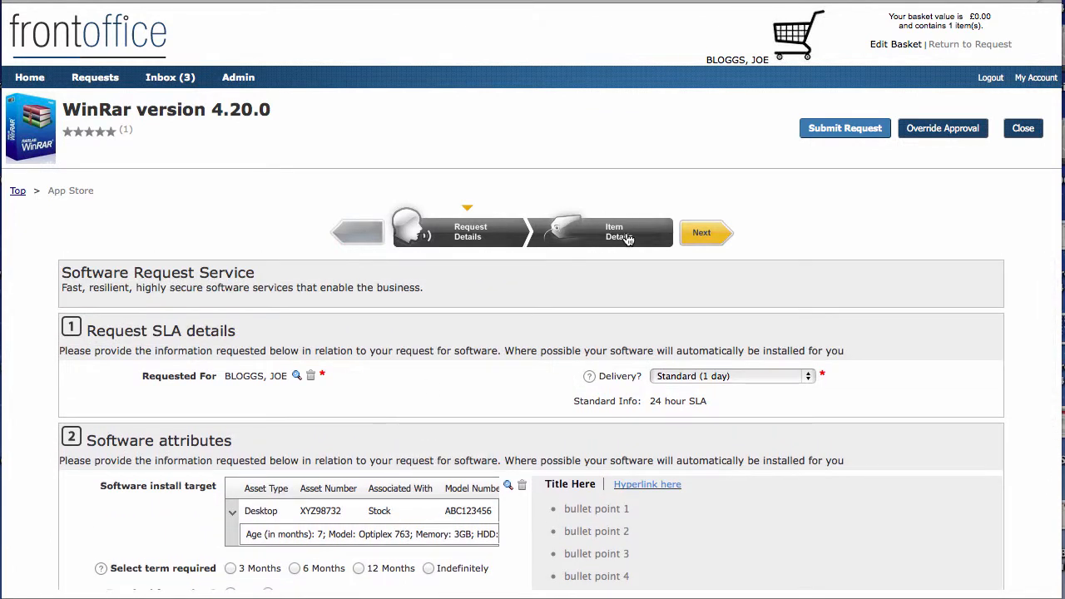
# Step: Advance to Item Details with one free WinRar 4.20.0 line and submit the request
pyautogui.click(702, 233)
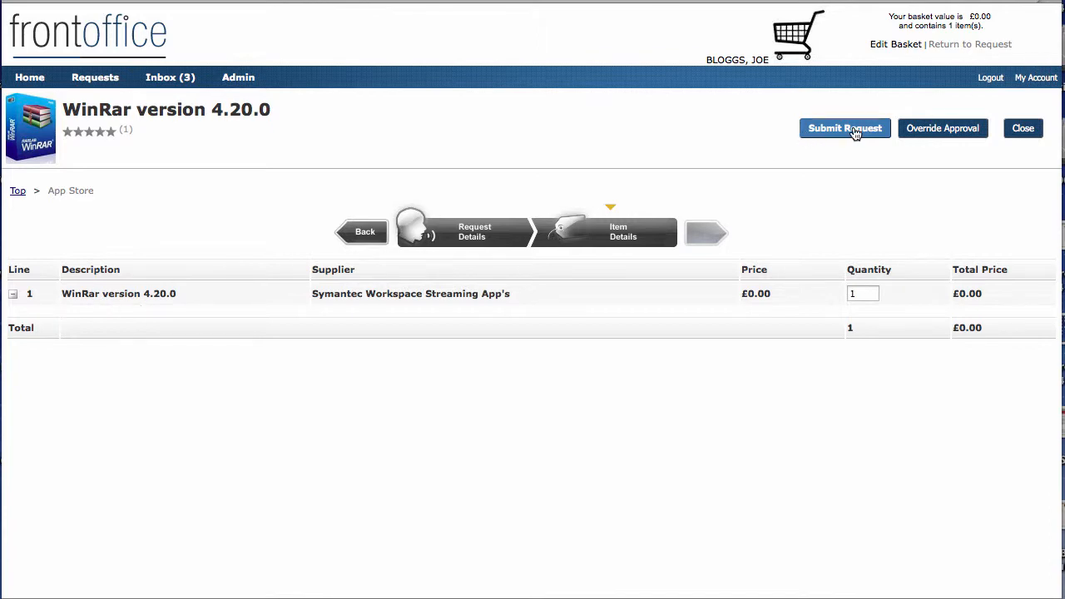
pyautogui.click(845, 128)
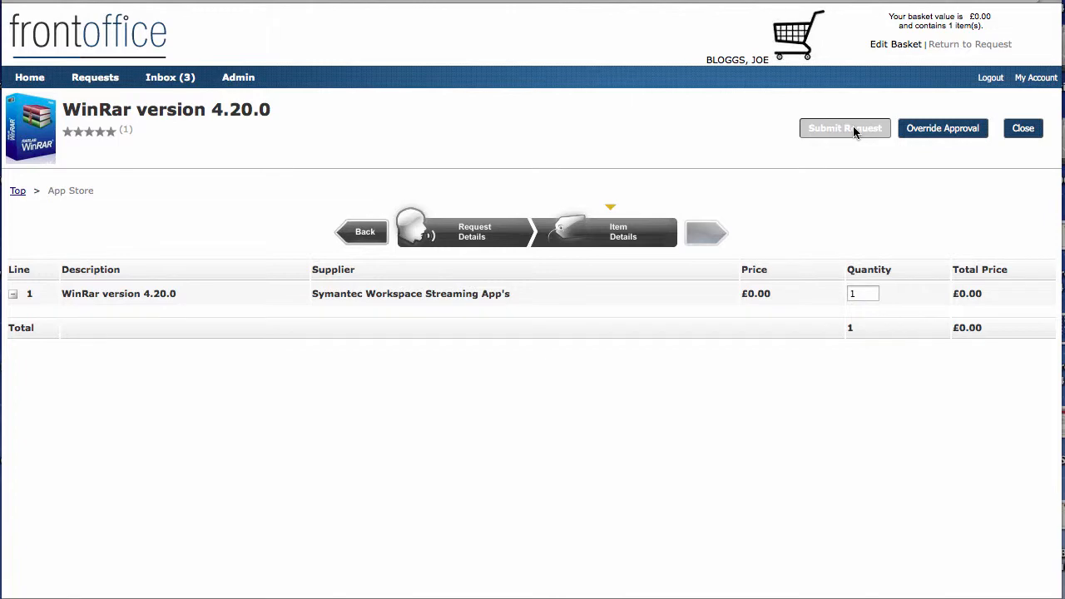
pyautogui.click(845, 128)
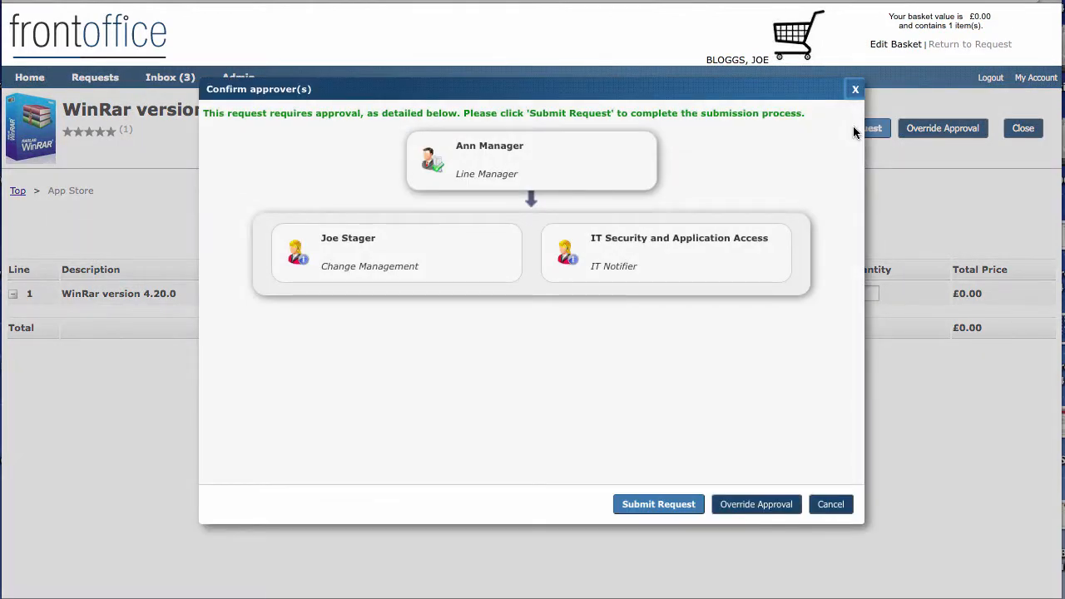
pyautogui.moveTo(396, 299)
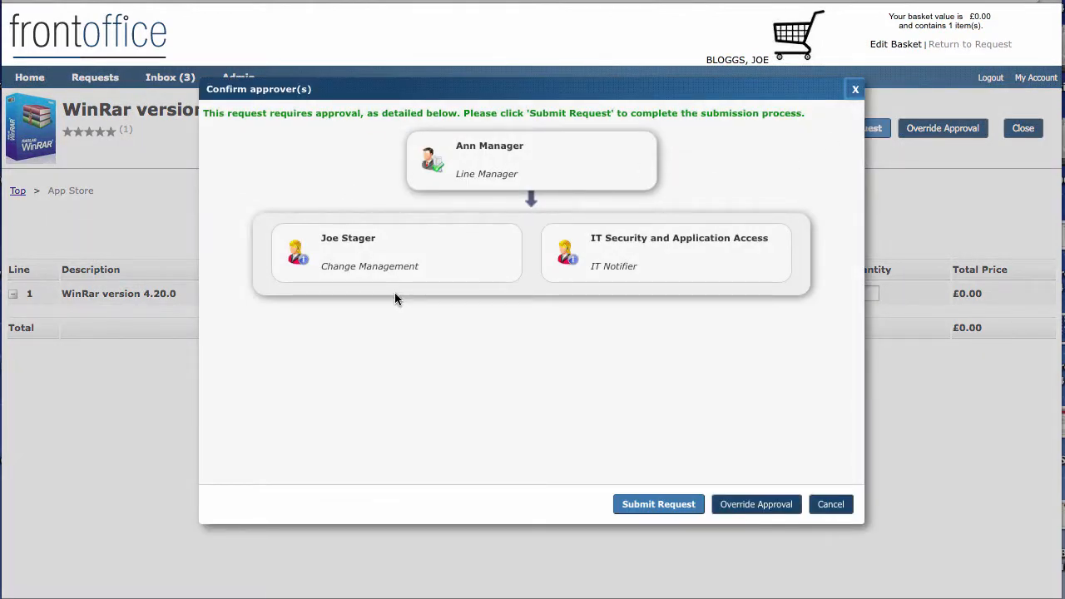
pyautogui.moveTo(586, 253)
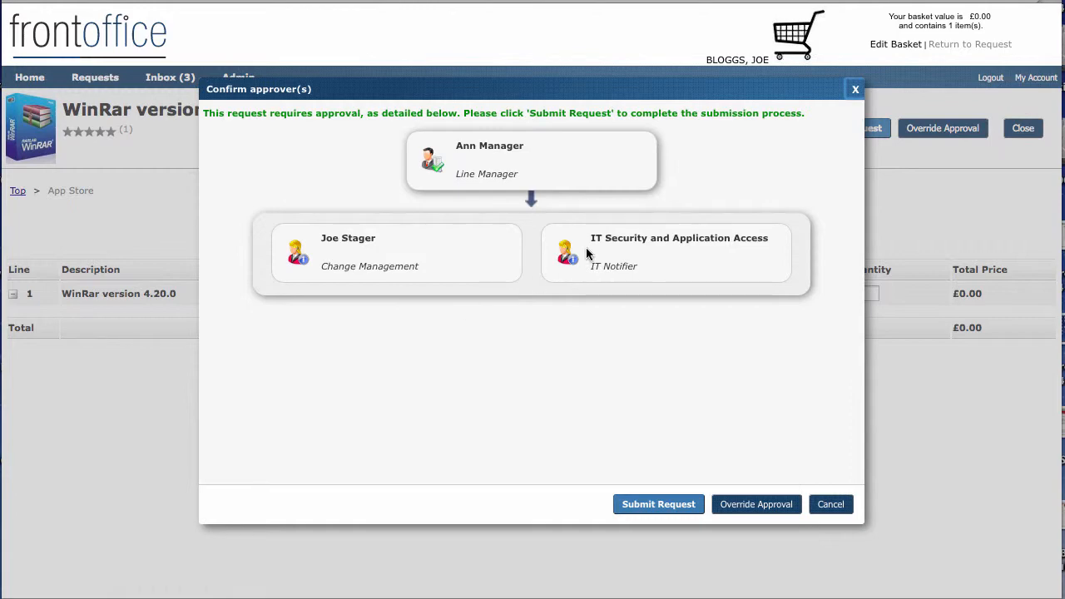
pyautogui.moveTo(469, 166)
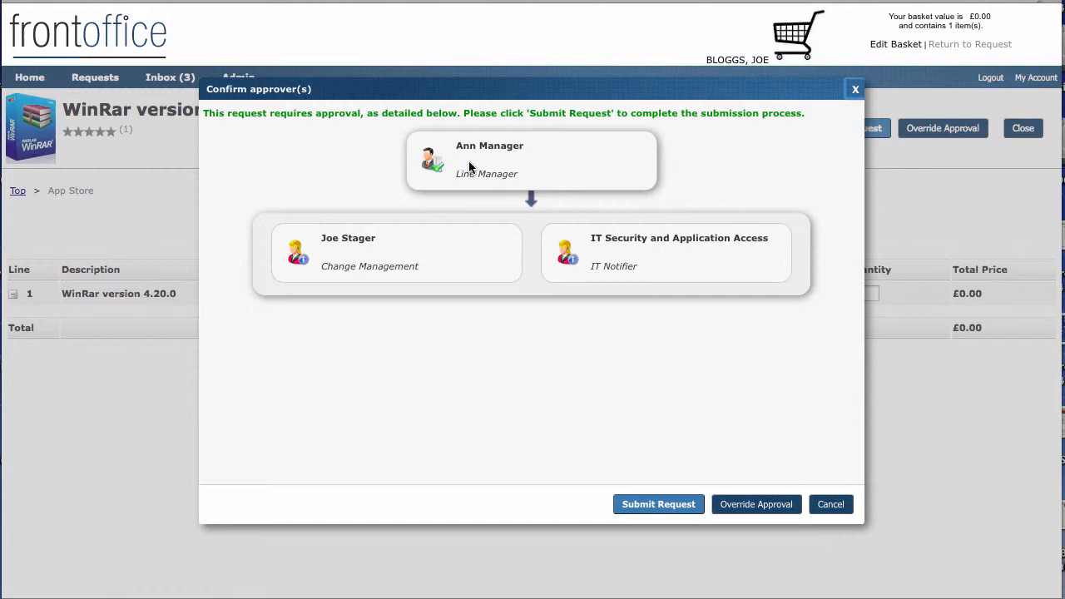
pyautogui.moveTo(439, 260)
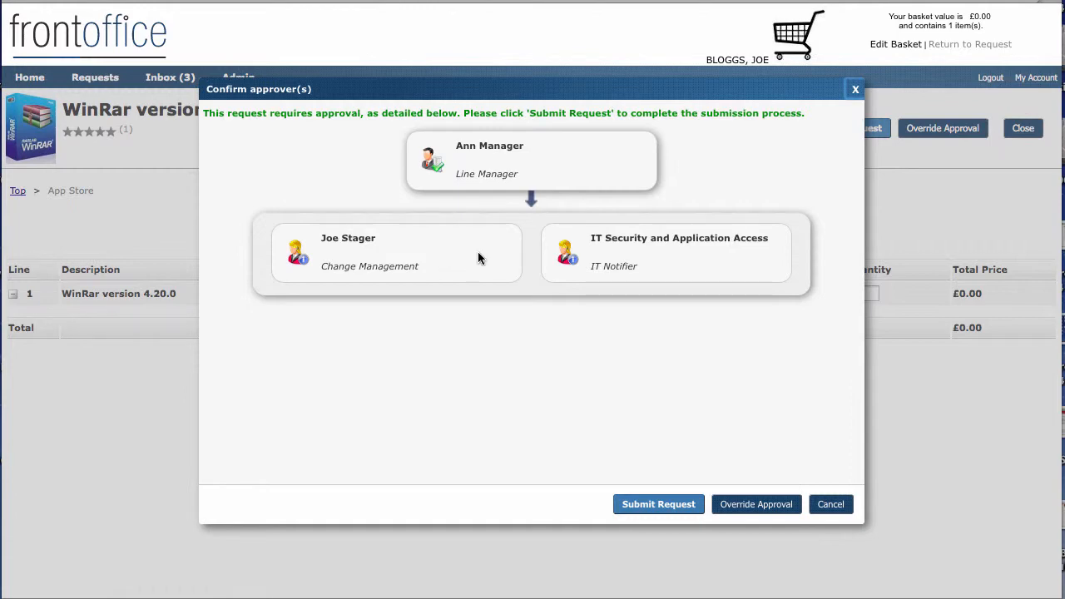
pyautogui.moveTo(556, 177)
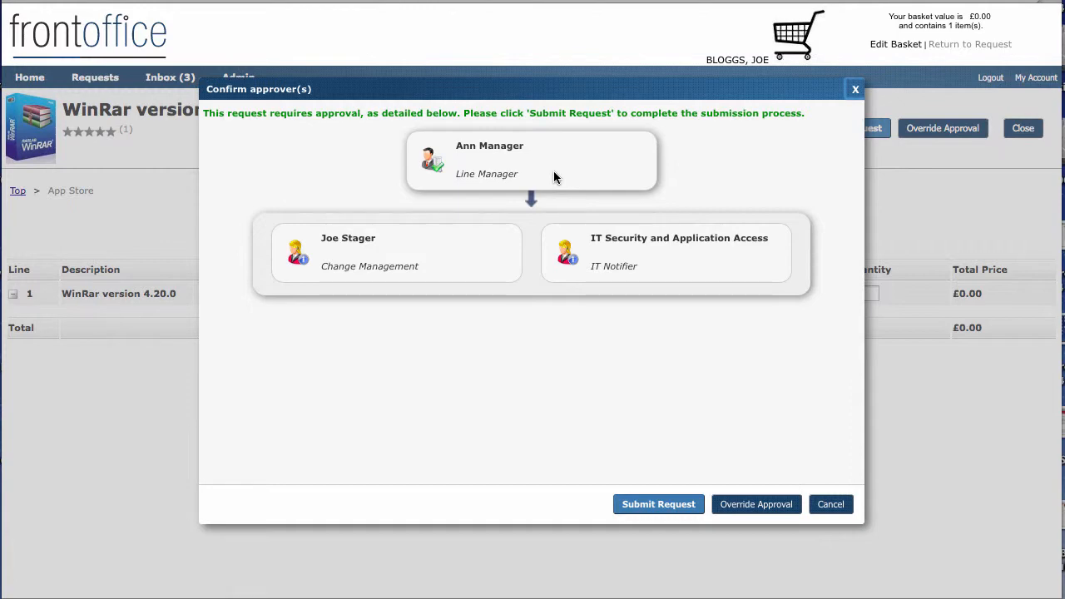
pyautogui.moveTo(548, 166)
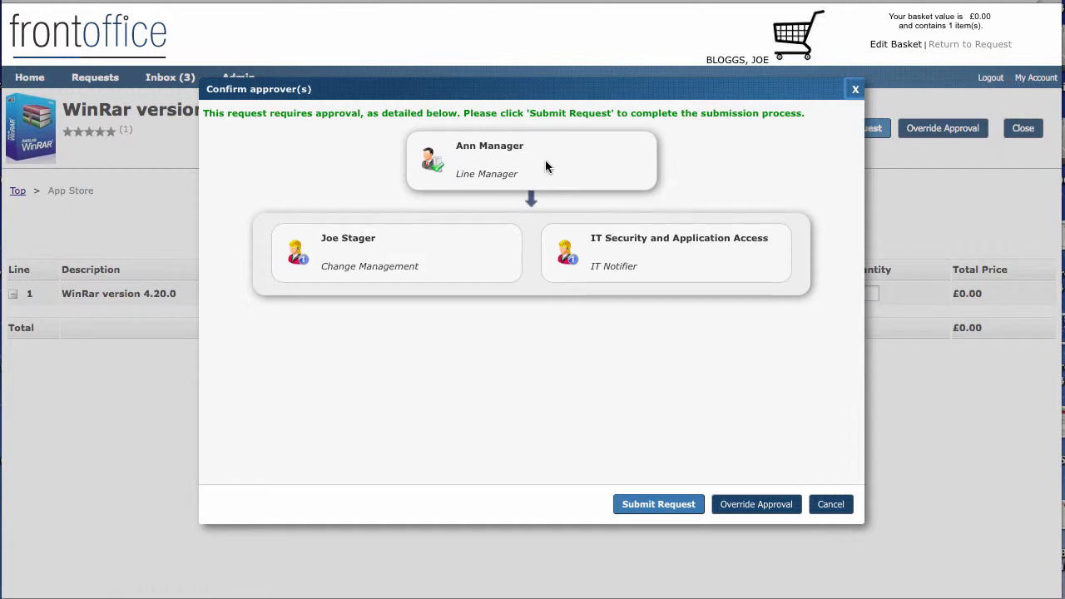
pyautogui.moveTo(538, 163)
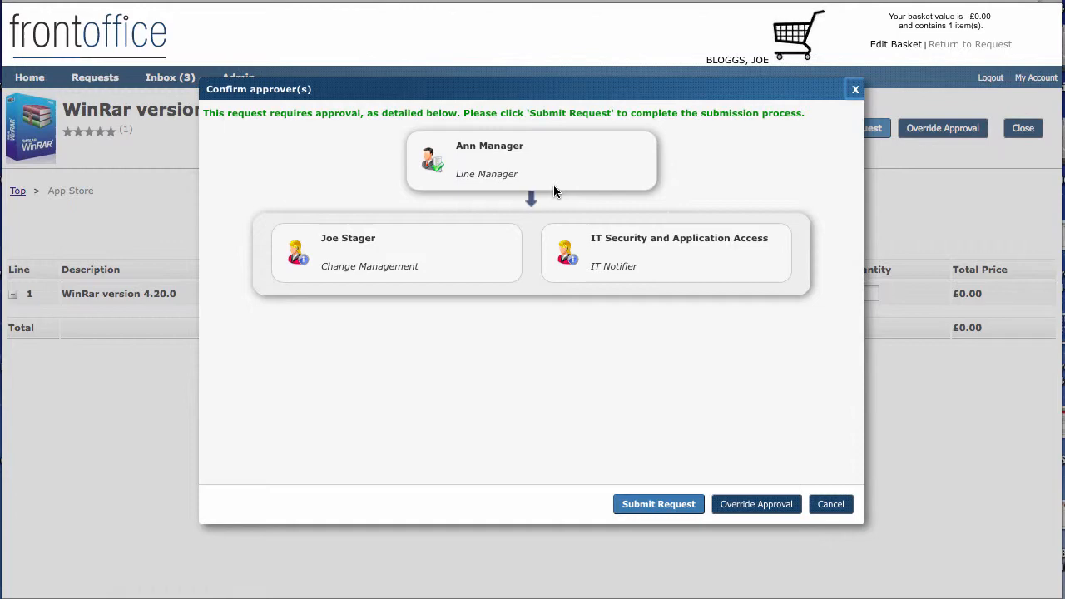
pyautogui.moveTo(756, 504)
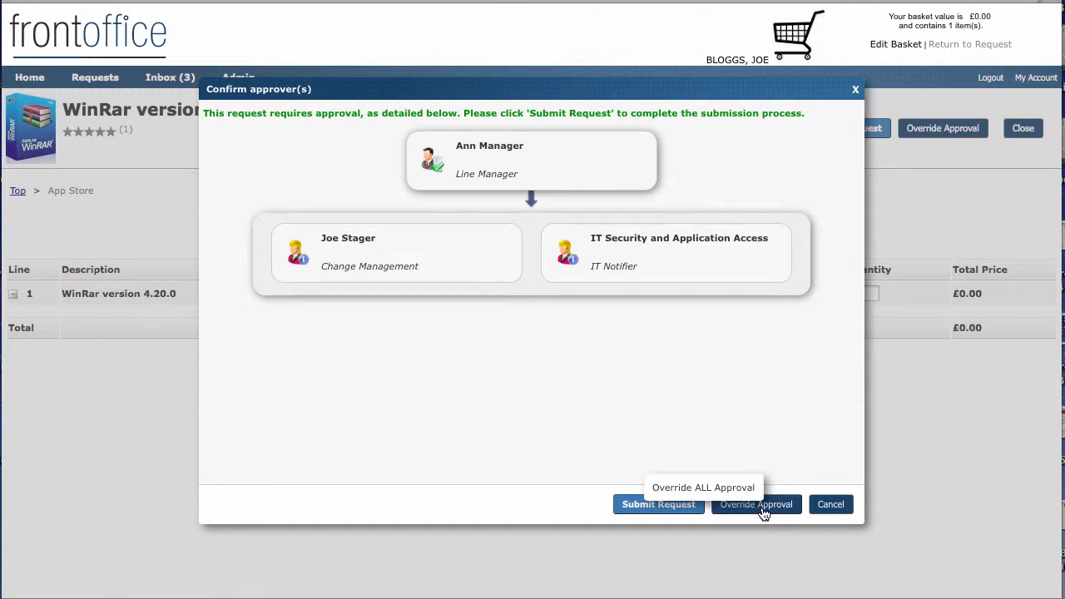
pyautogui.click(657, 504)
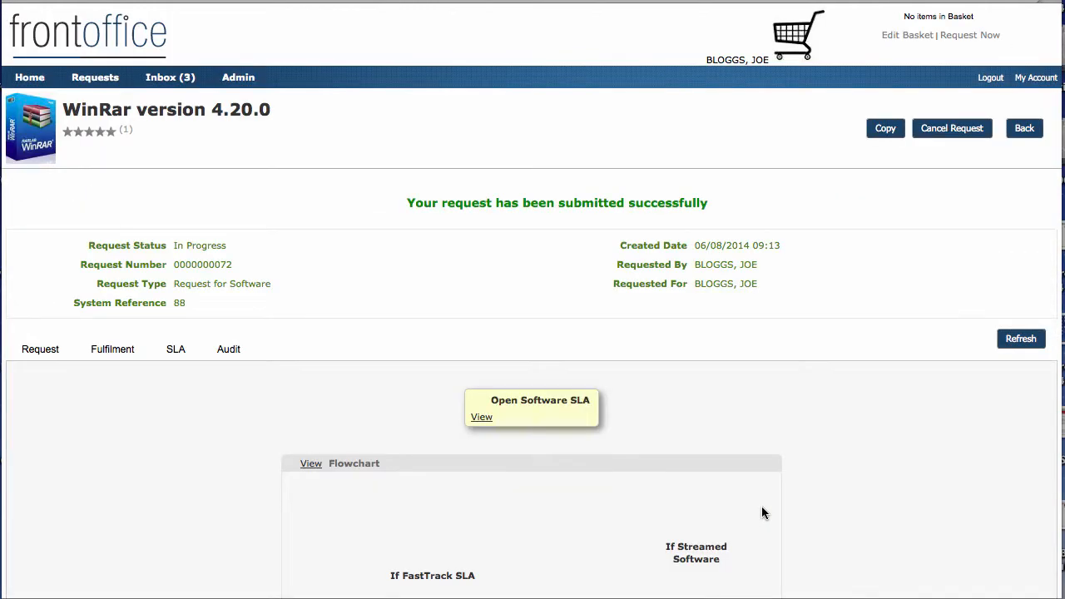
pyautogui.click(113, 349)
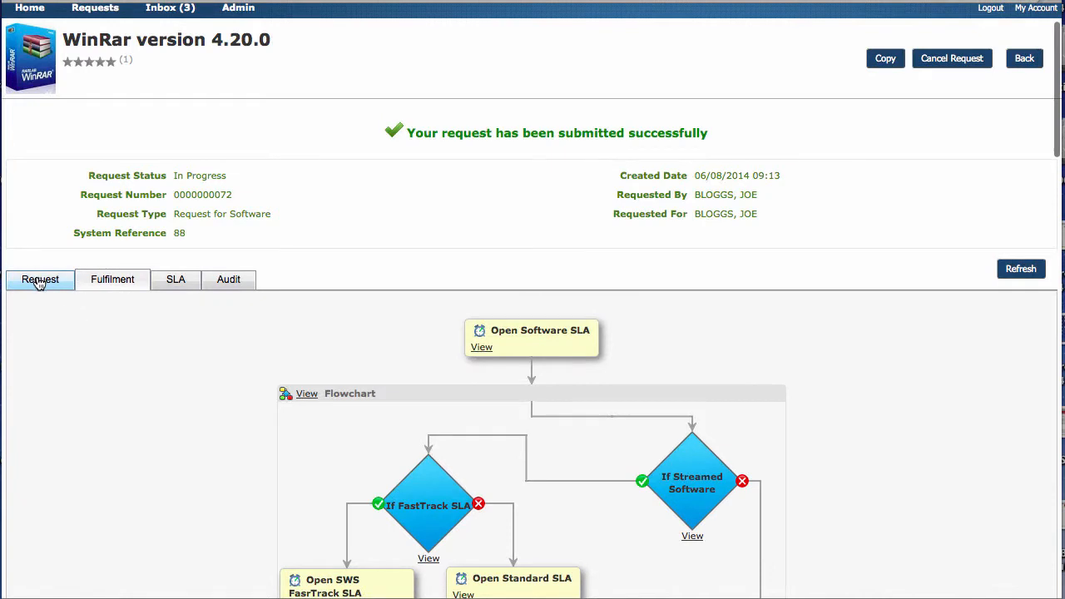
pyautogui.click(40, 280)
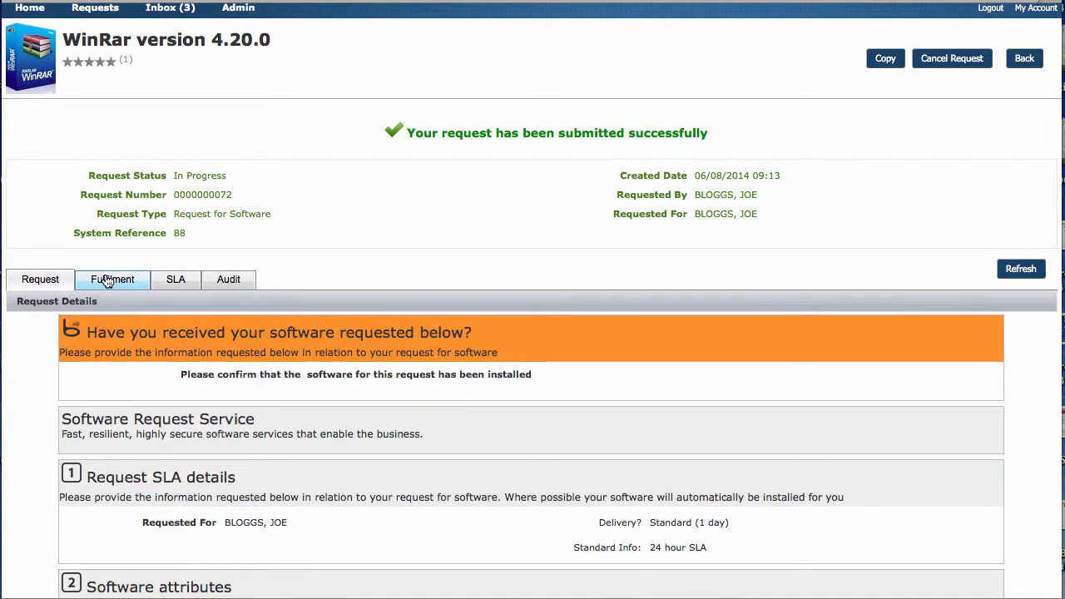
pyautogui.click(113, 279)
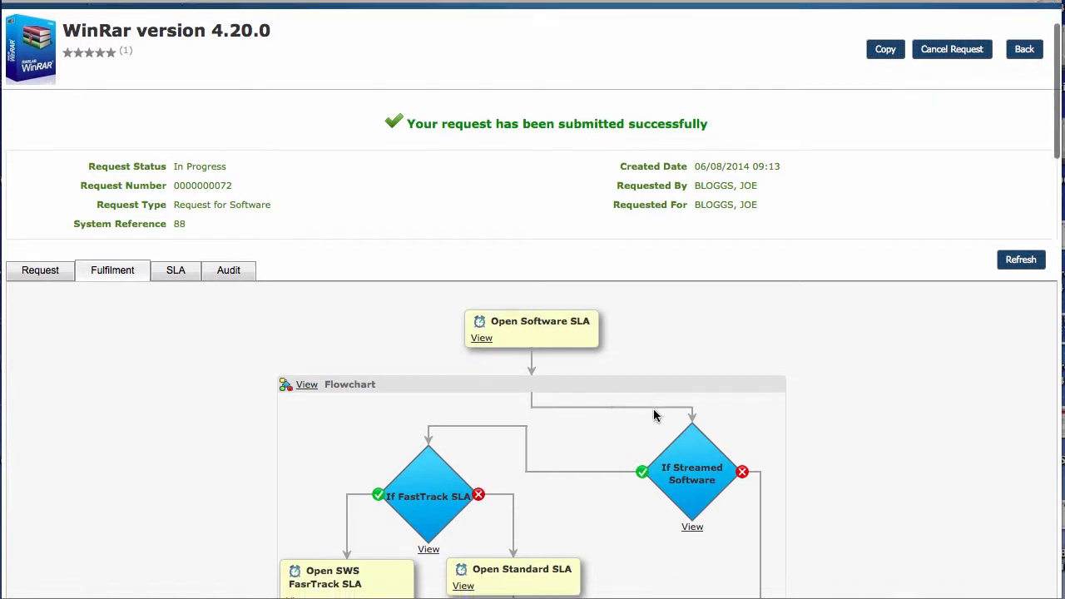
pyautogui.scroll(-3)
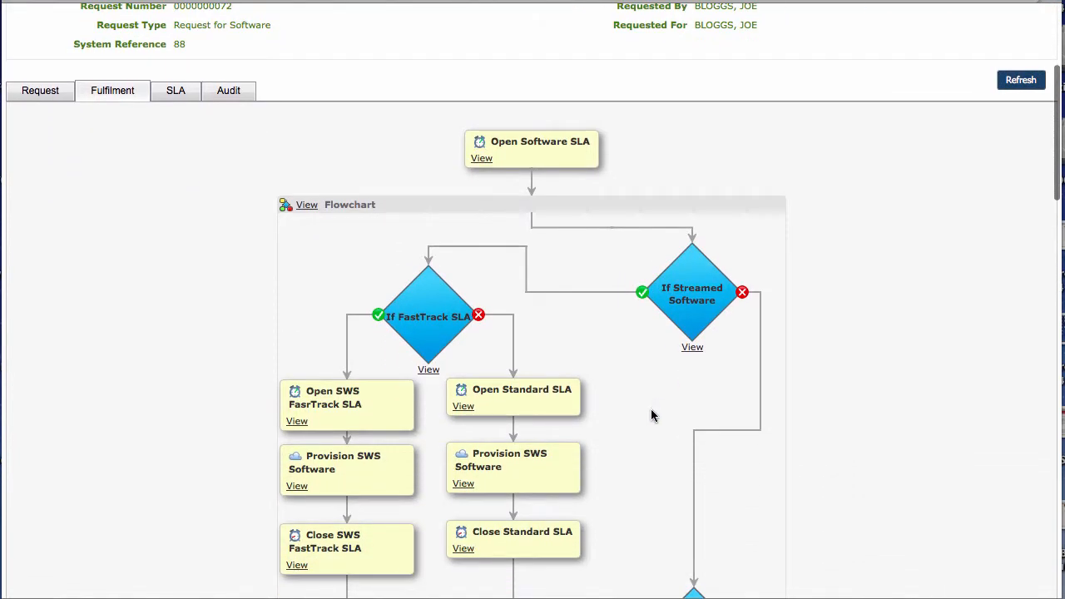
pyautogui.moveTo(707, 273)
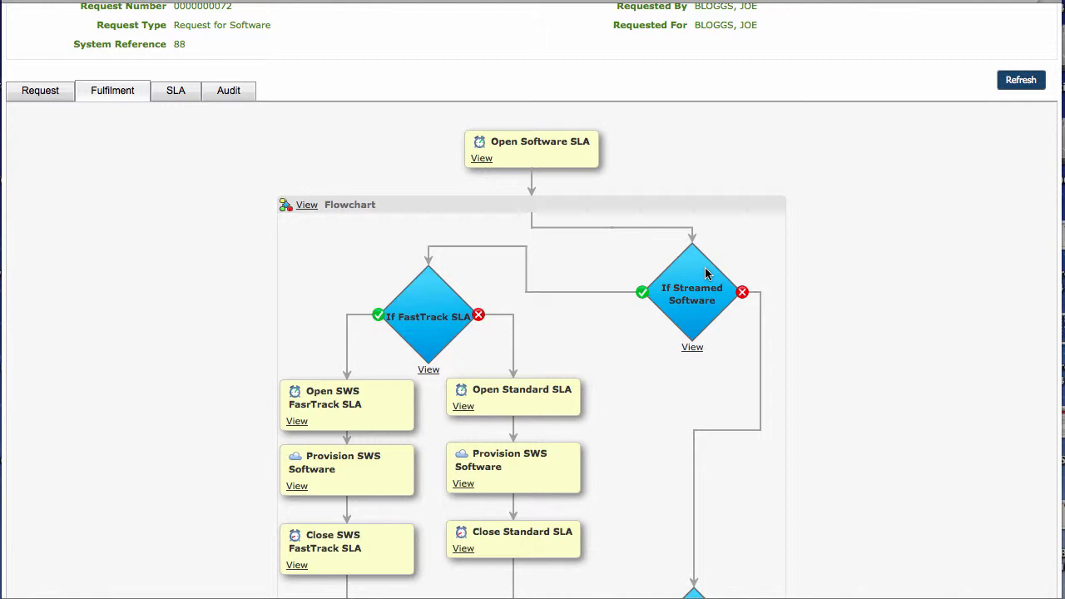
pyautogui.moveTo(608, 312)
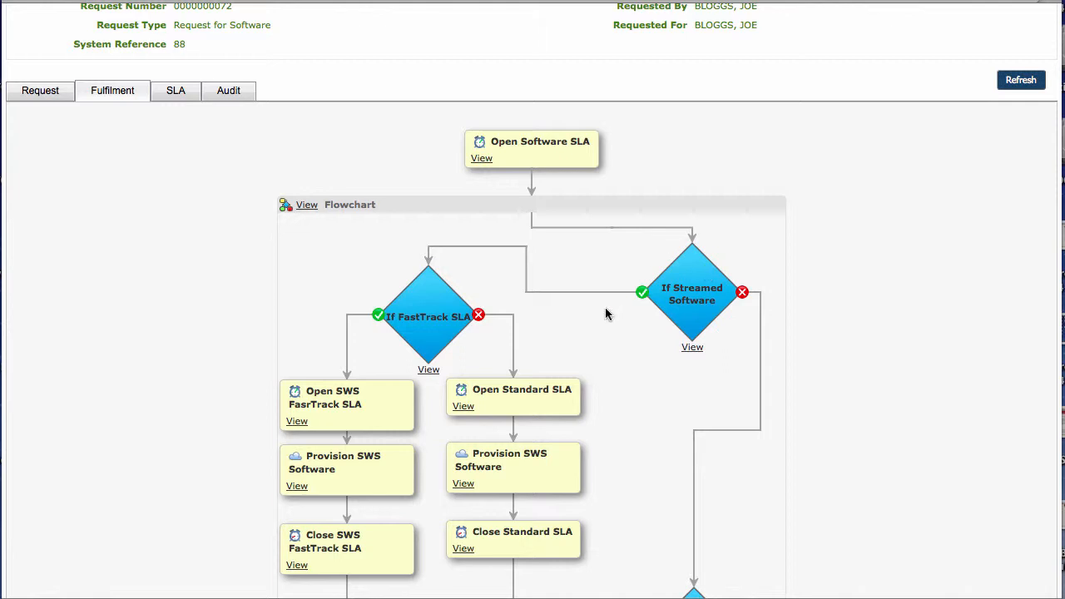
pyautogui.moveTo(657, 344)
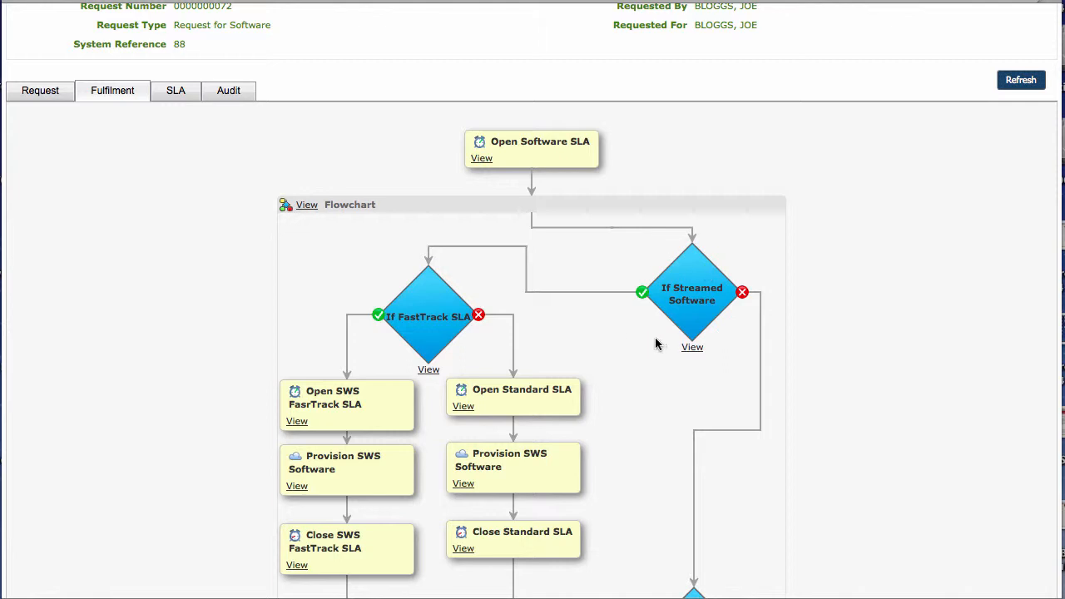
pyautogui.scroll(-3)
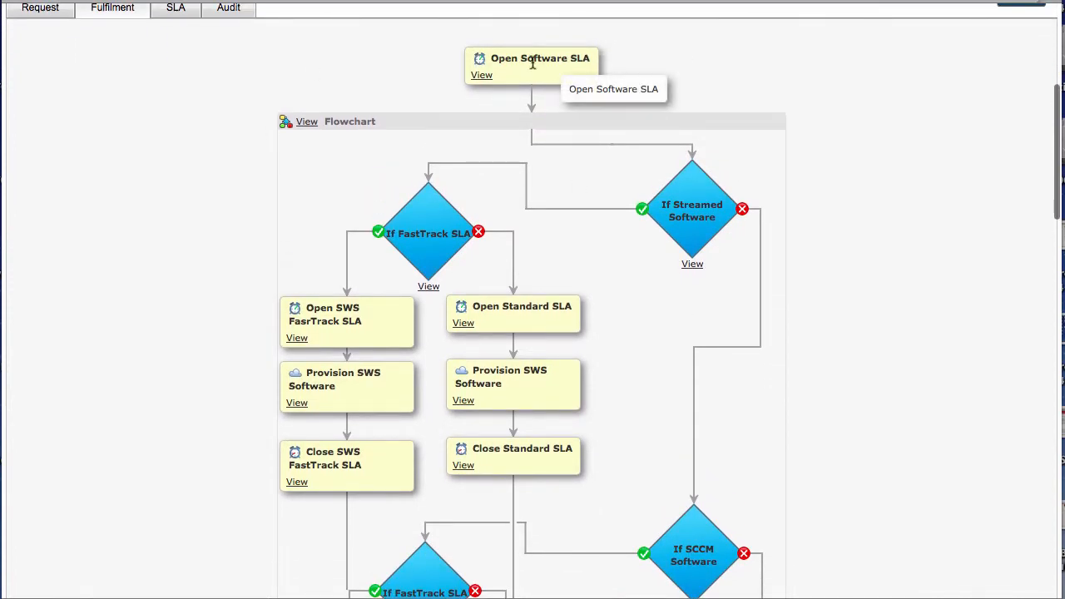
pyautogui.moveTo(666, 203)
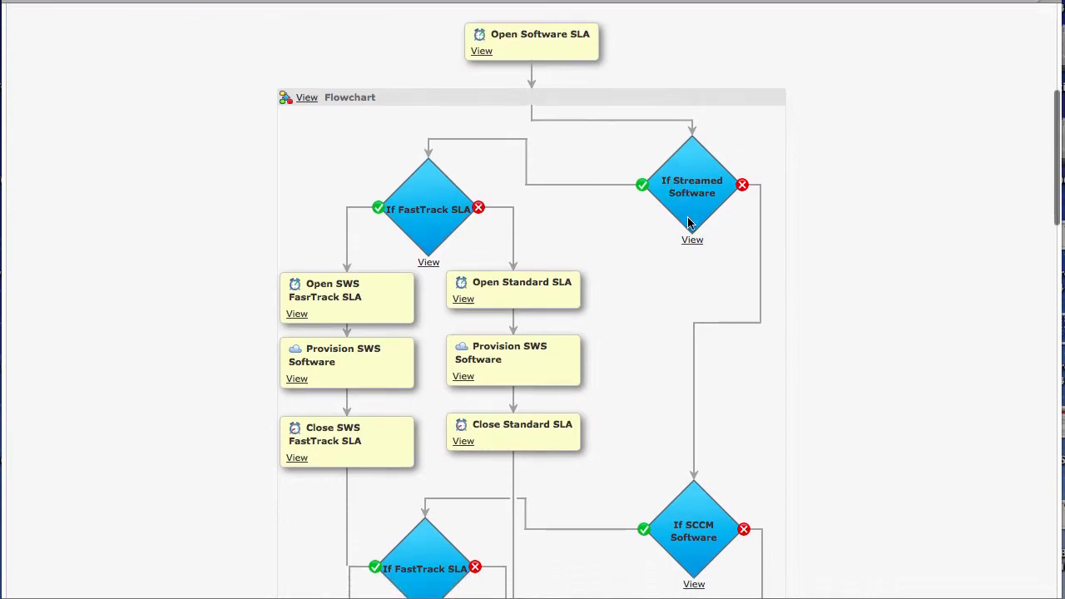
pyautogui.scroll(-3)
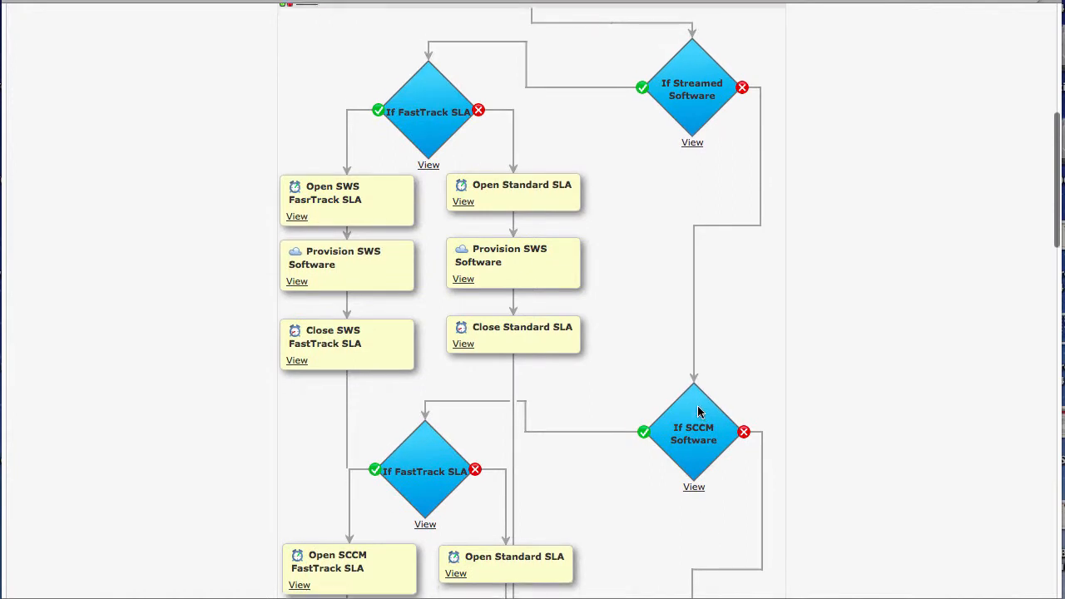
pyautogui.scroll(-3)
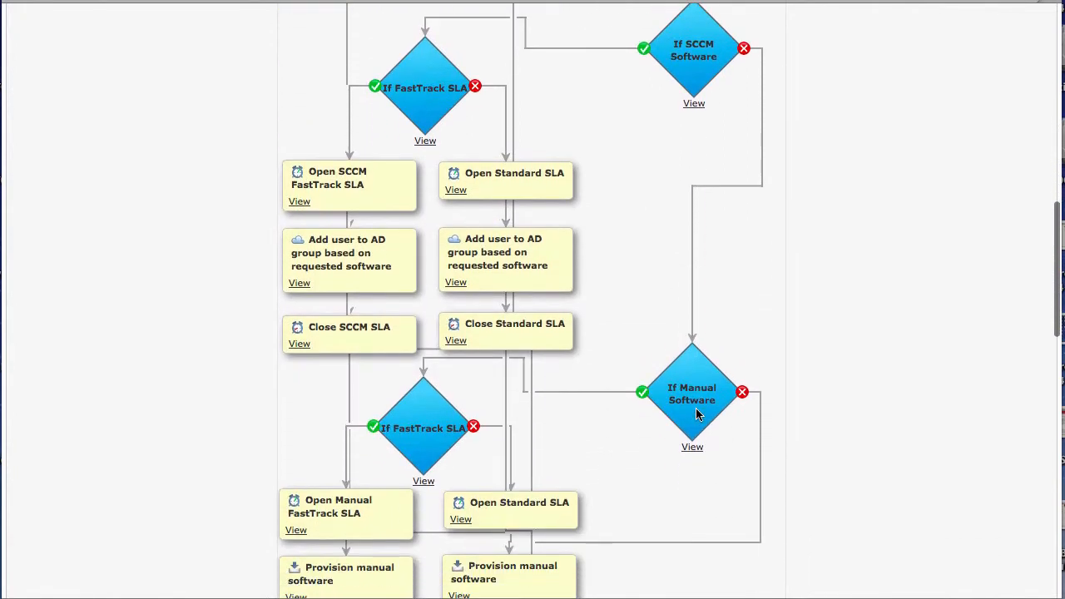
pyautogui.scroll(-3)
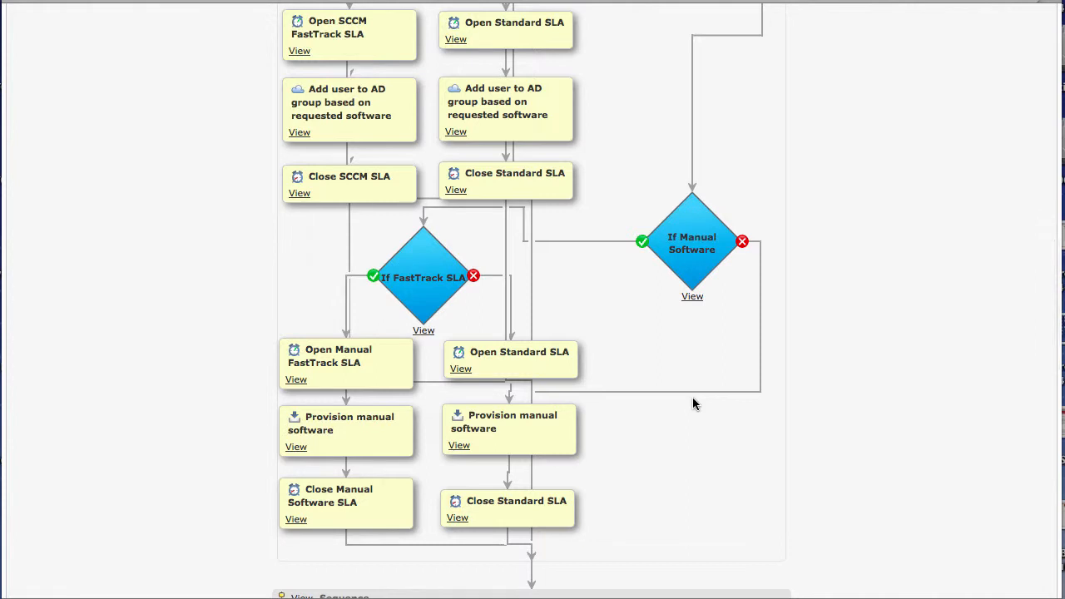
pyautogui.scroll(3)
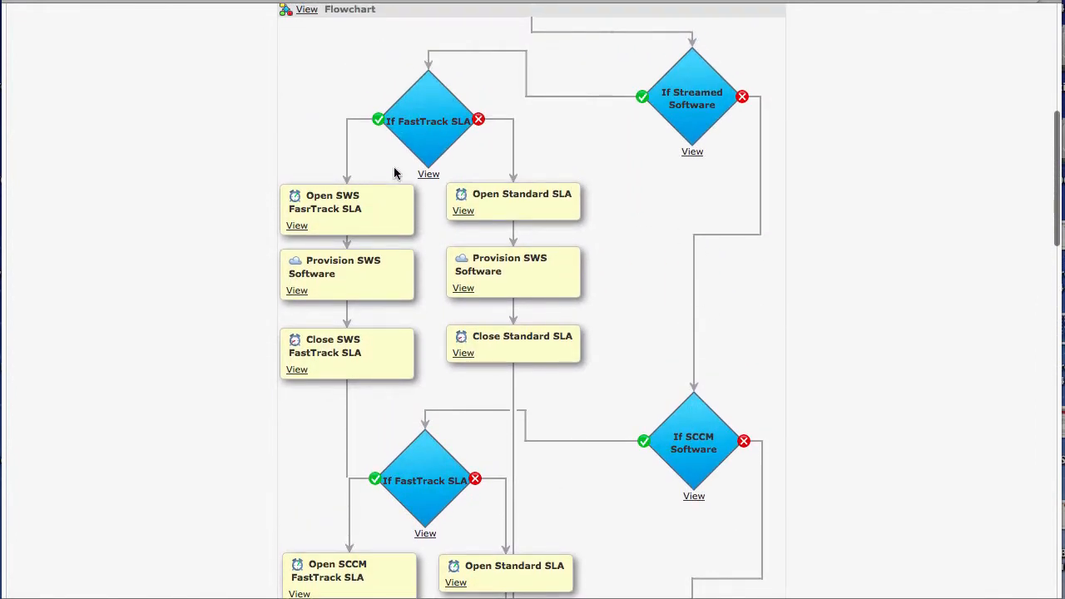
pyautogui.moveTo(442, 129)
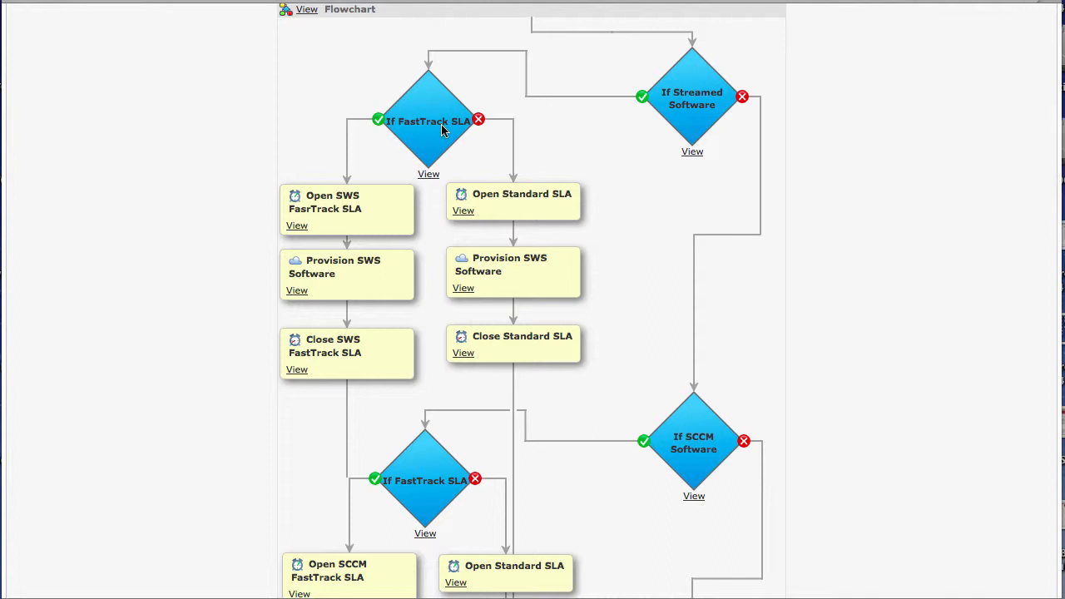
pyautogui.moveTo(300, 380)
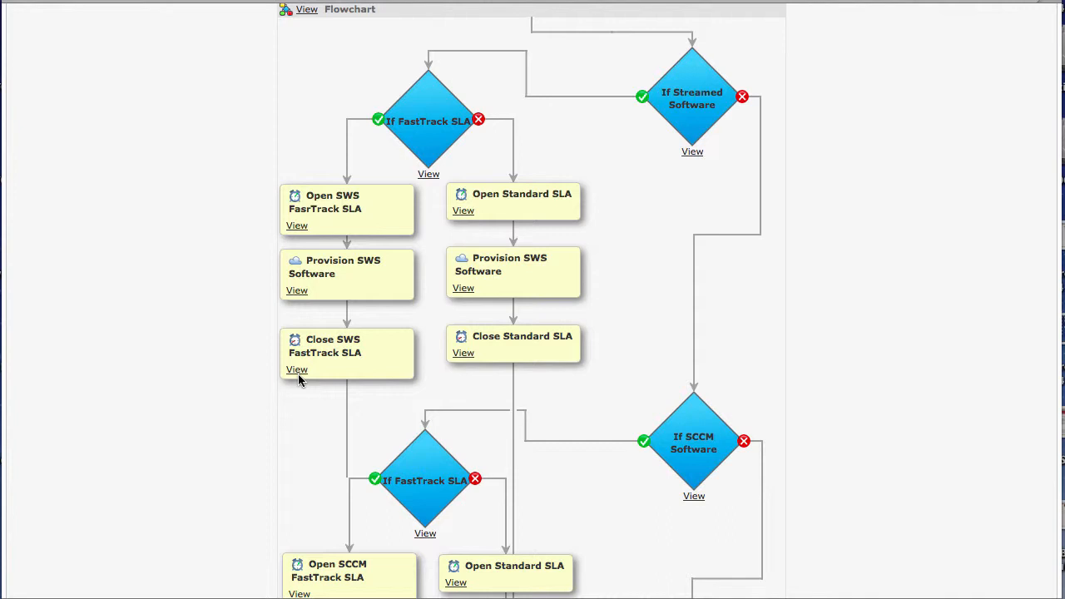
pyautogui.moveTo(474, 336)
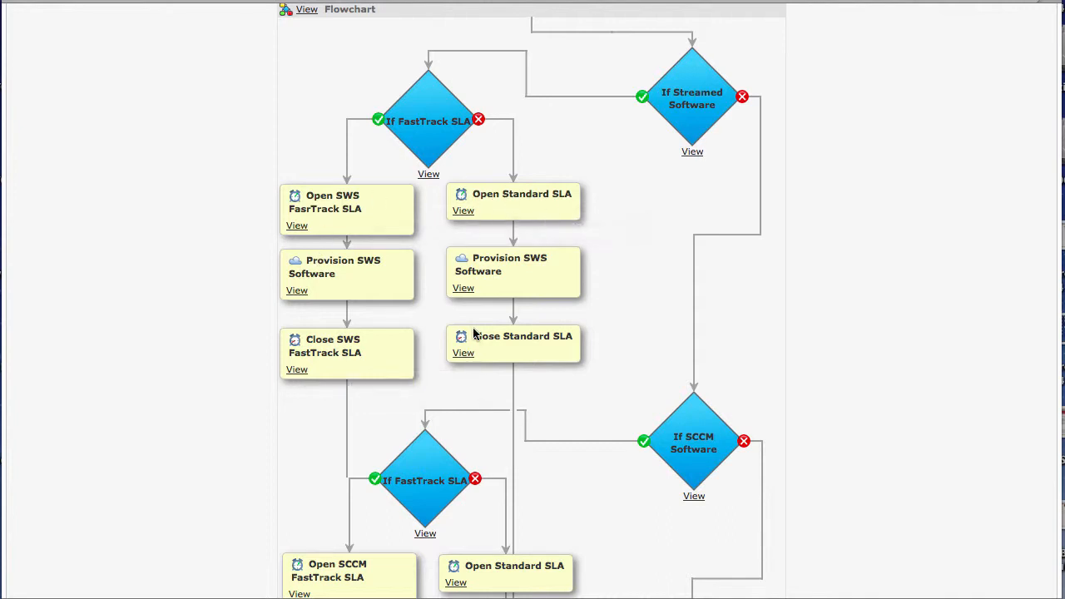
pyautogui.moveTo(476, 350)
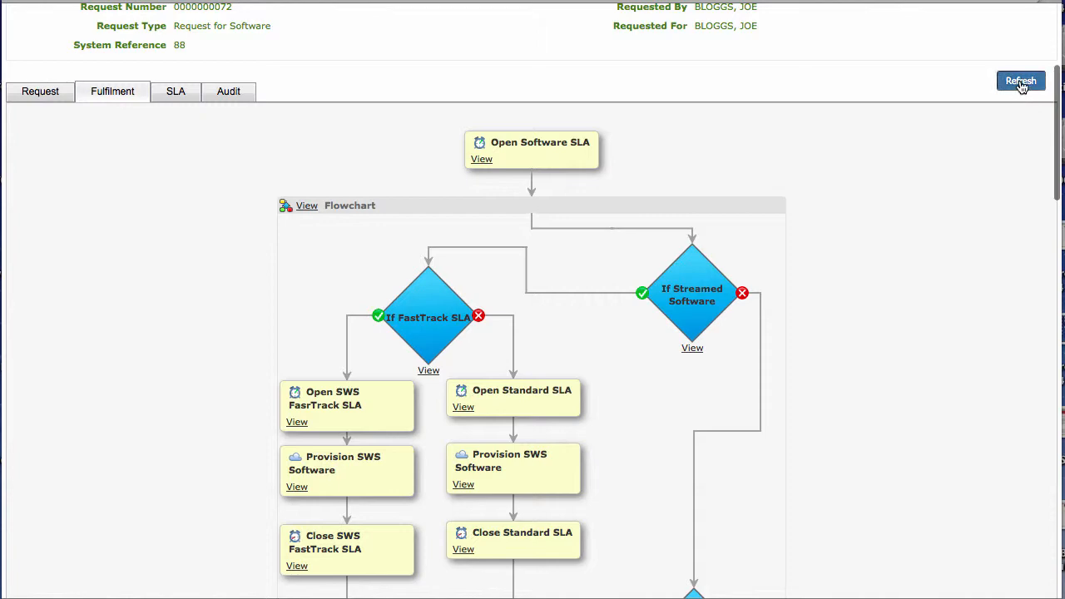
pyautogui.click(1022, 80)
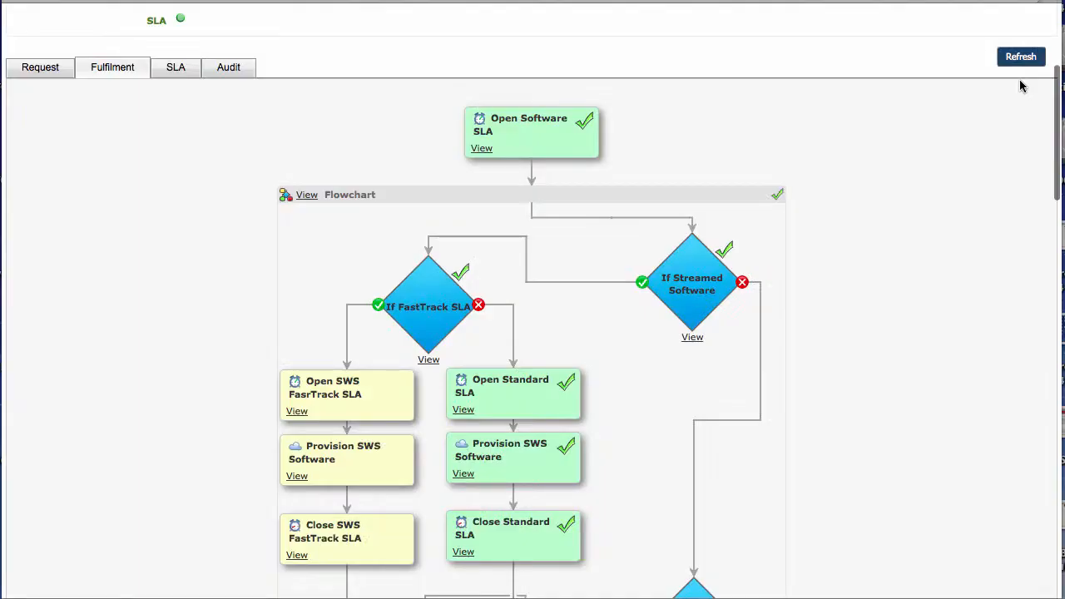
pyautogui.moveTo(557, 319)
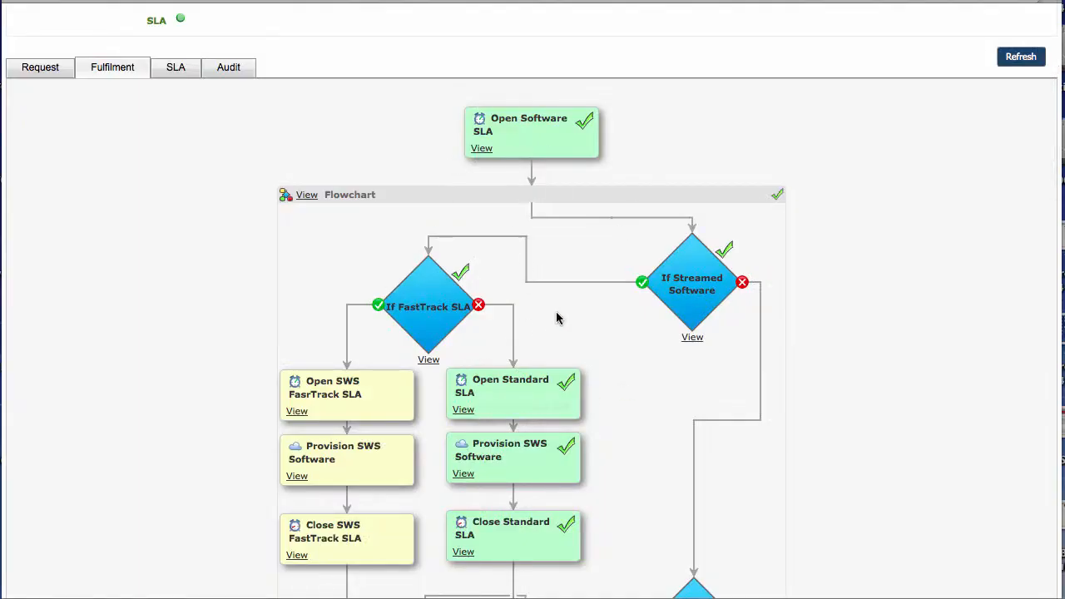
pyautogui.scroll(-3)
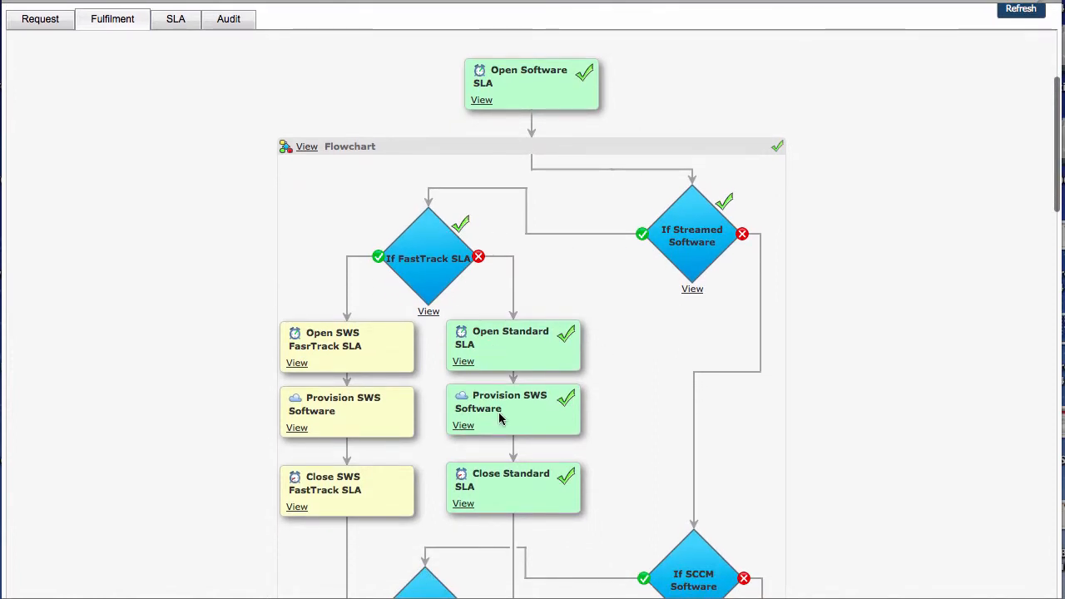
pyautogui.scroll(-3)
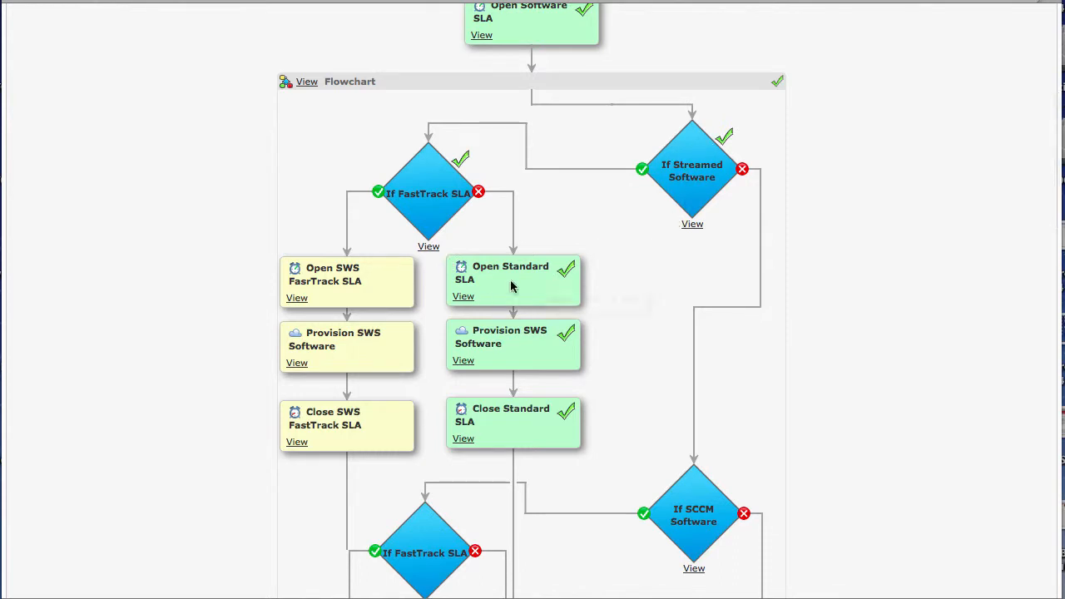
pyautogui.moveTo(508, 348)
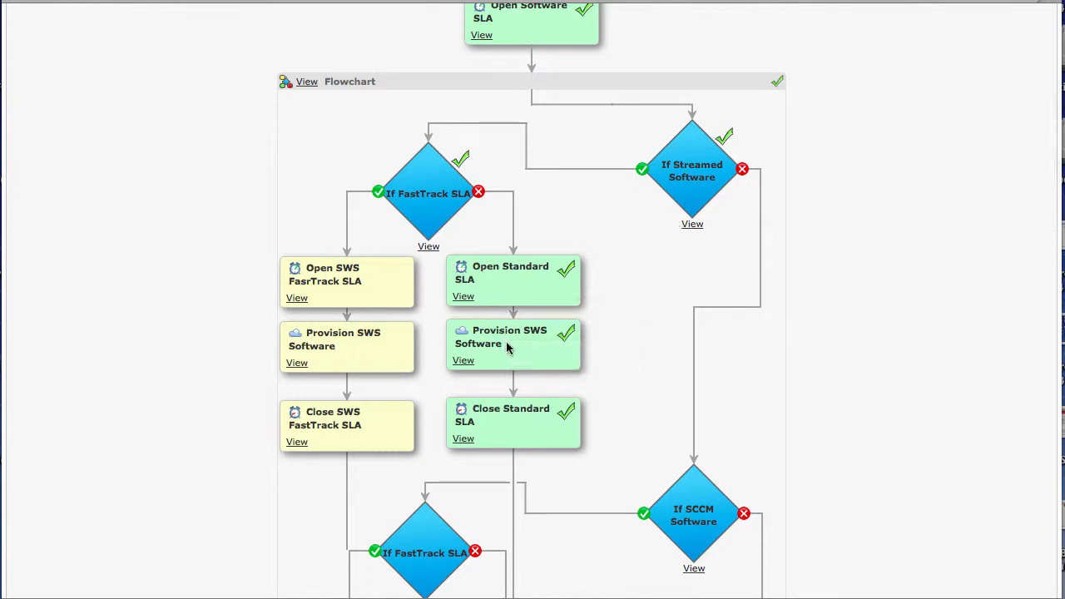
pyautogui.moveTo(502, 343)
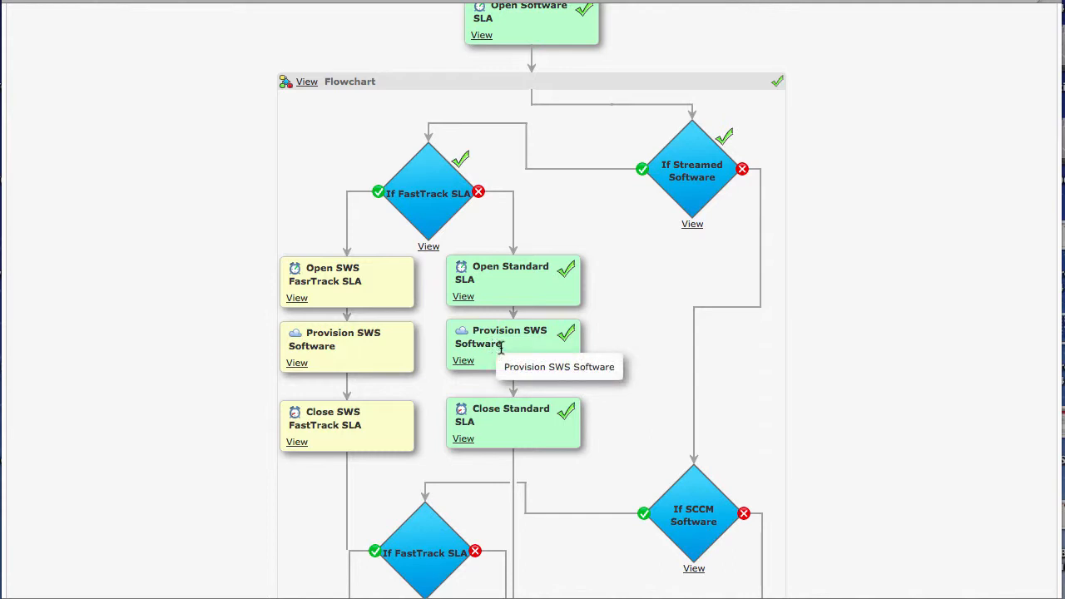
pyautogui.scroll(-3)
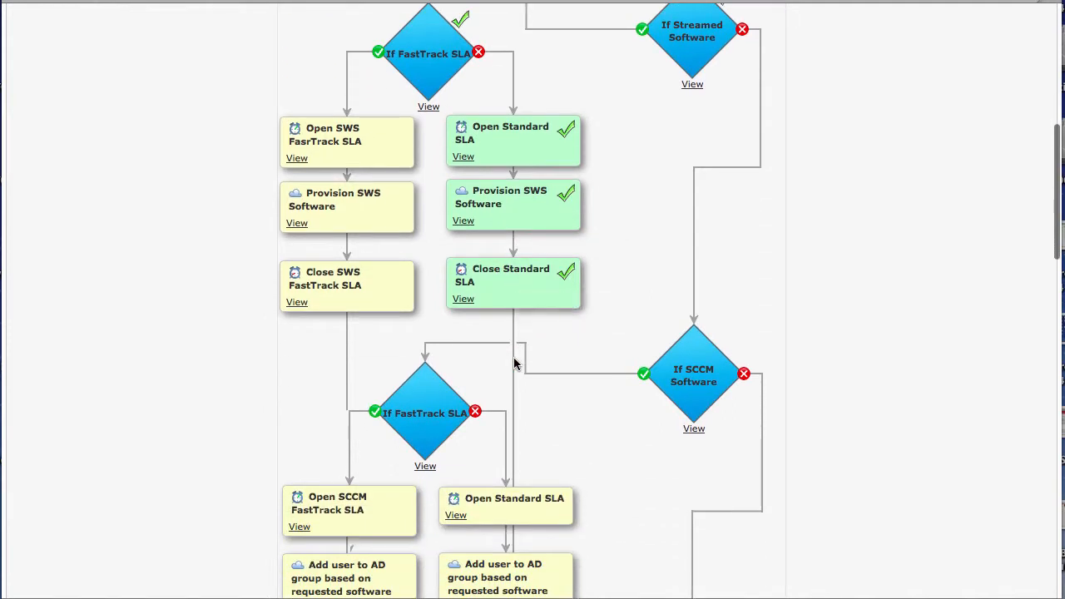
pyautogui.scroll(-3)
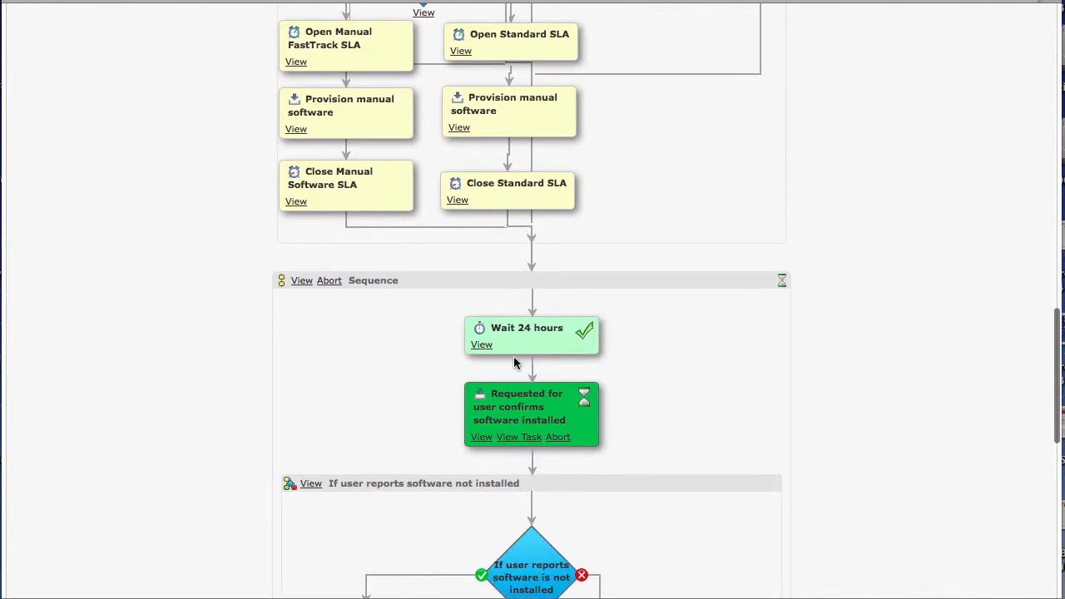
pyautogui.scroll(-3)
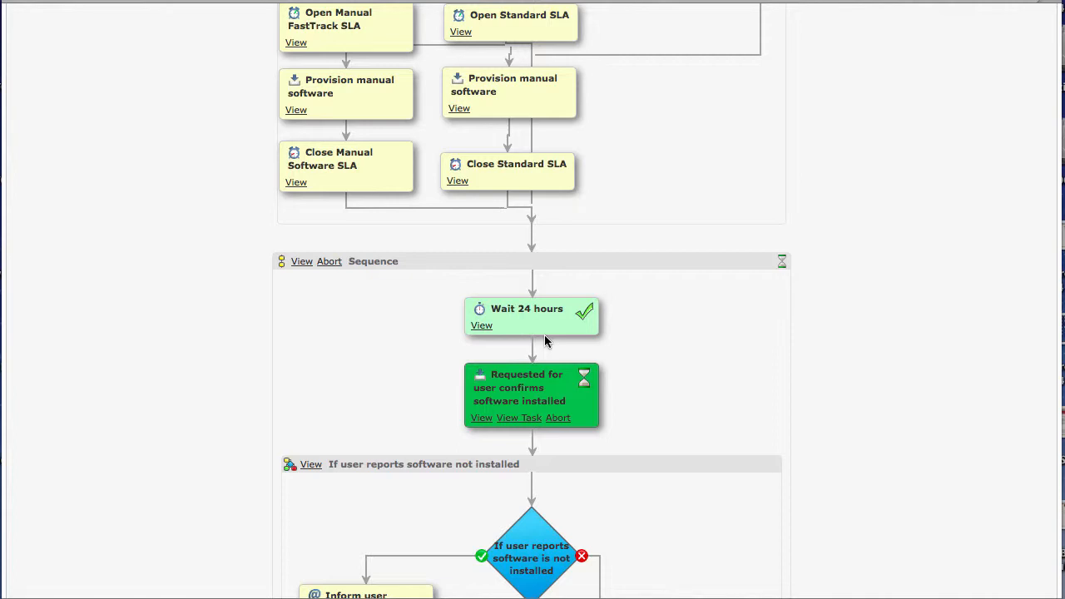
pyautogui.moveTo(563, 413)
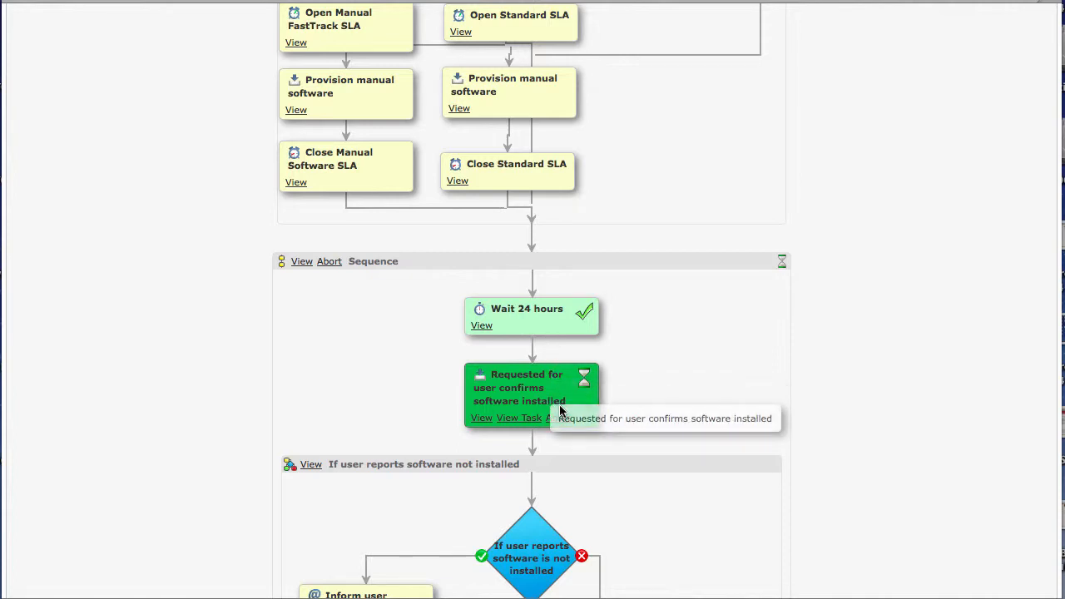
pyautogui.moveTo(641, 419)
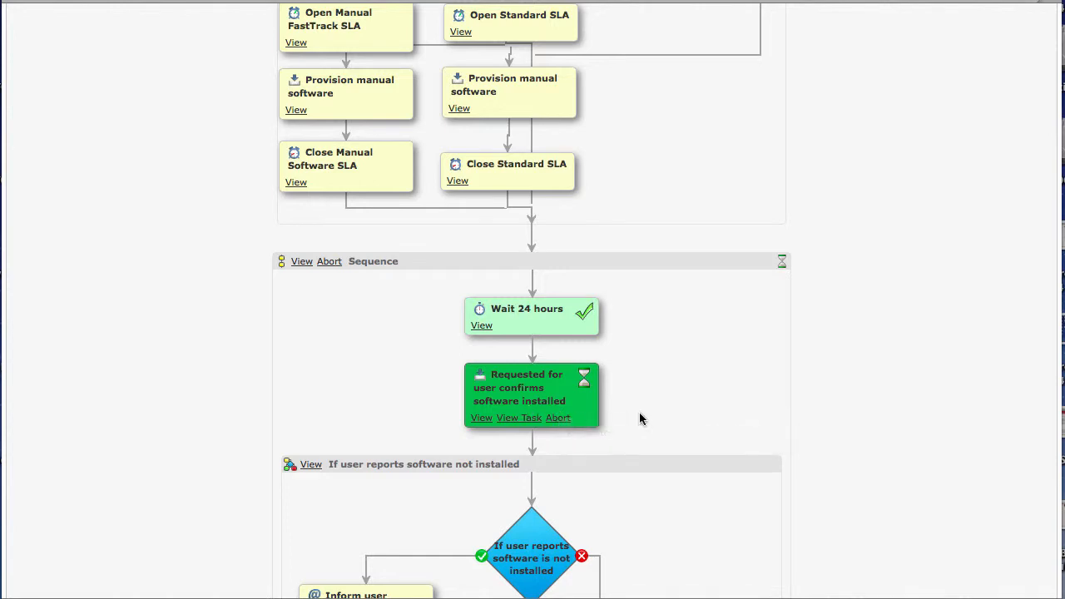
pyautogui.scroll(-3)
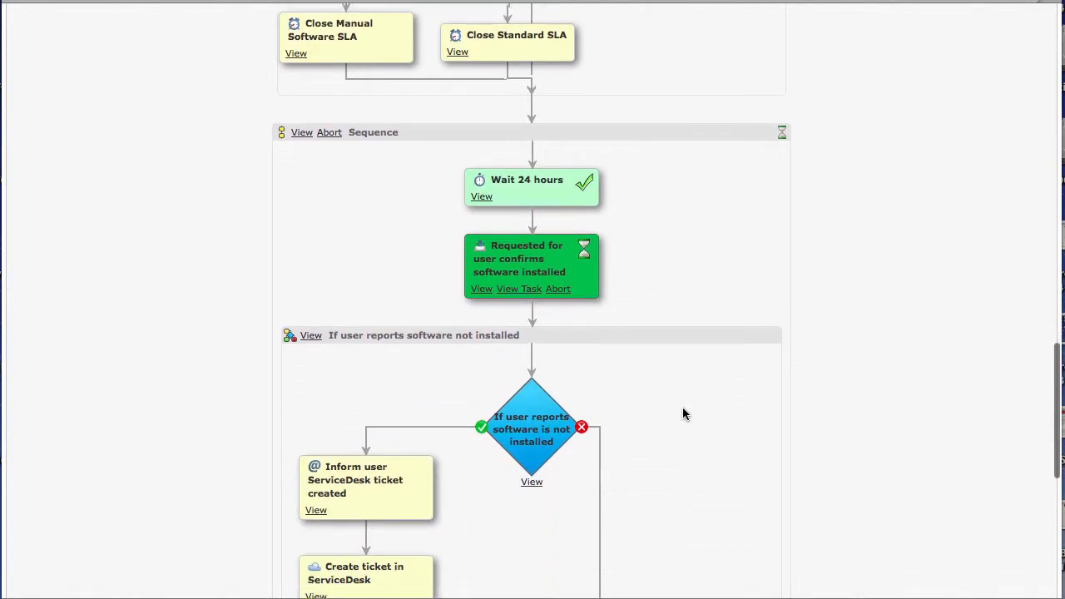
pyautogui.scroll(-3)
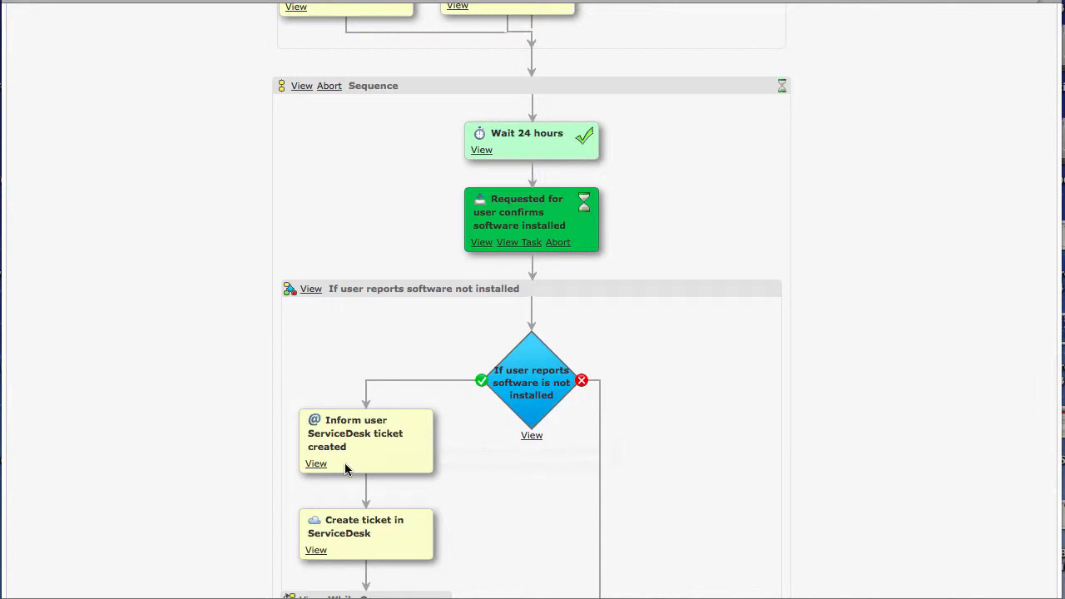
pyautogui.scroll(-3)
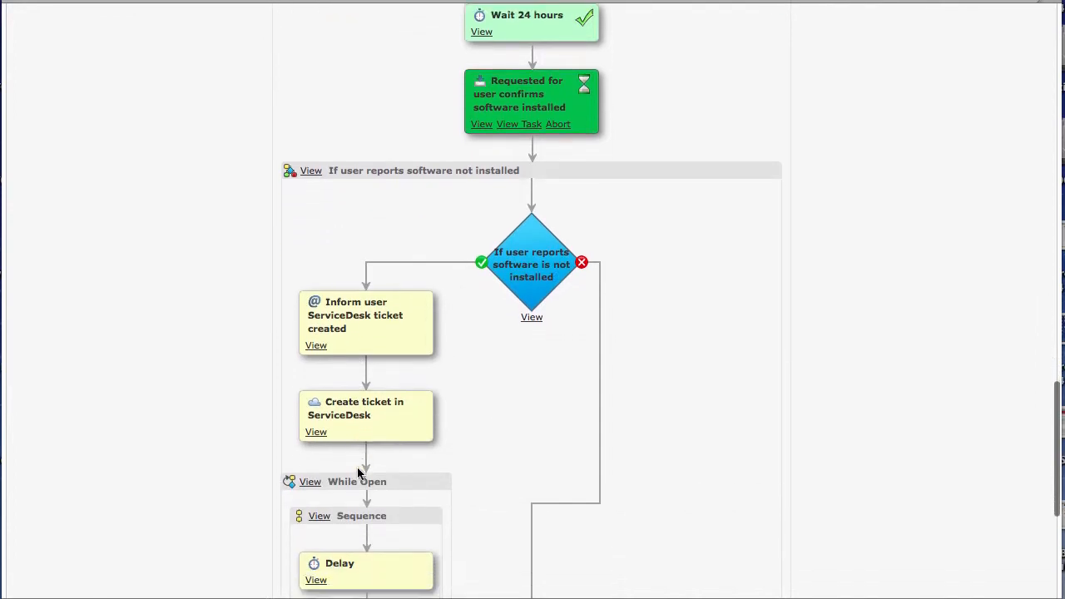
pyautogui.scroll(-3)
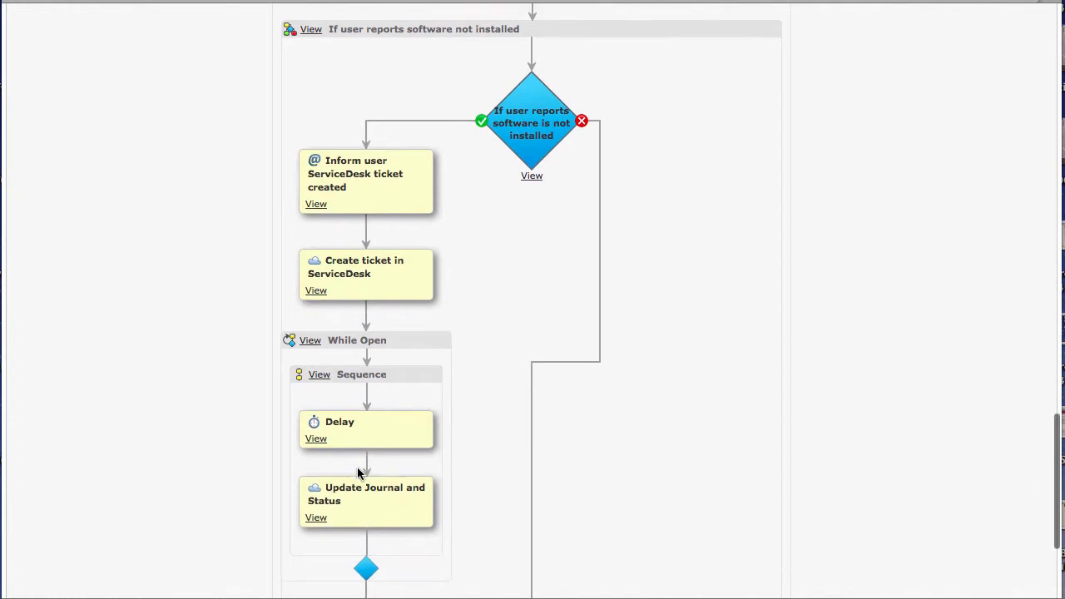
pyautogui.scroll(-3)
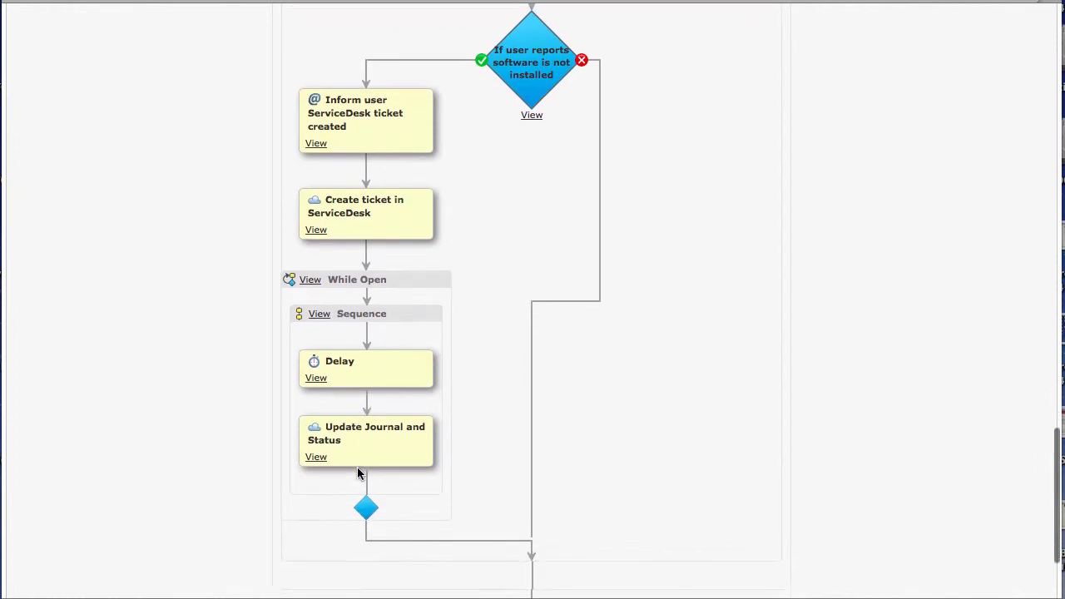
pyautogui.scroll(-3)
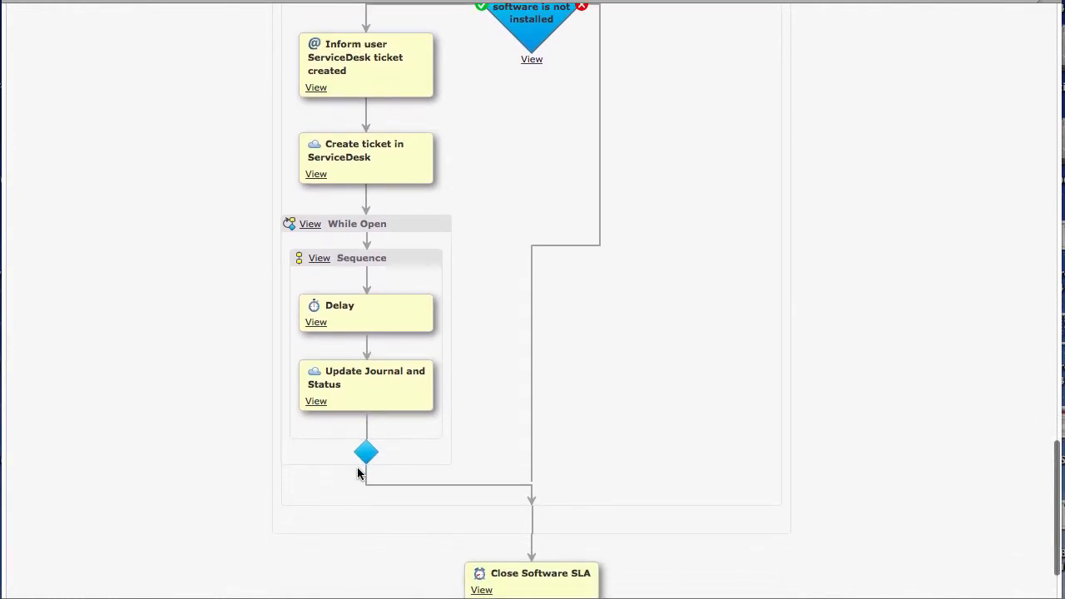
pyautogui.scroll(-3)
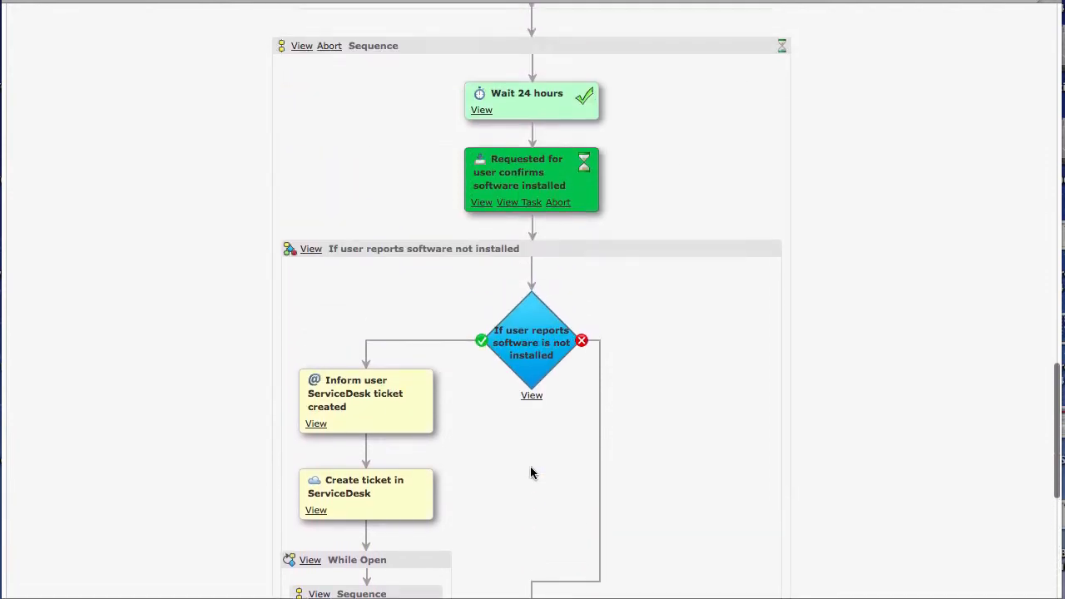
pyautogui.scroll(-3)
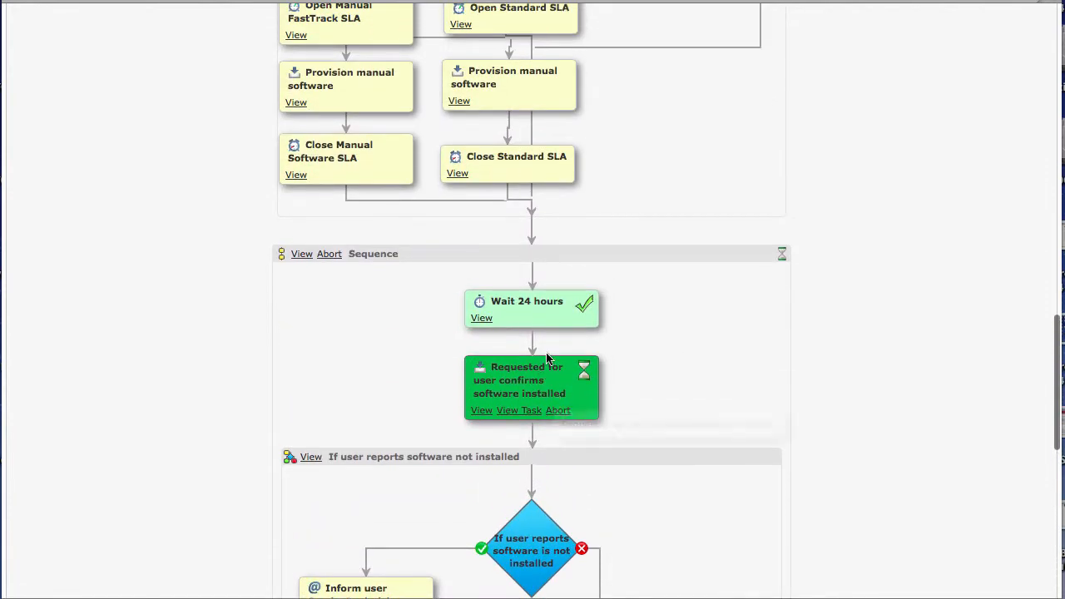
pyautogui.moveTo(509, 415)
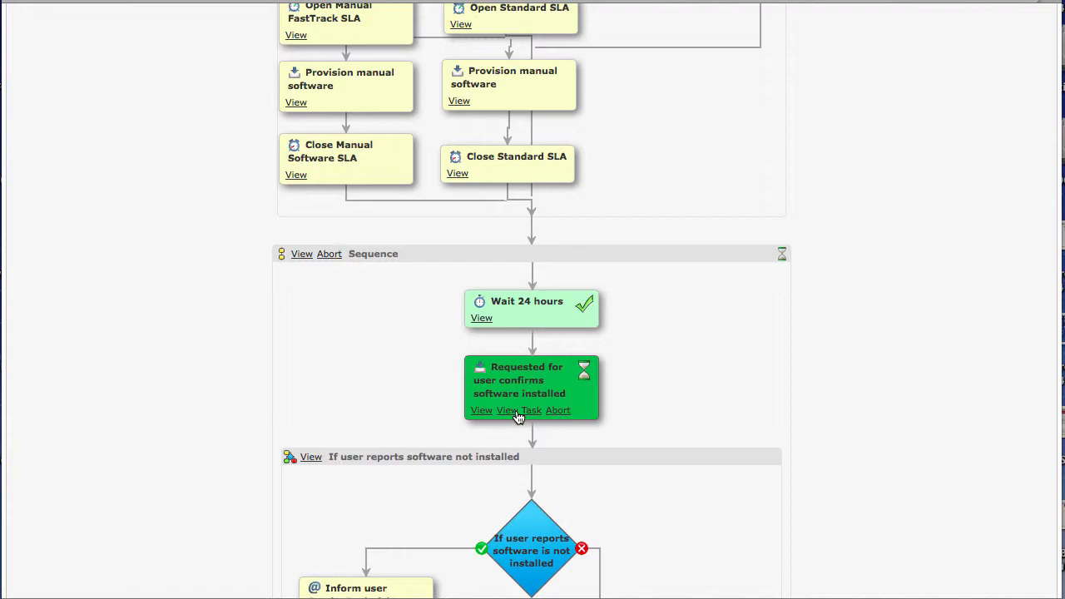
# Step: View the 'Requested for user confirms software installed' inbox task 27 detail
pyautogui.click(519, 409)
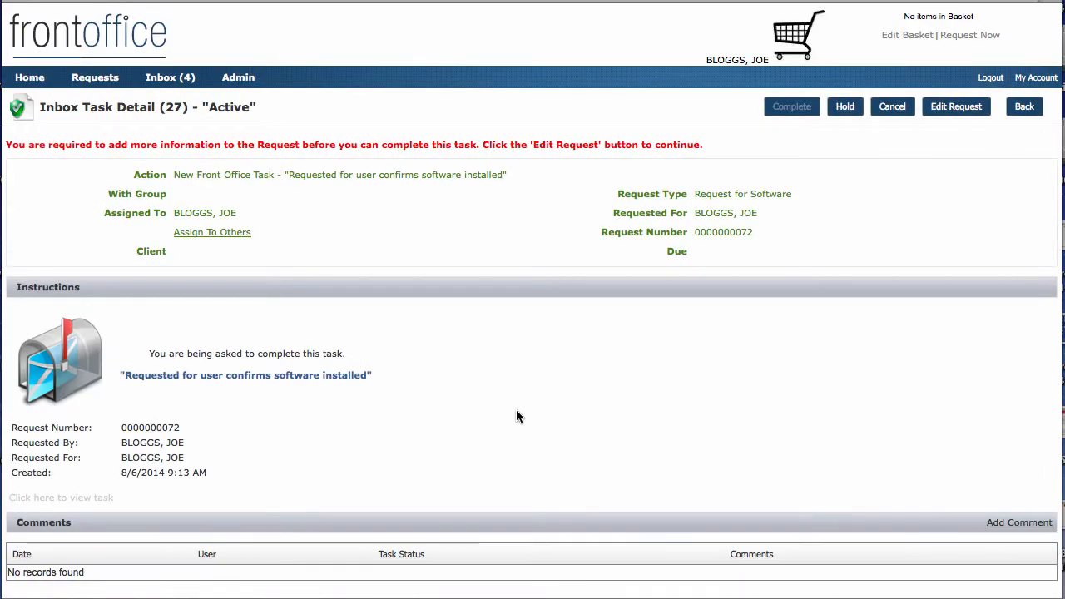
pyautogui.moveTo(346, 203)
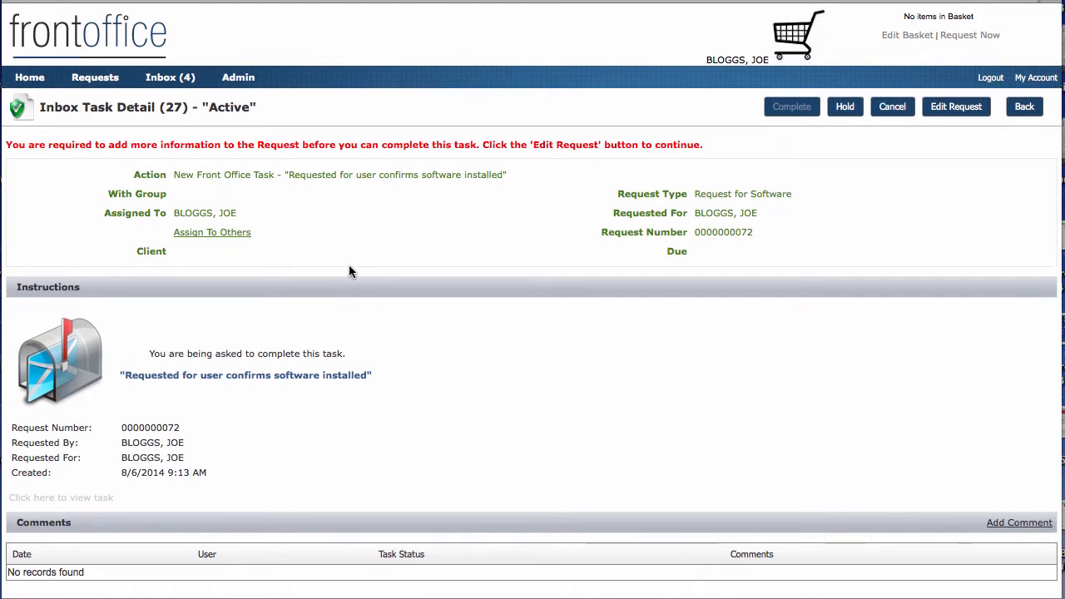
pyautogui.moveTo(835, 130)
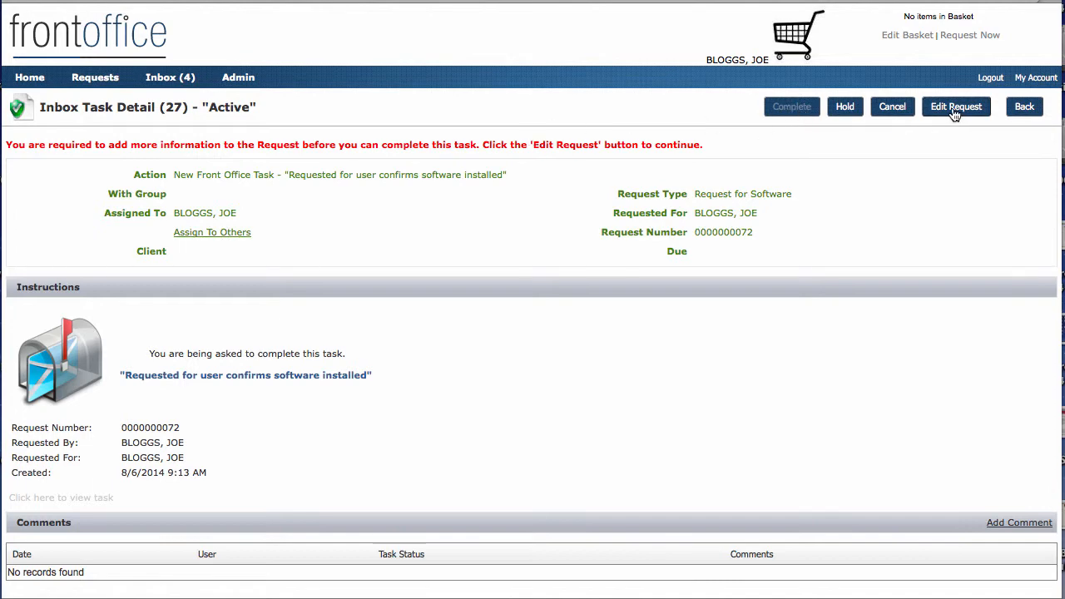
# Step: Edit the request and answer Yes to confirm the software has been installed
pyautogui.click(954, 107)
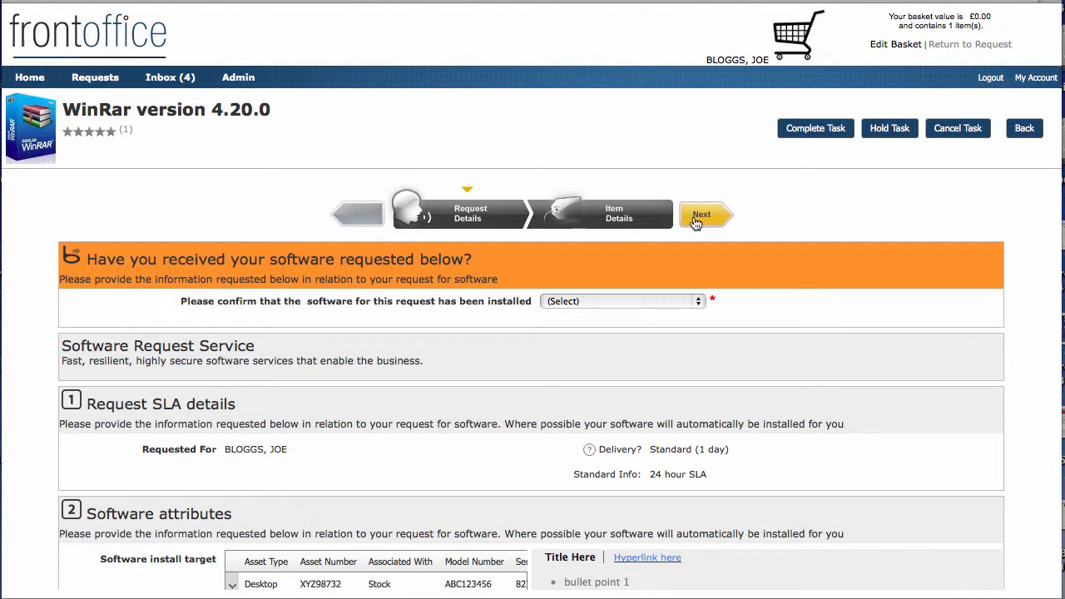
pyautogui.moveTo(697, 306)
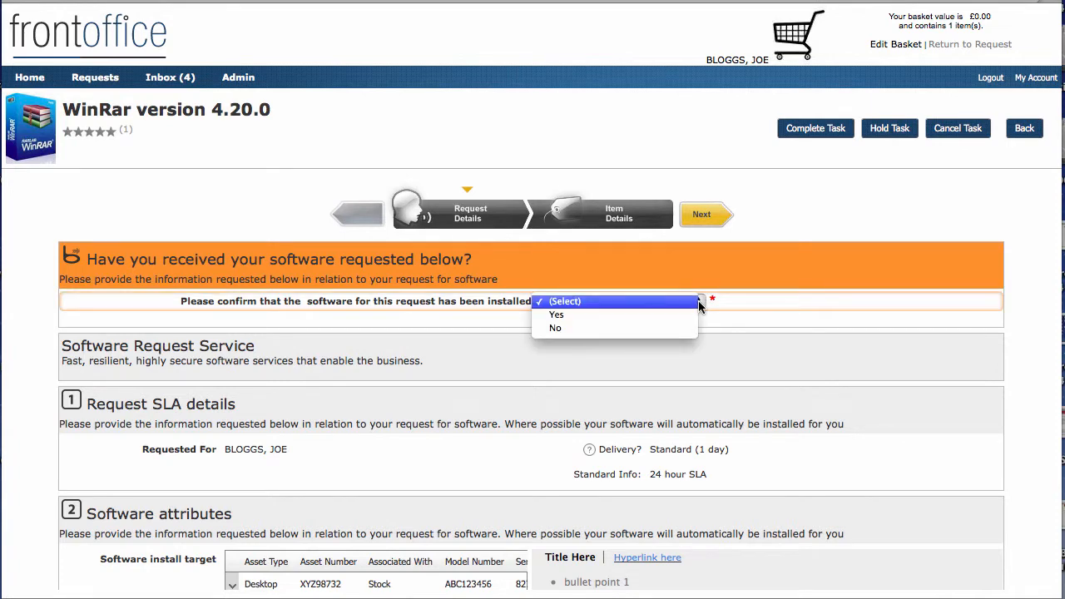
pyautogui.moveTo(555, 314)
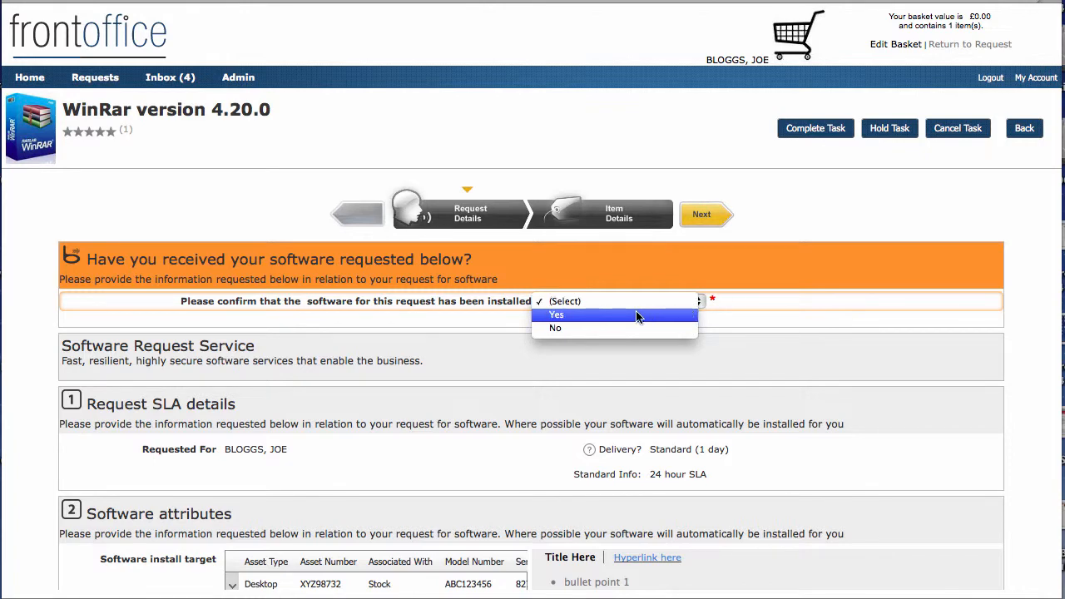
pyautogui.click(556, 315)
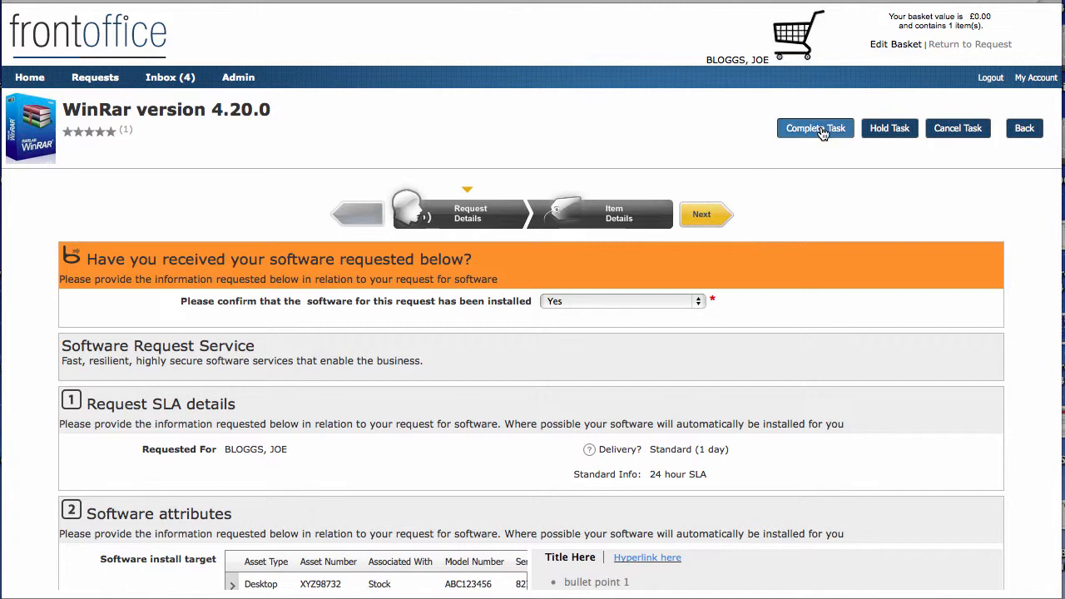
# Step: Mark the WinRAR install confirmation task complete and confirm, returning to the three-task inbox
pyautogui.click(815, 128)
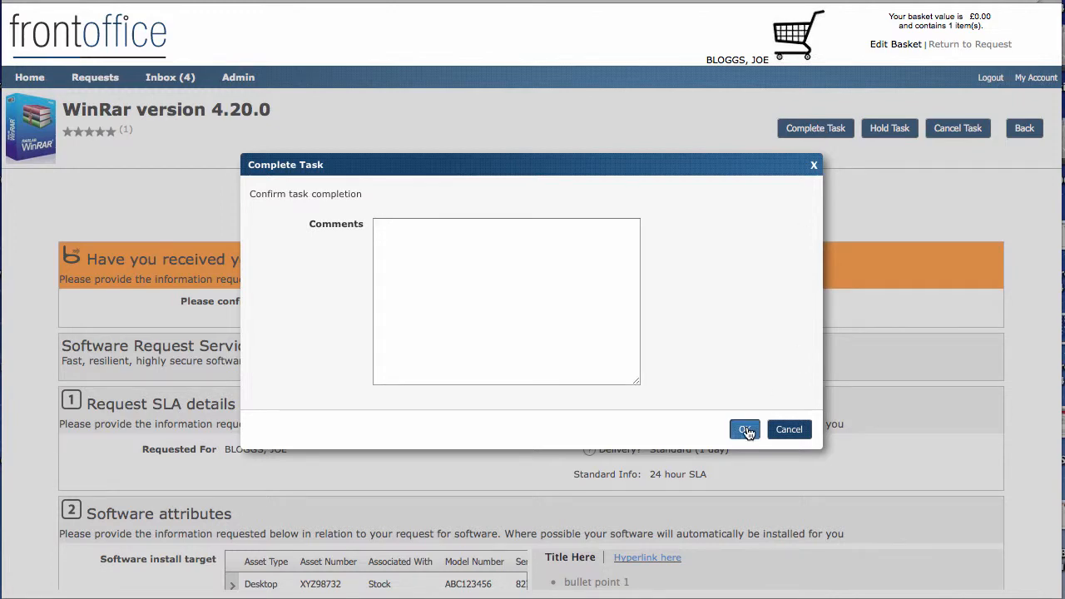
pyautogui.click(743, 430)
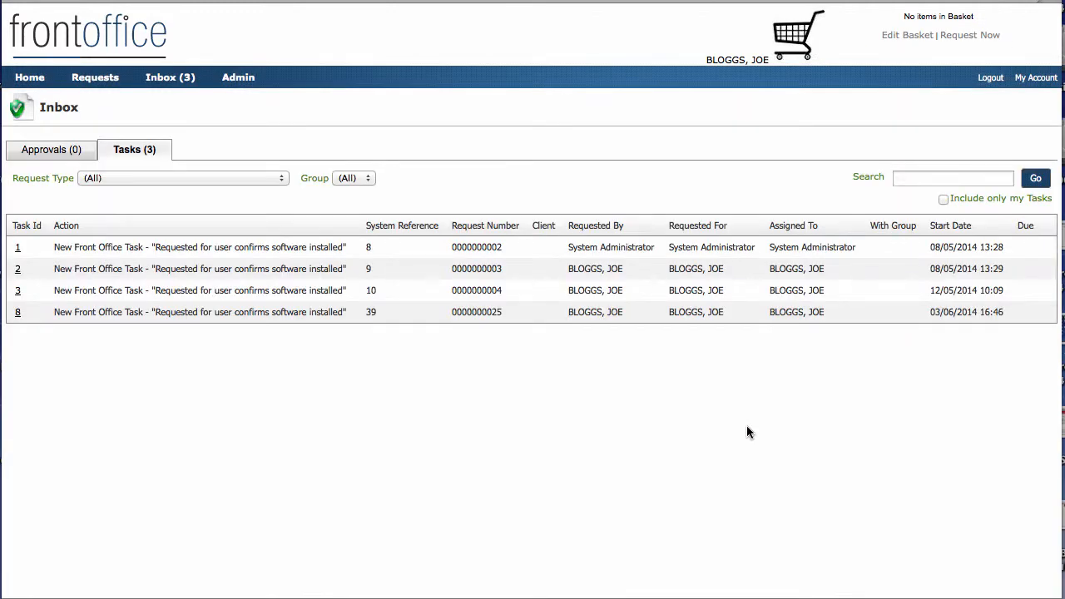
pyautogui.moveTo(95, 76)
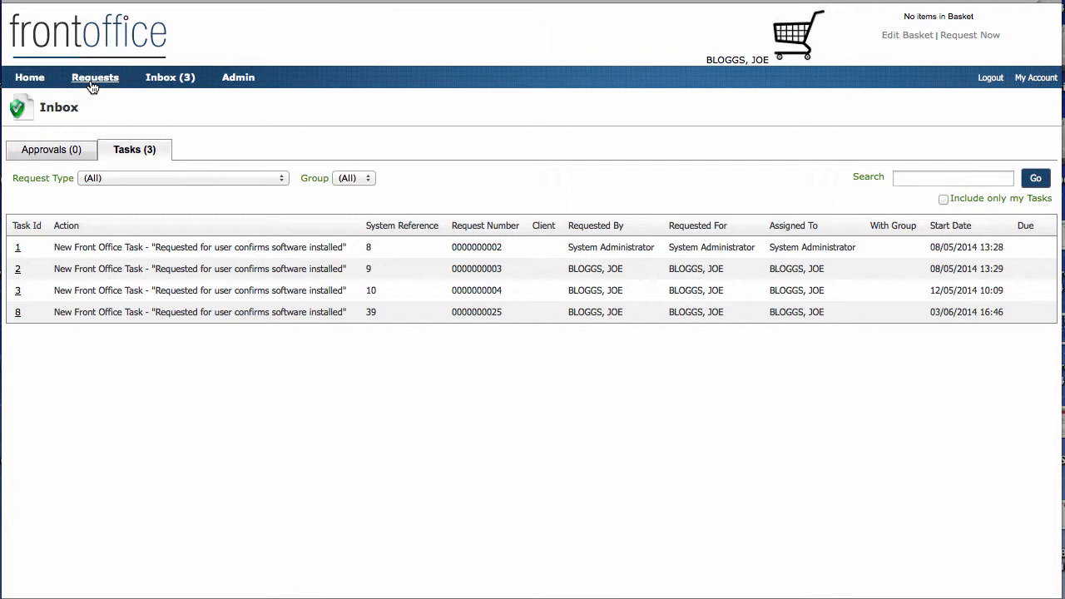
# Step: From Requests, expand 'Request for Software' and load the newest request's fulfilment flowchart
pyautogui.click(94, 77)
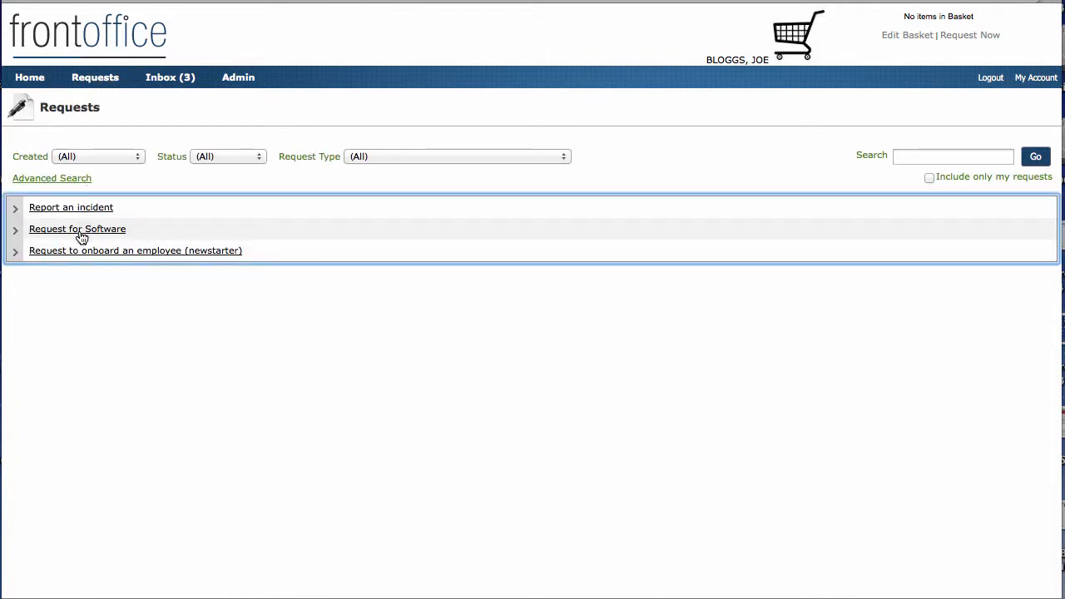
pyautogui.click(76, 229)
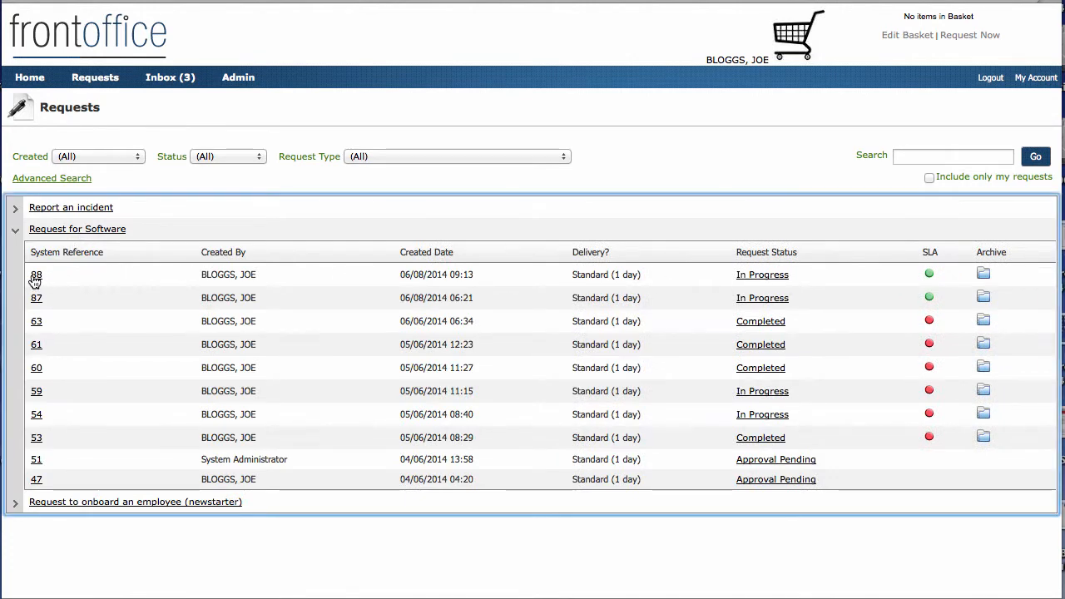
pyautogui.click(37, 274)
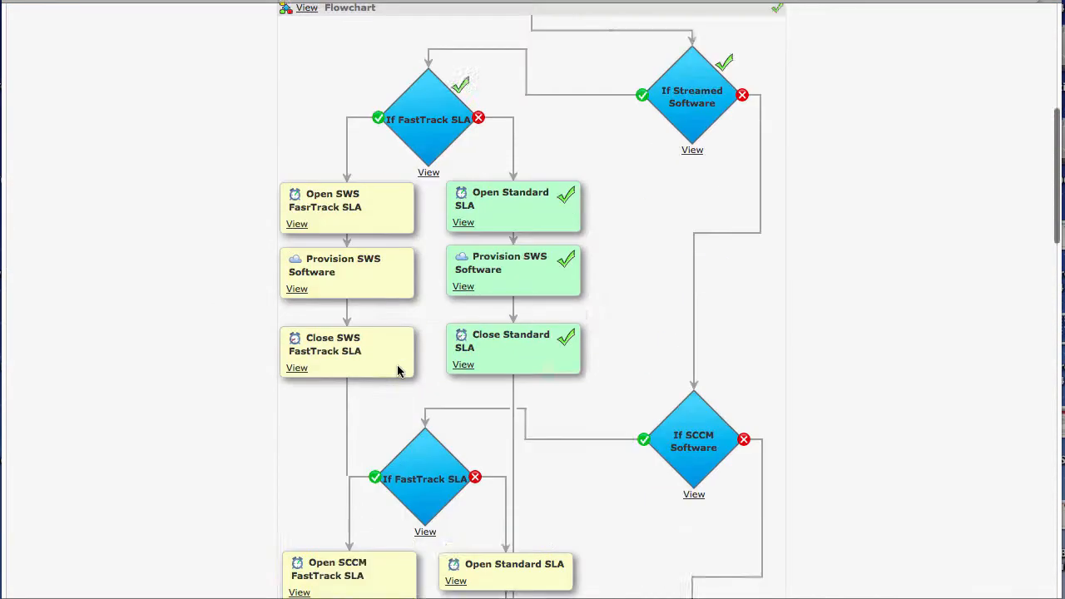
pyautogui.scroll(-3)
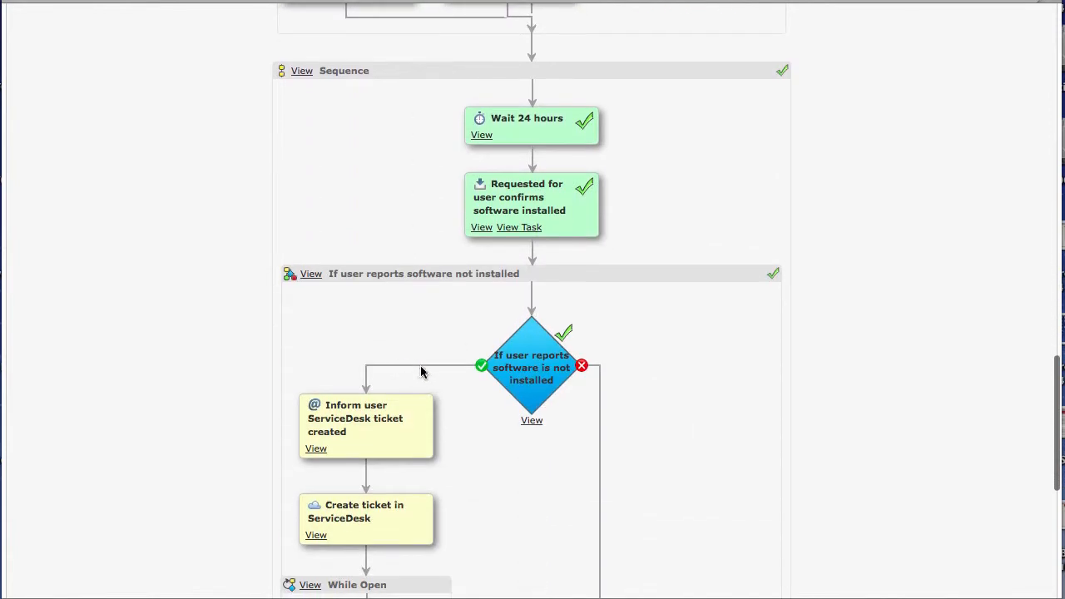
pyautogui.scroll(-3)
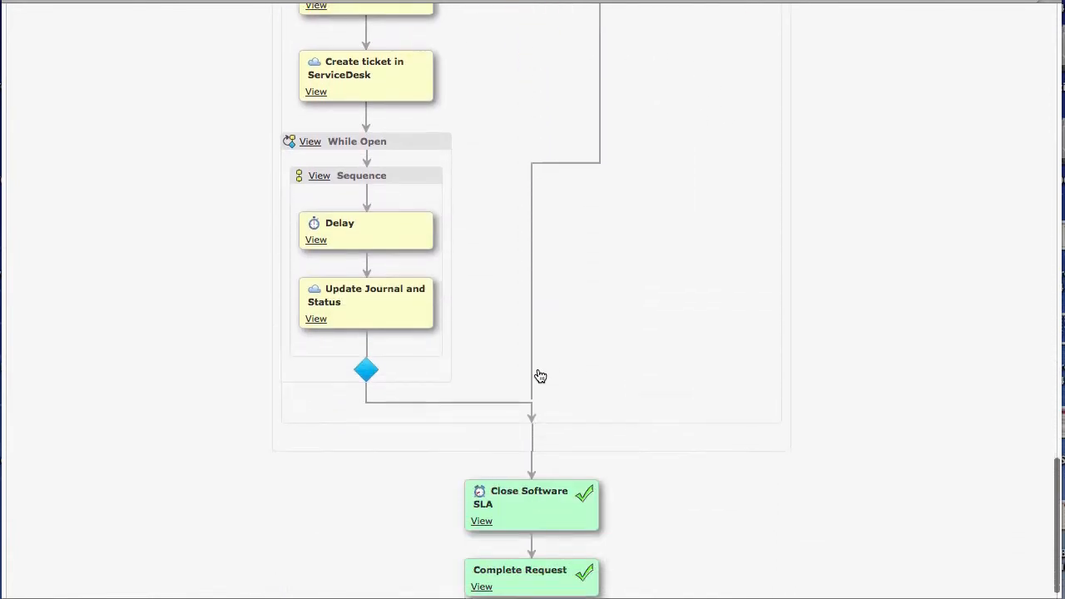
pyautogui.scroll(-3)
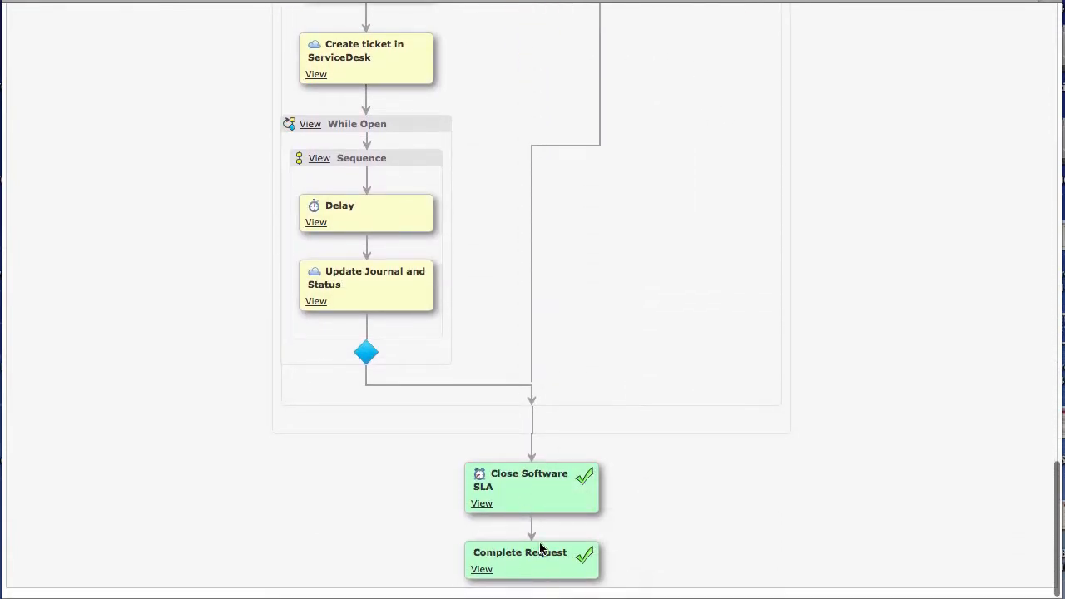
pyautogui.scroll(-3)
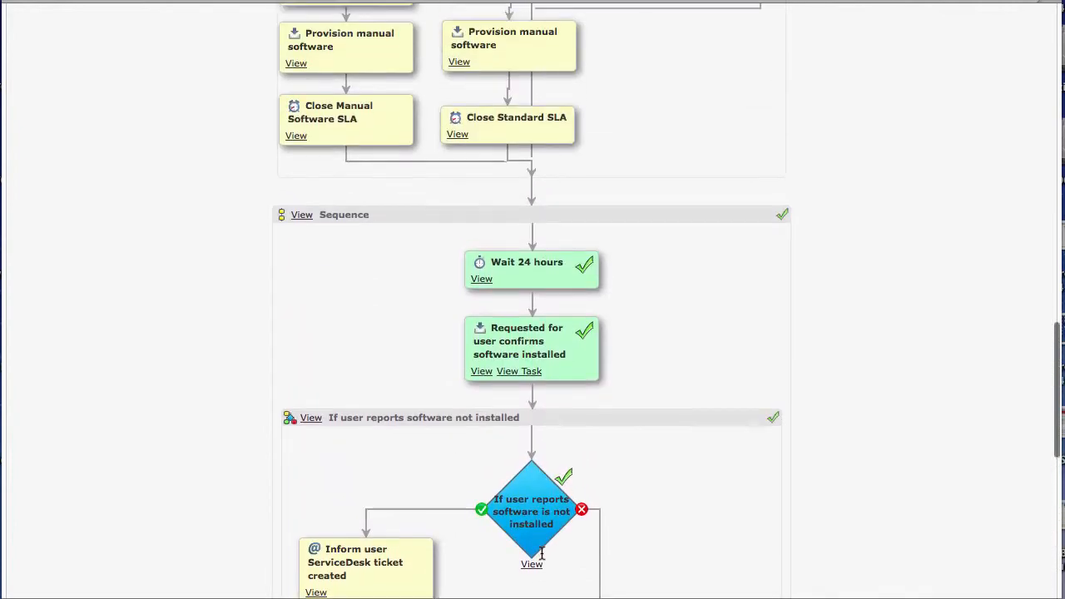
pyautogui.scroll(3)
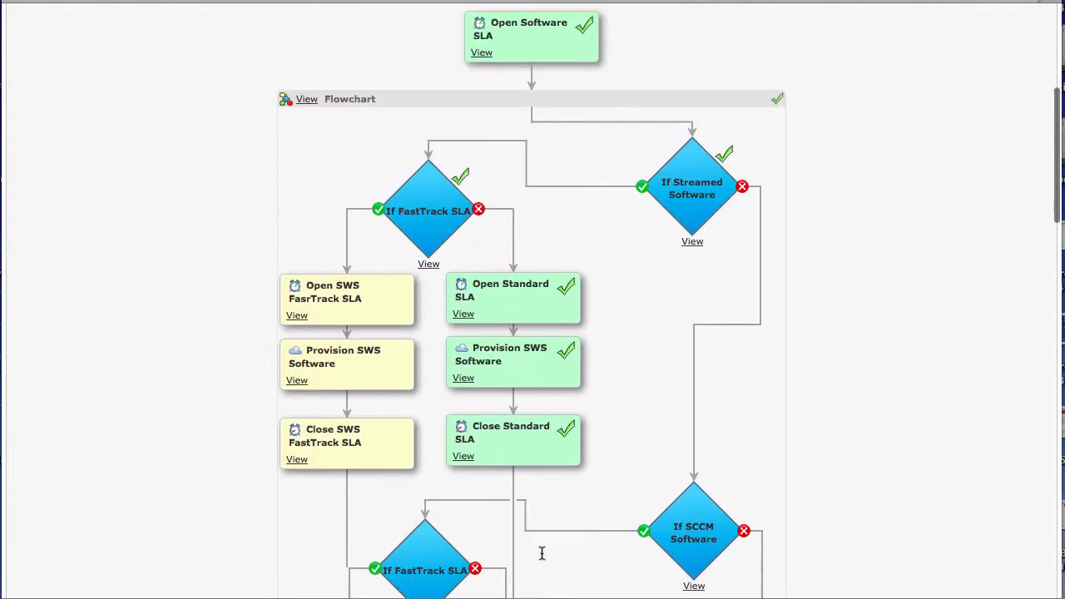